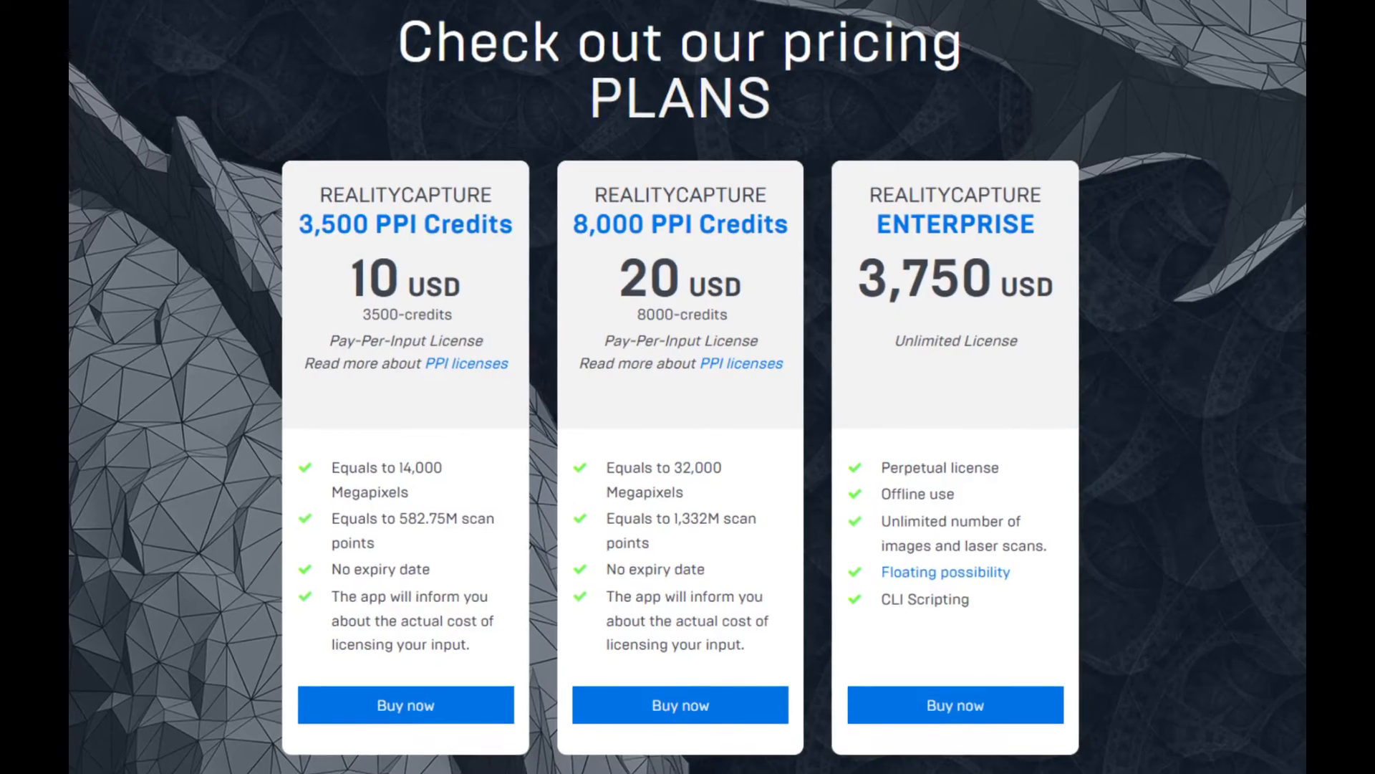
- Open the Side 1 photo folder and browse its thumbnails to reach IMG_9046
{"action": "scroll", "scroll_direction": "down", "scroll_amount": 3}
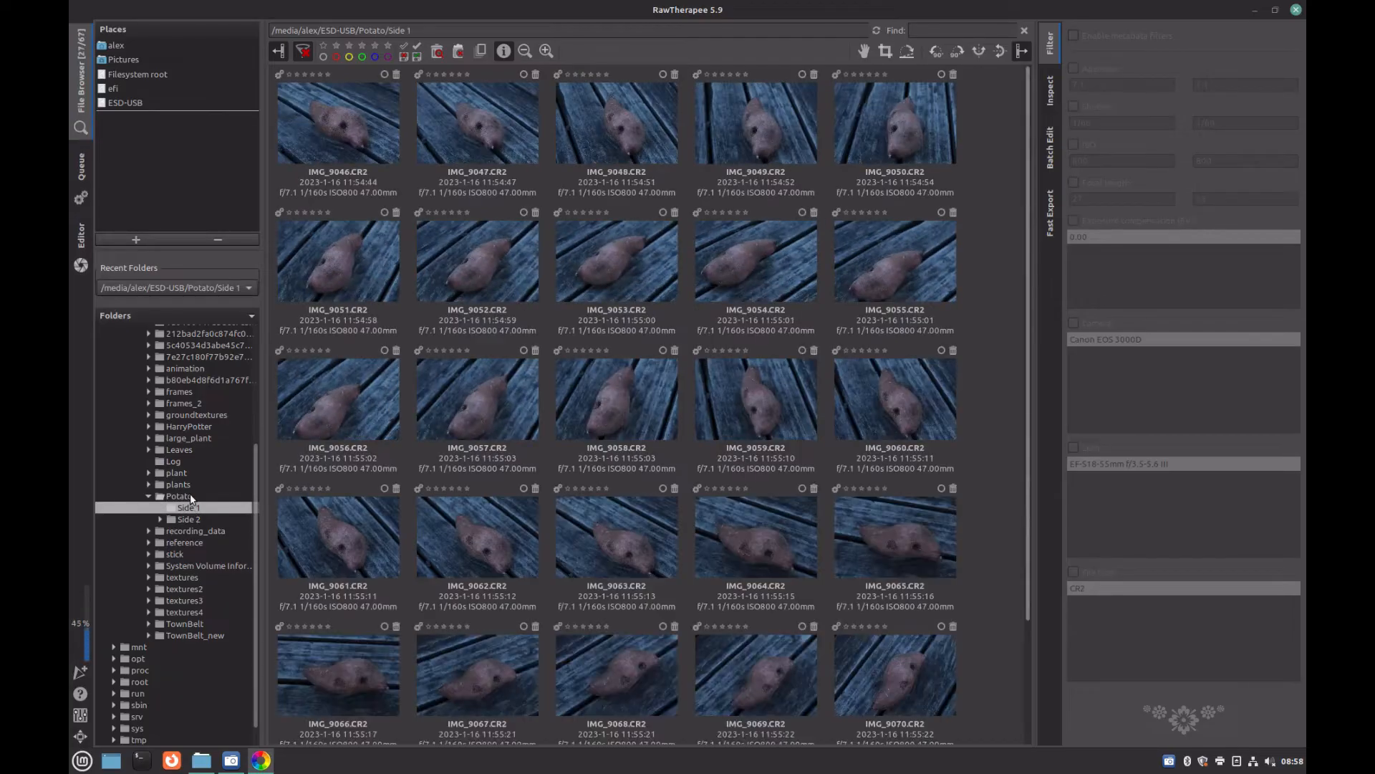
{"action": "left_click", "coordinate": [1048, 42]}
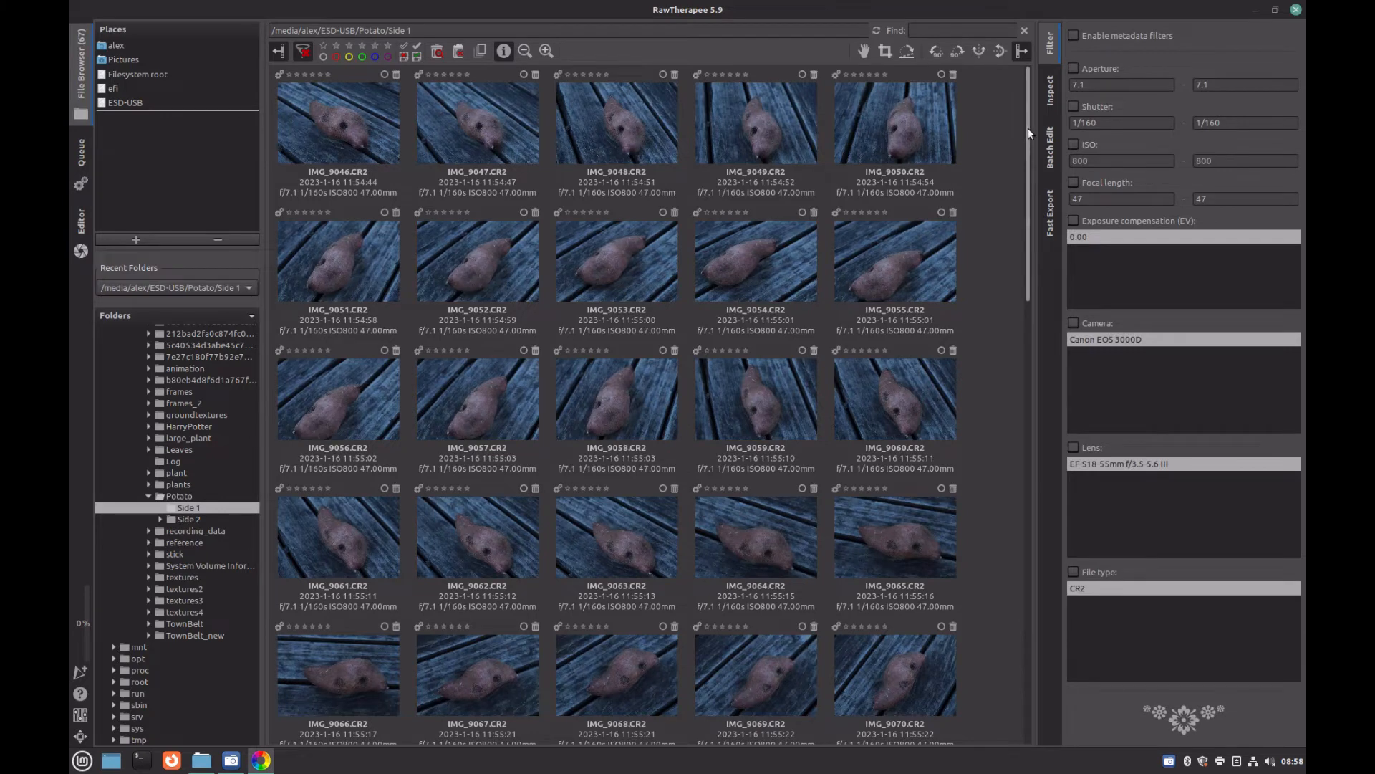
{"action": "scroll", "scroll_direction": "down", "scroll_amount": 3}
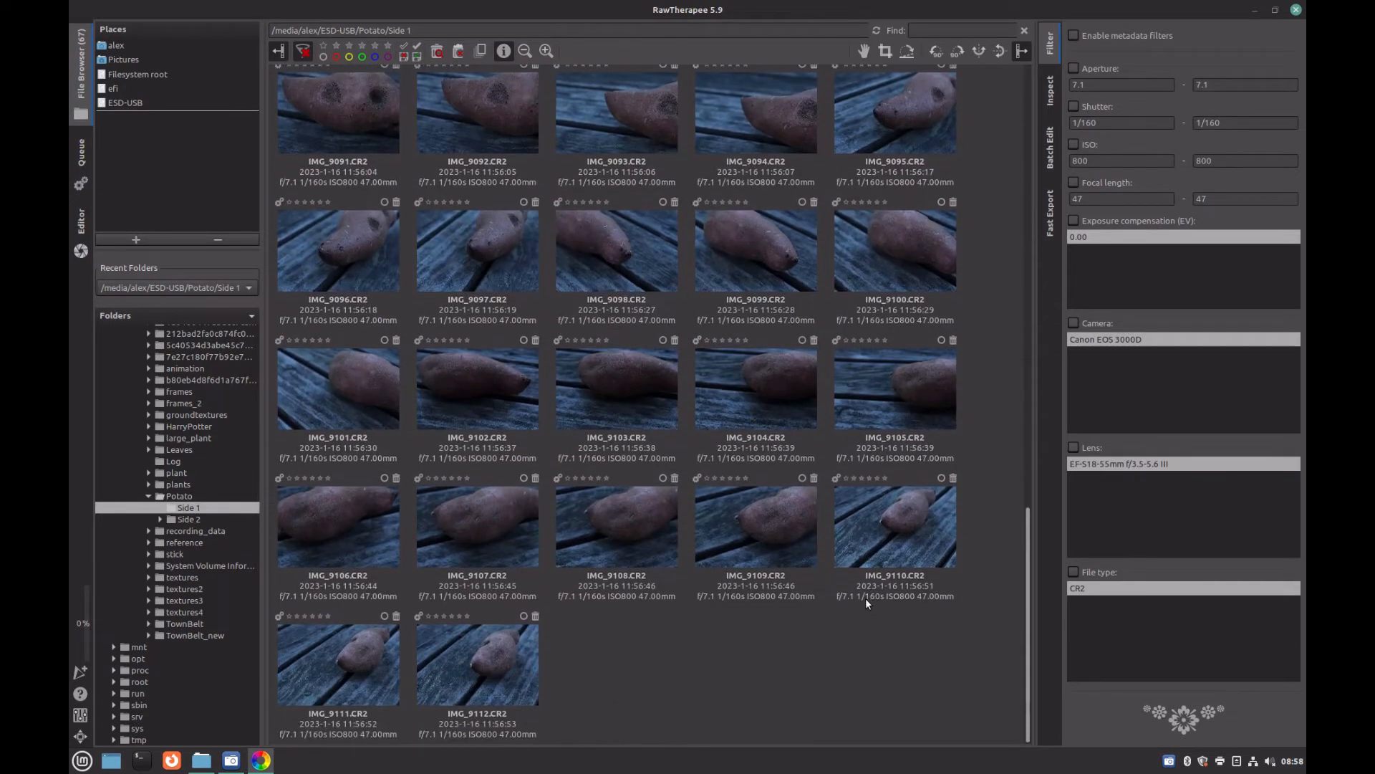
{"action": "scroll", "scroll_direction": "up", "scroll_amount": 3}
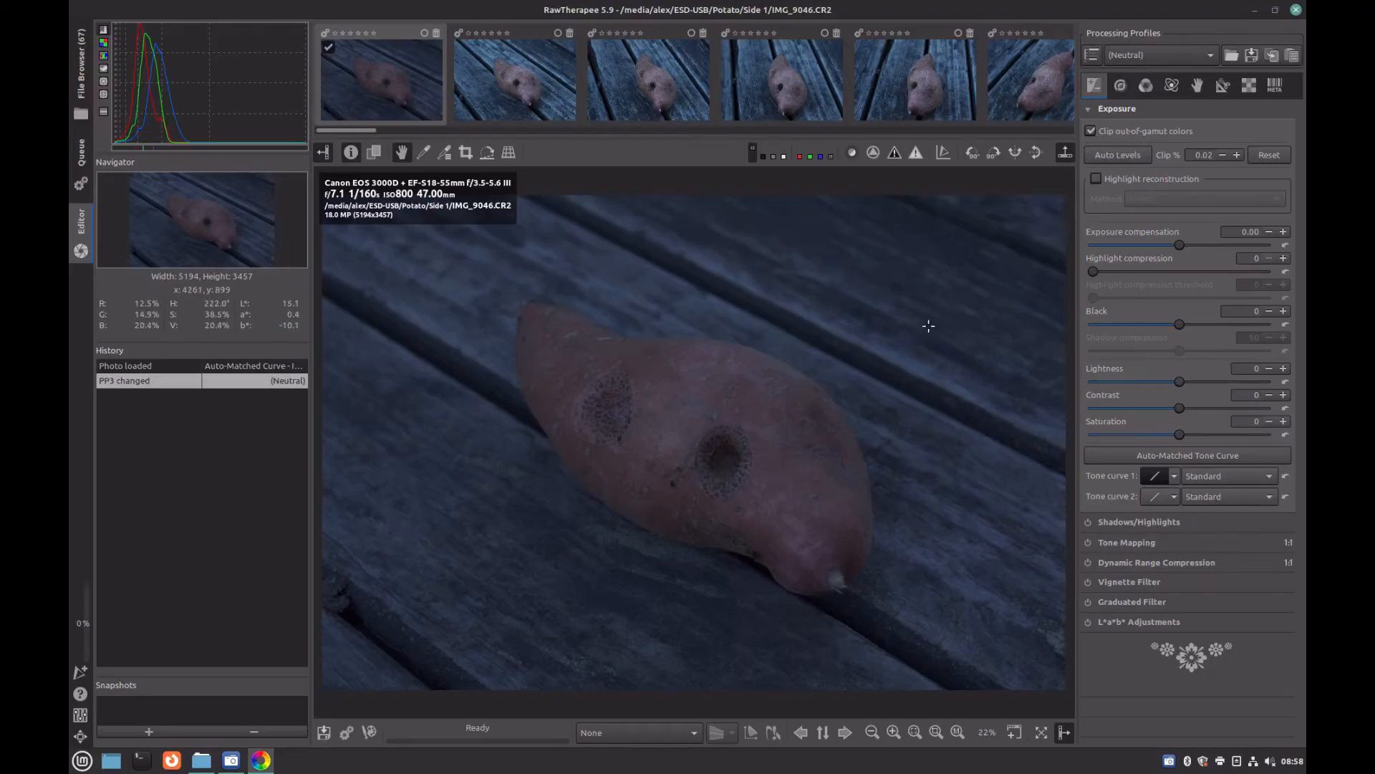
{"action": "mouse_move", "coordinate": [890, 340]}
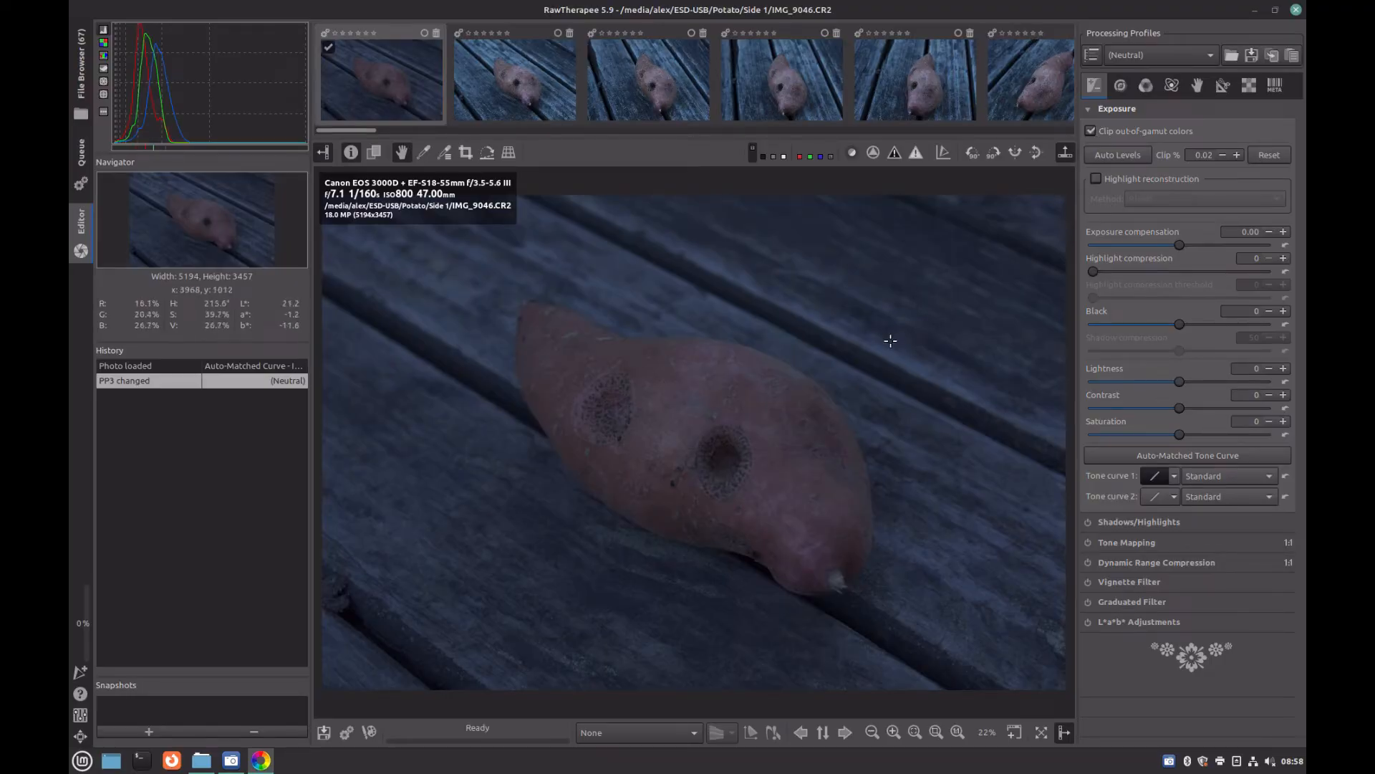
{"action": "mouse_move", "coordinate": [1181, 384]}
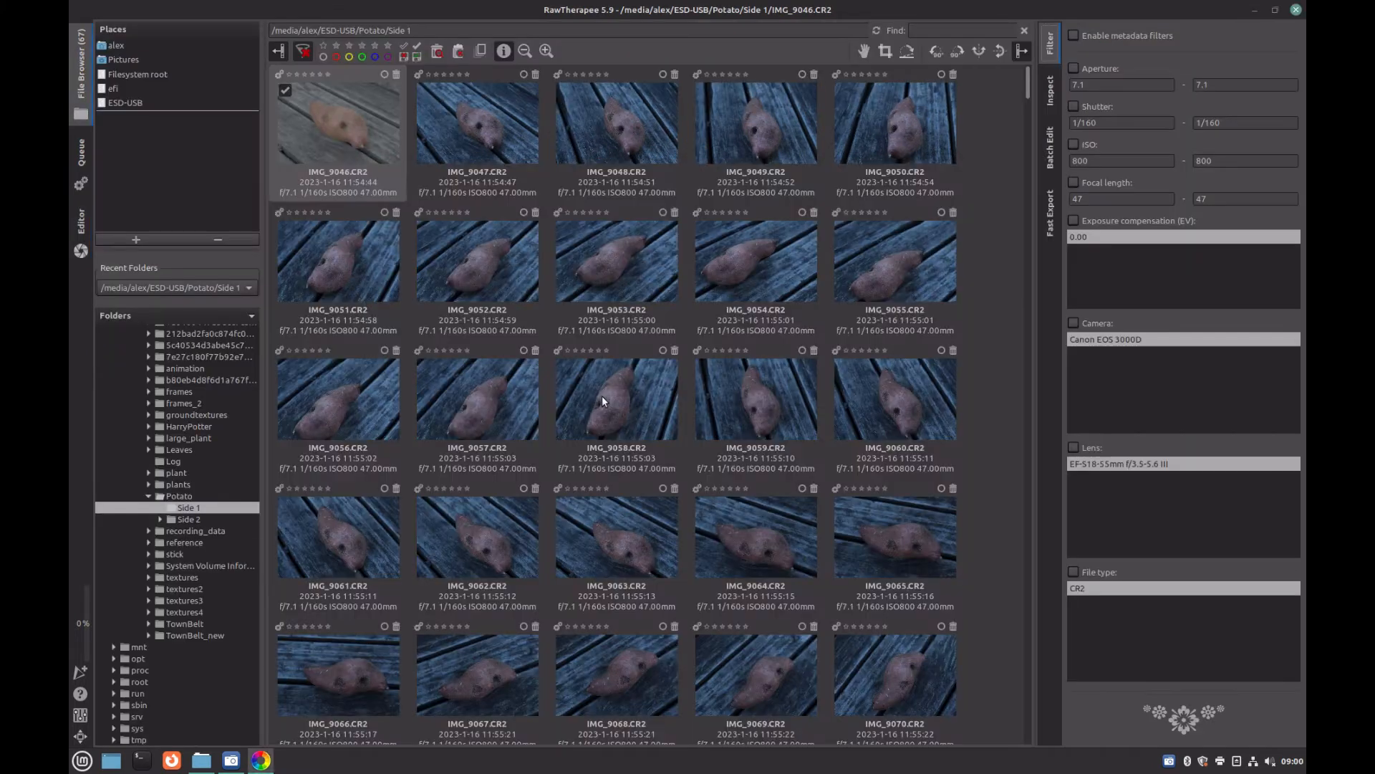
{"action": "mouse_move", "coordinate": [623, 358]}
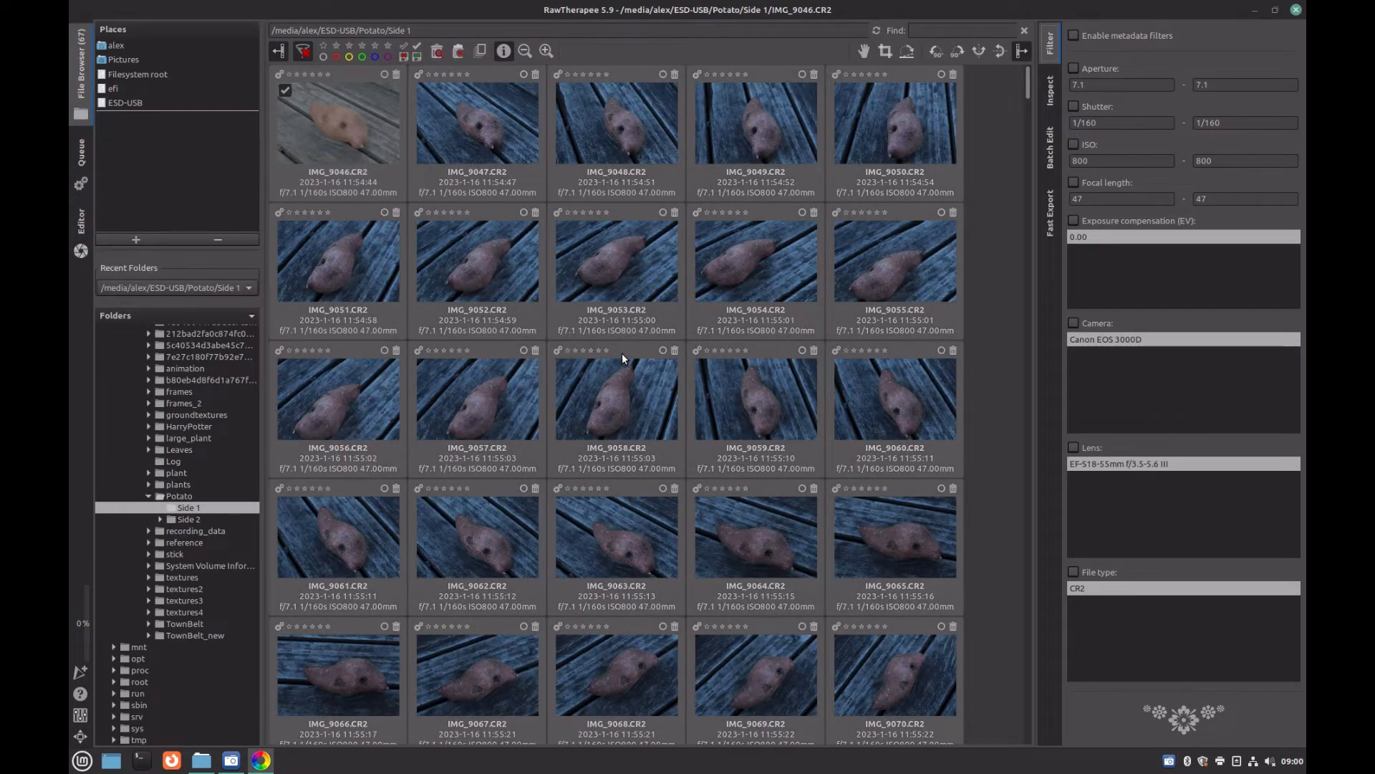
- Bring up the context menu for the selected Side 1 thumbnails
{"action": "right_click", "coordinate": [500, 144]}
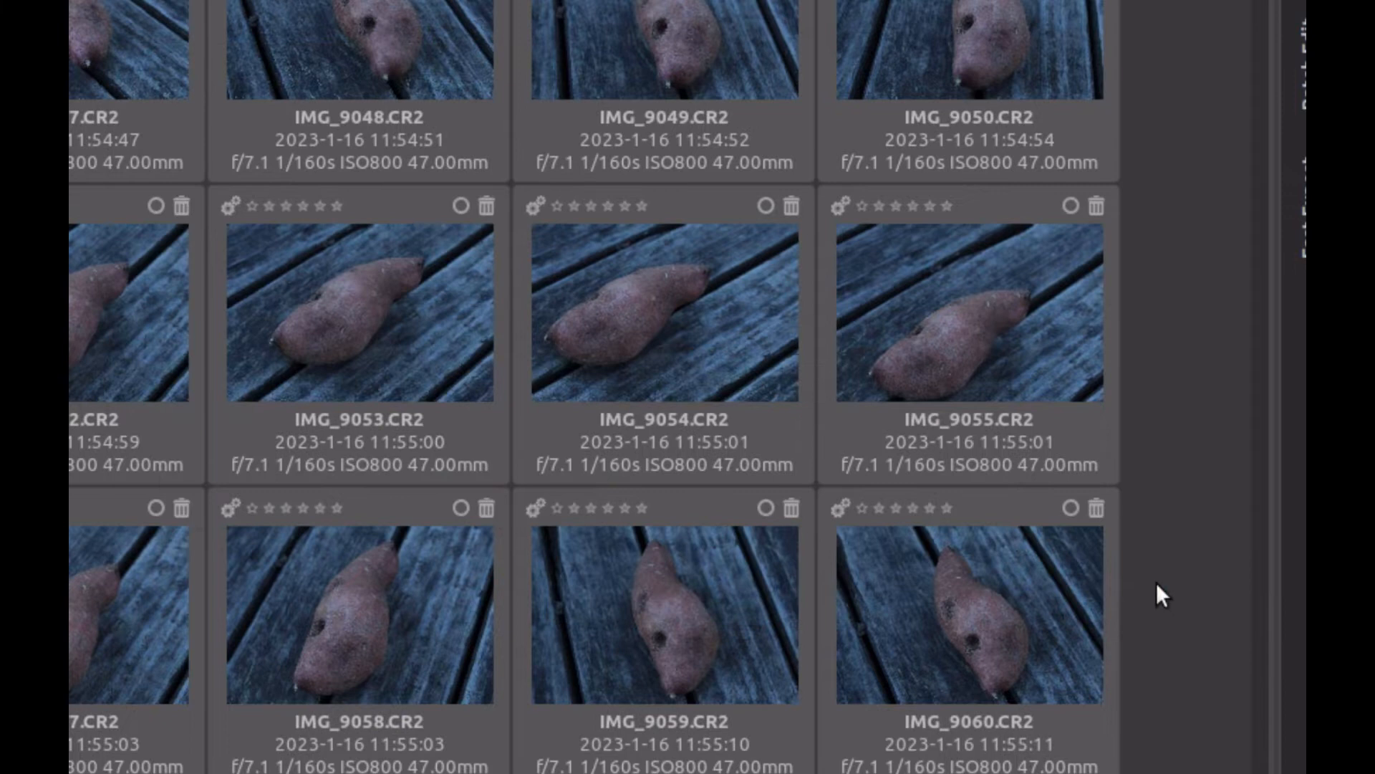
{"action": "mouse_move", "coordinate": [942, 492]}
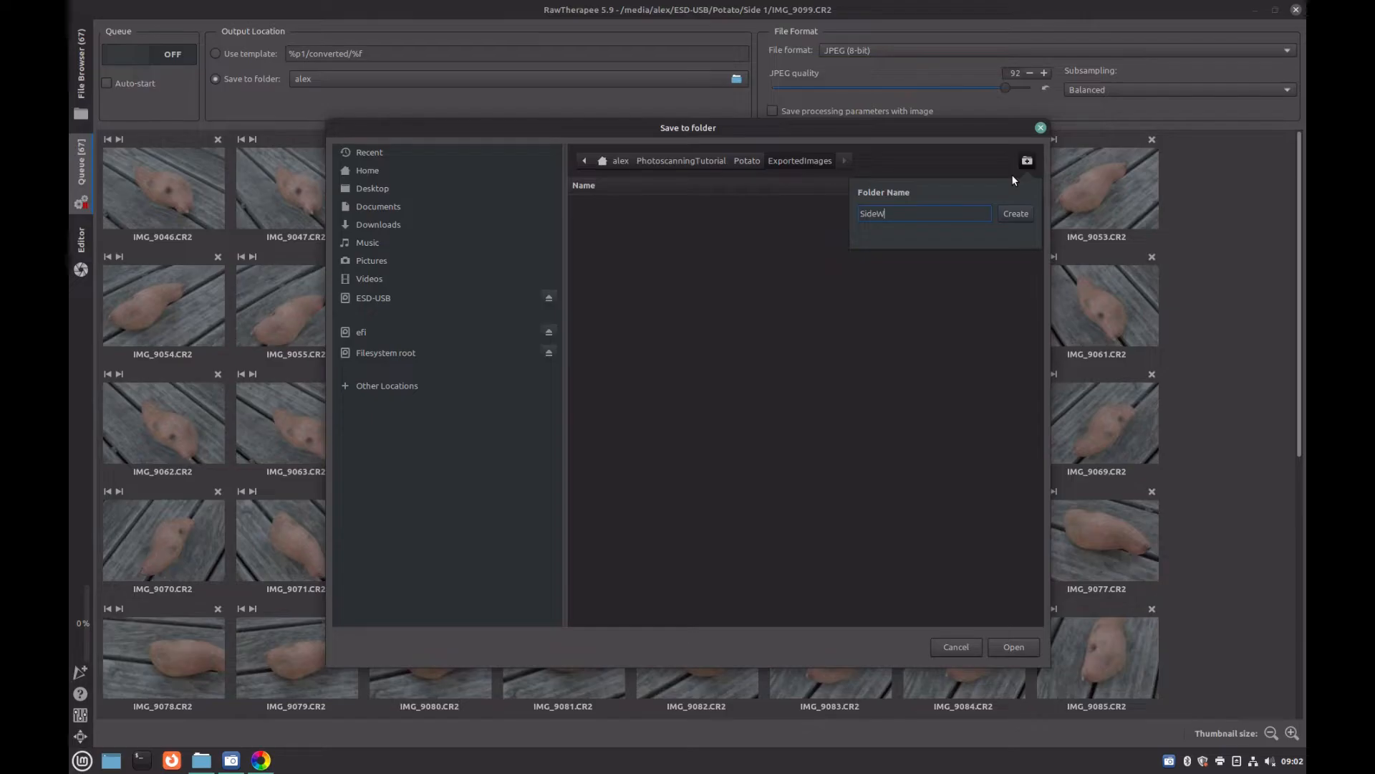
- Create a new output folder under ExportedImages, then browse the bundled processing profiles
{"action": "left_click", "coordinate": [1015, 213]}
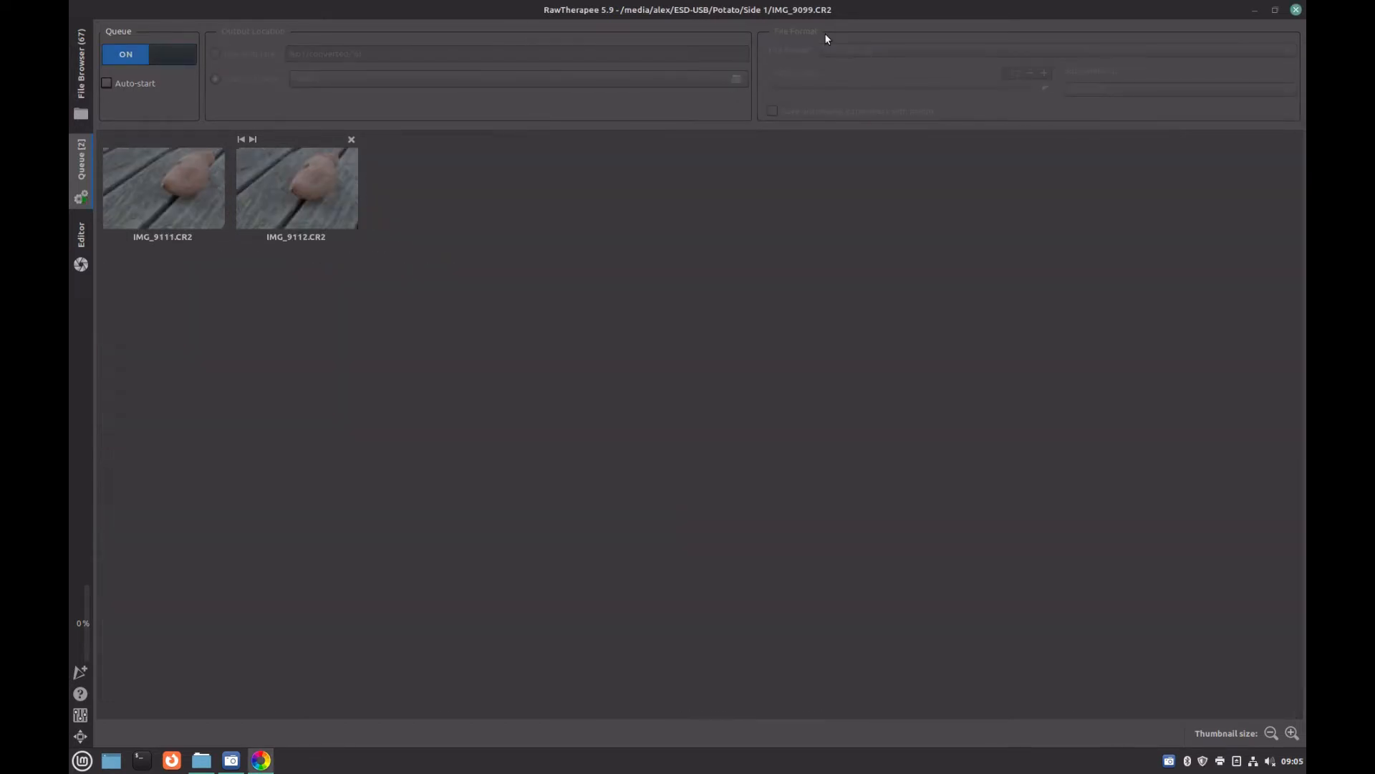
{"action": "left_click", "coordinate": [350, 140]}
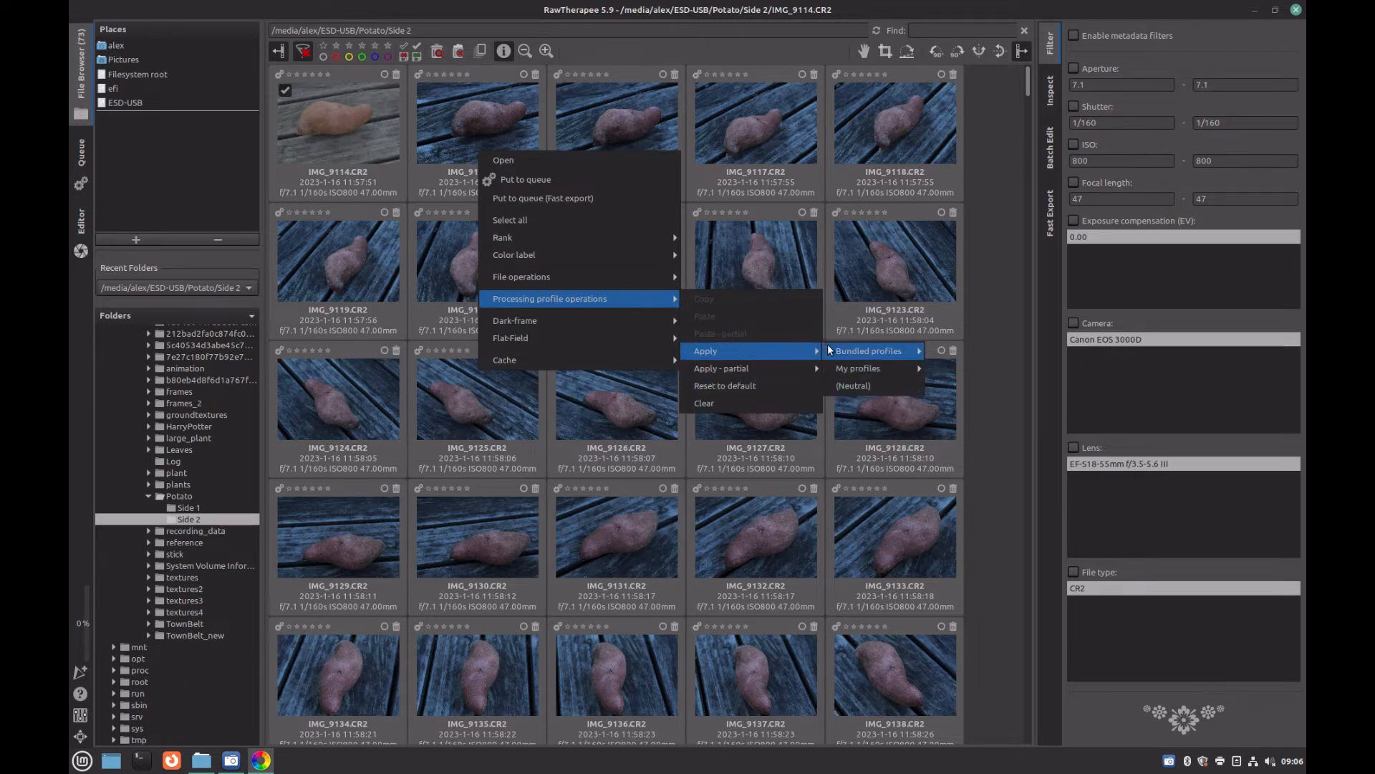
{"action": "left_click", "coordinate": [525, 179]}
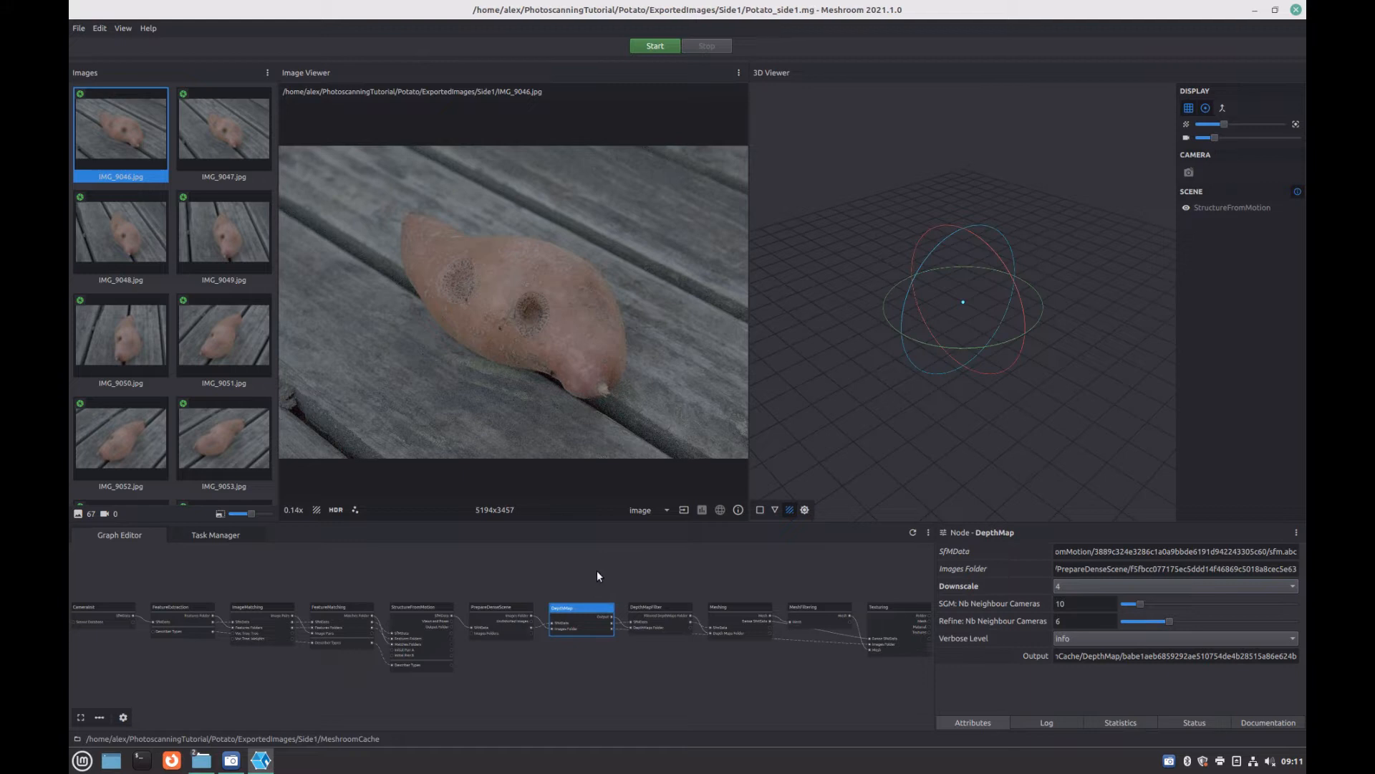
- Deselect the DepthMap node set to downscale 4 and start the reconstruction
{"action": "left_click", "coordinate": [398, 570]}
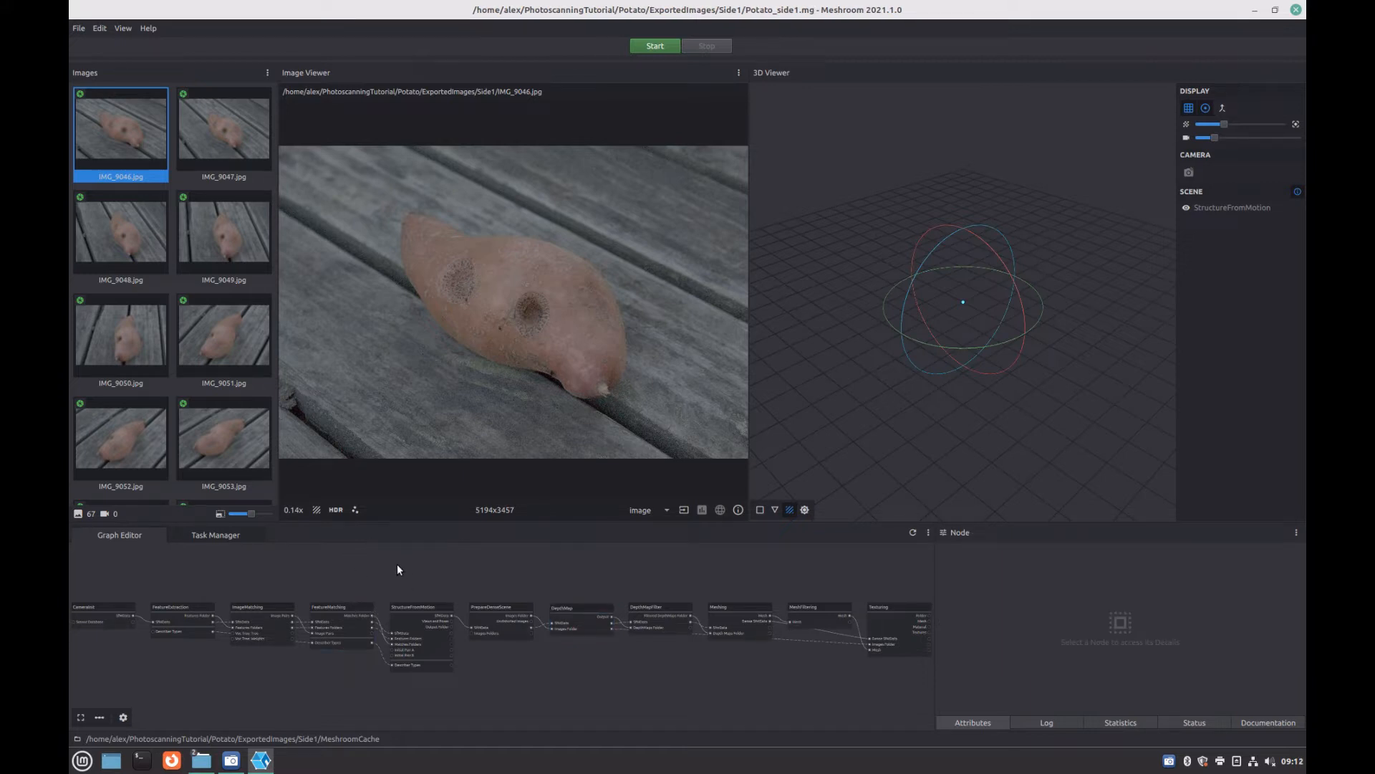
{"action": "mouse_move", "coordinate": [579, 67]}
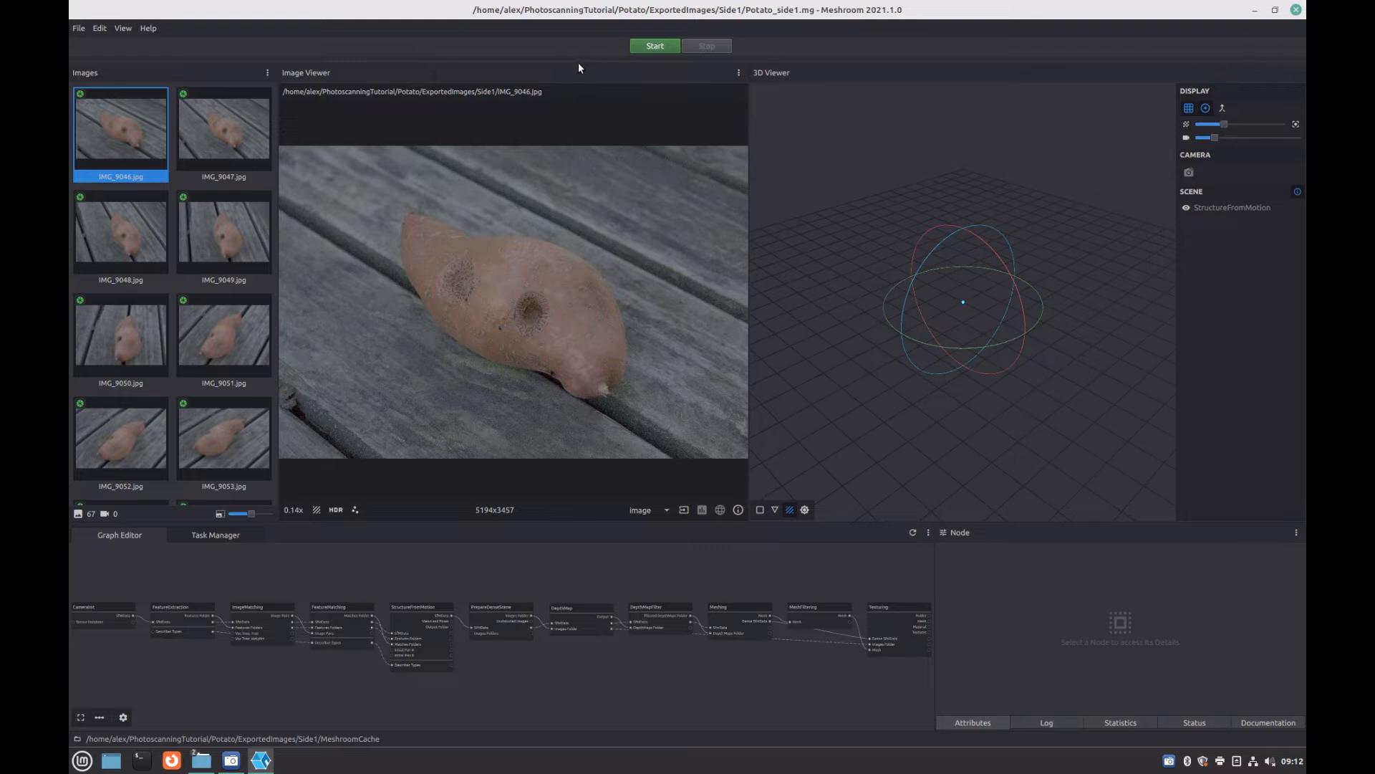
{"action": "left_click", "coordinate": [654, 46]}
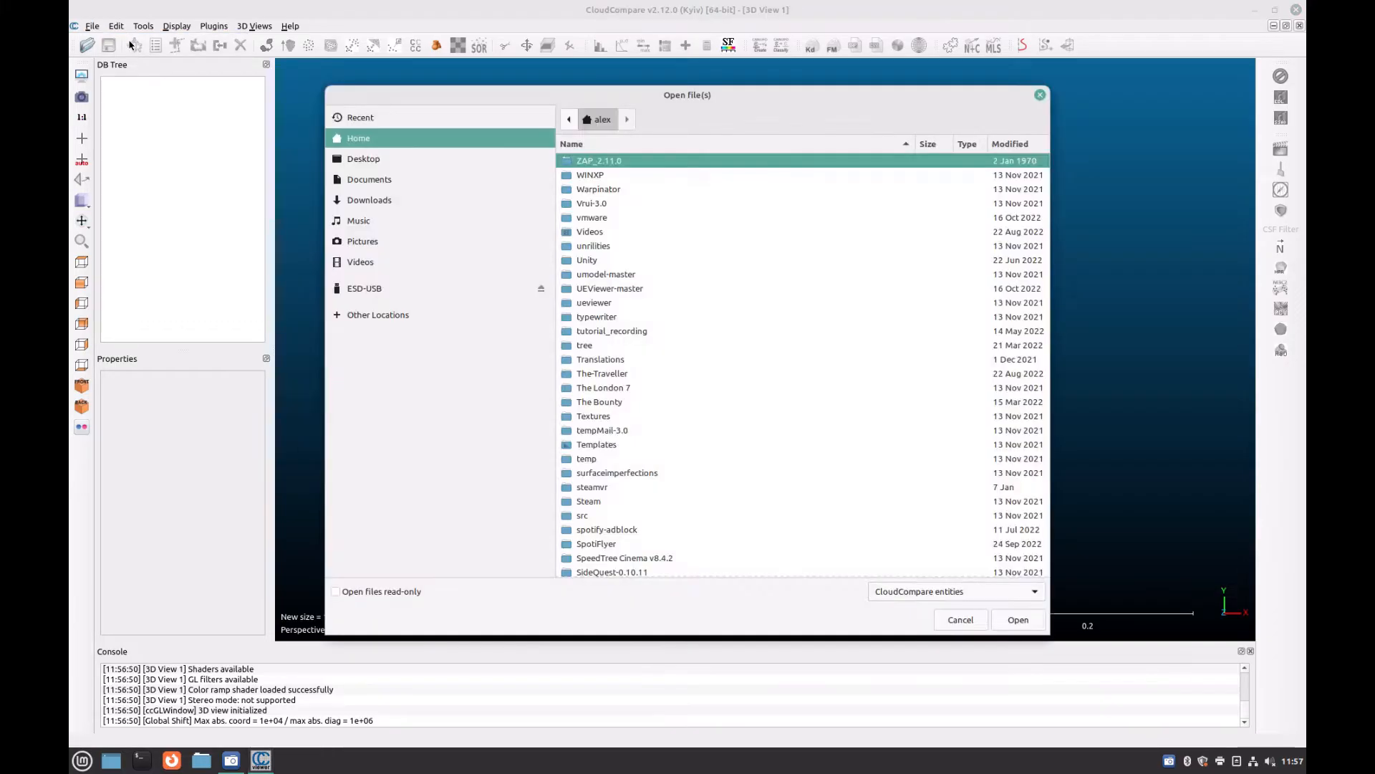
- Browse toward the Meshroom texturedMesh.obj files in the open dialog
{"action": "left_click", "coordinate": [1017, 619]}
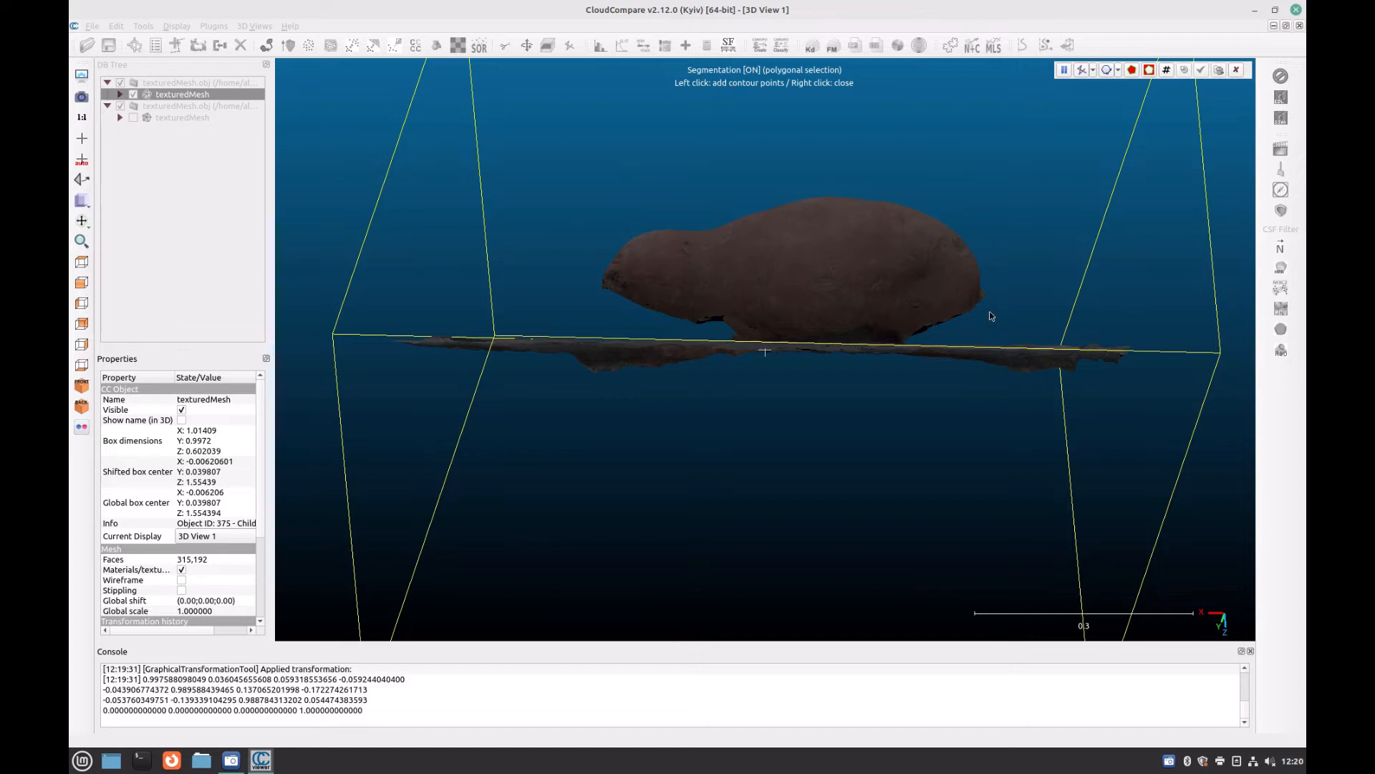
{"action": "mouse_move", "coordinate": [969, 316]}
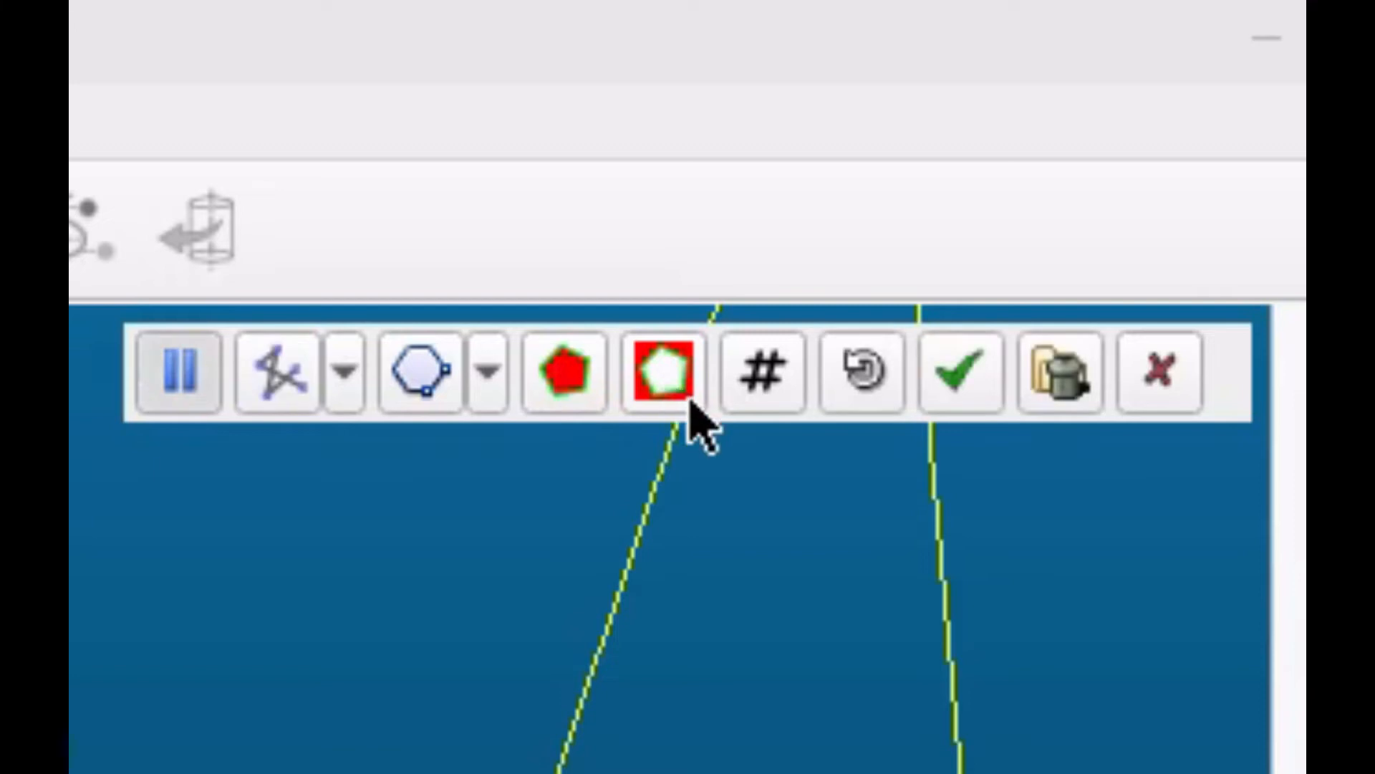
{"action": "mouse_move", "coordinate": [1118, 382]}
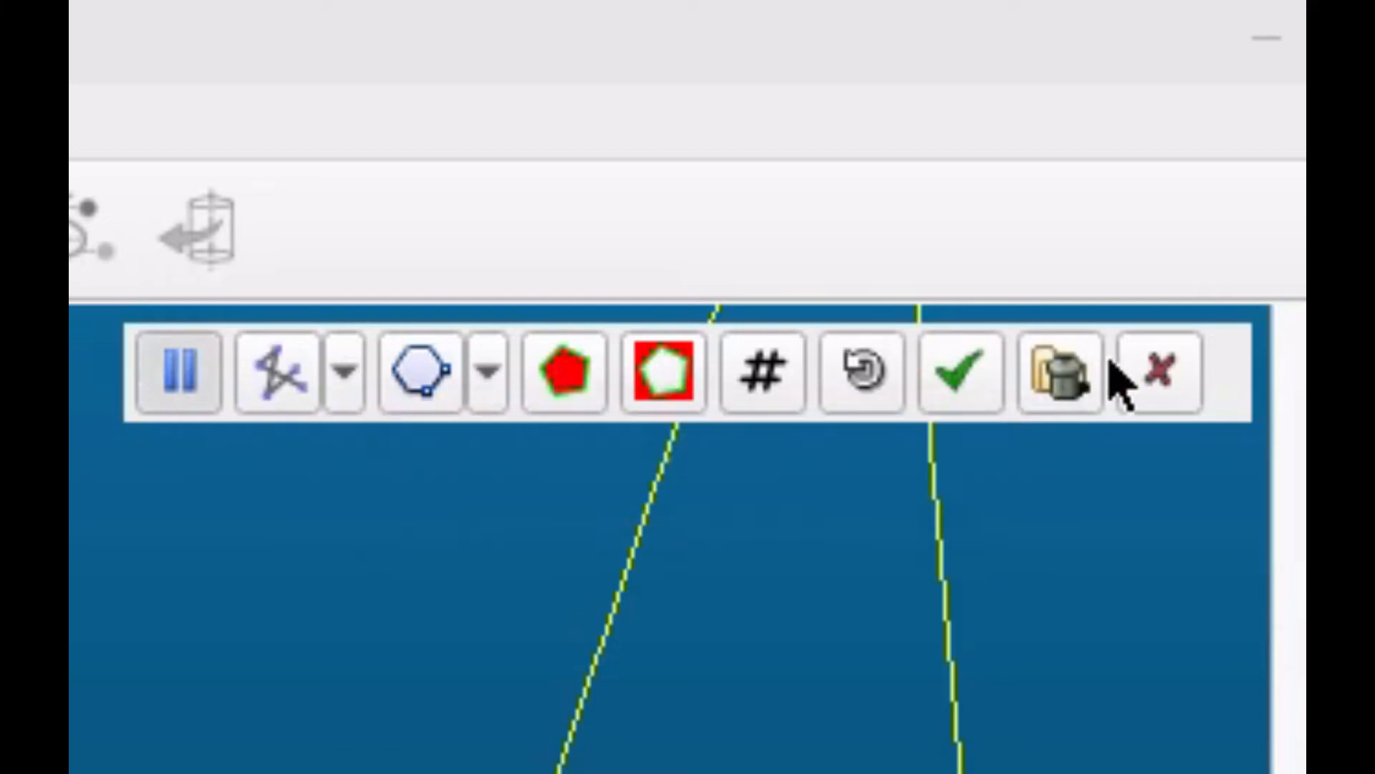
- Confirm the segmentation, keeping the potato and deleting the cut-away board
{"action": "left_click", "coordinate": [961, 368]}
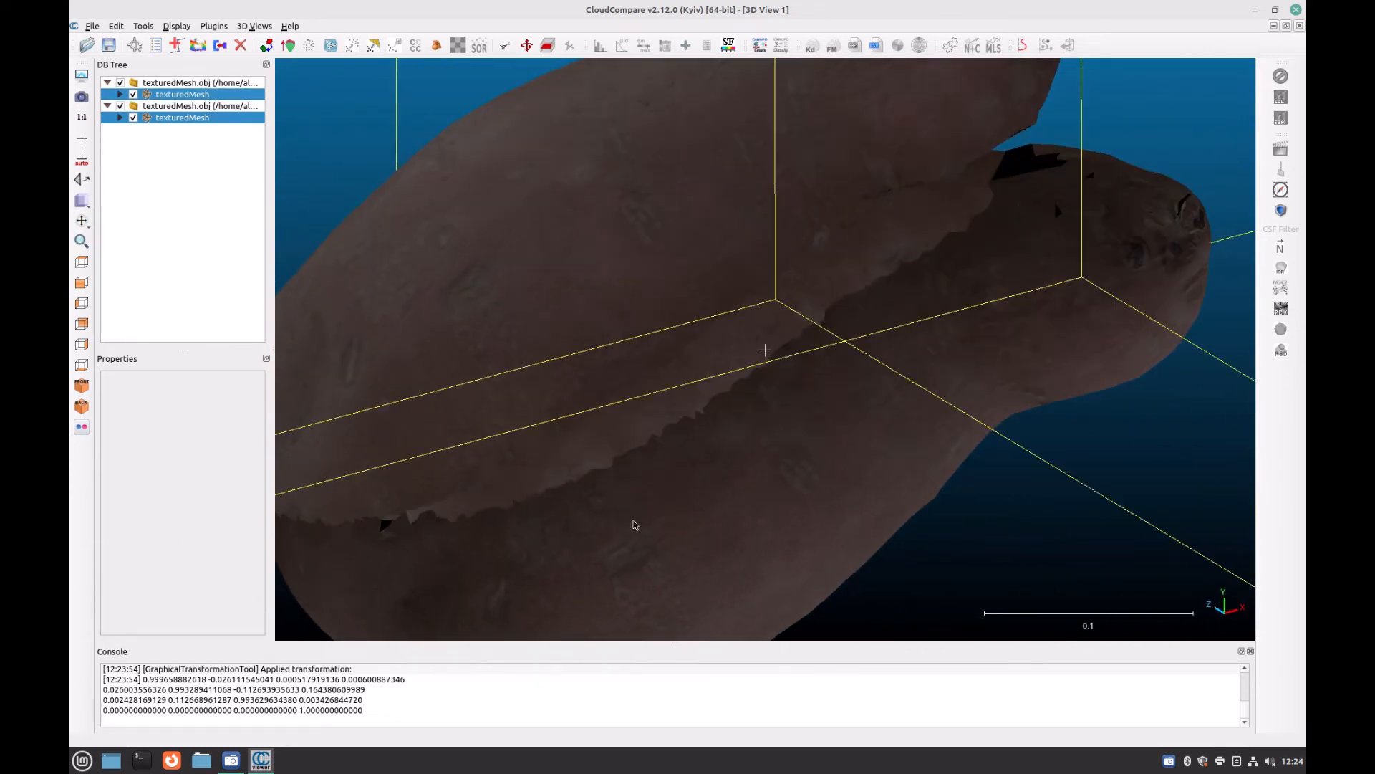
- Select both potato meshes, launch point-pair alignment, and choose the mesh to move
{"action": "left_click", "coordinate": [372, 44]}
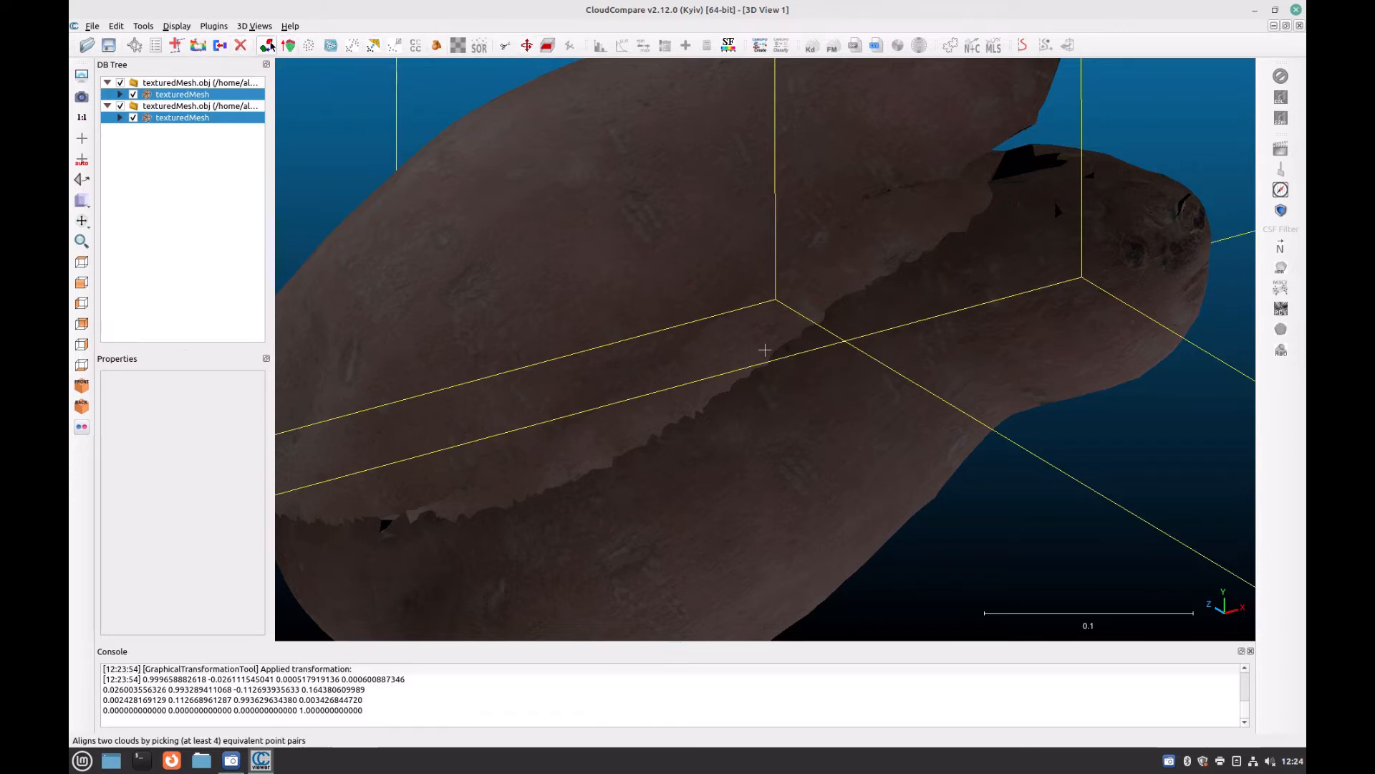
{"action": "left_click", "coordinate": [268, 45]}
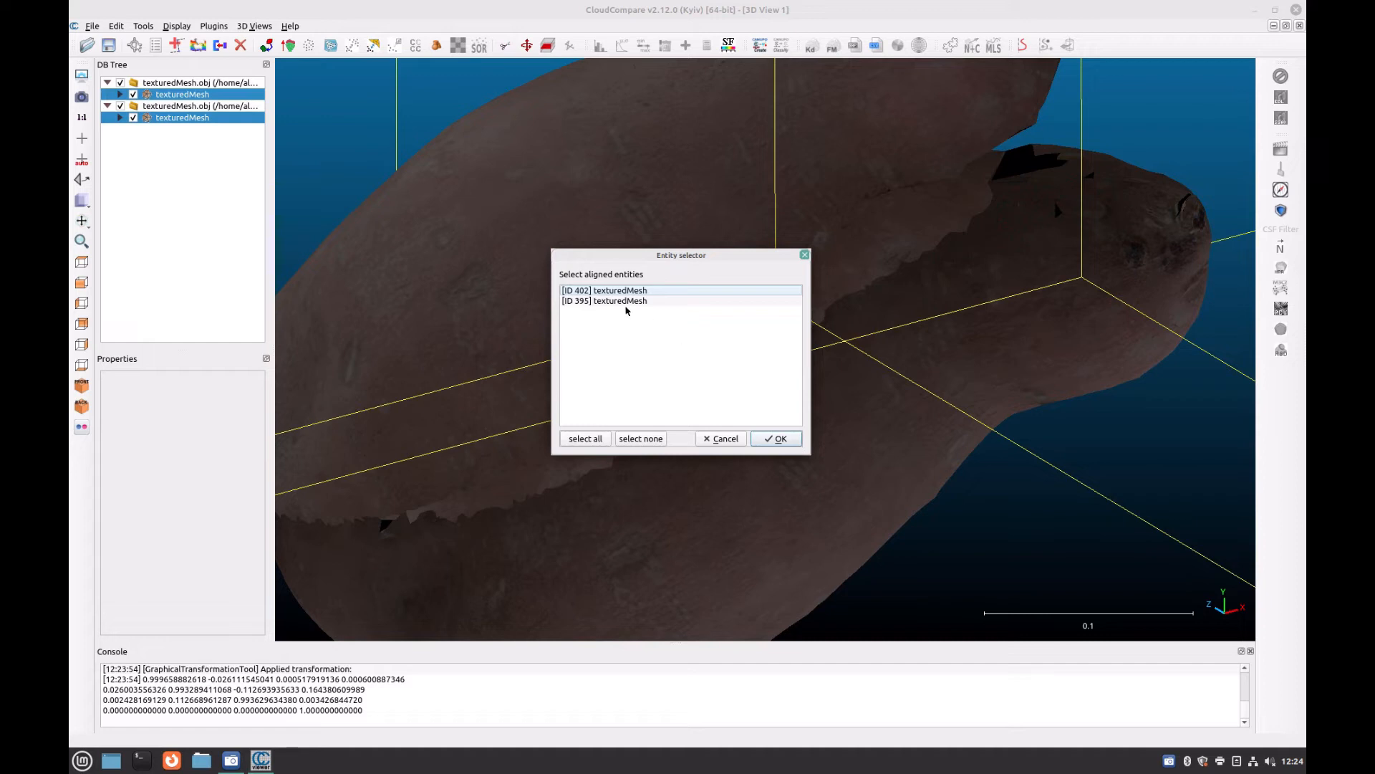
{"action": "left_click", "coordinate": [775, 438]}
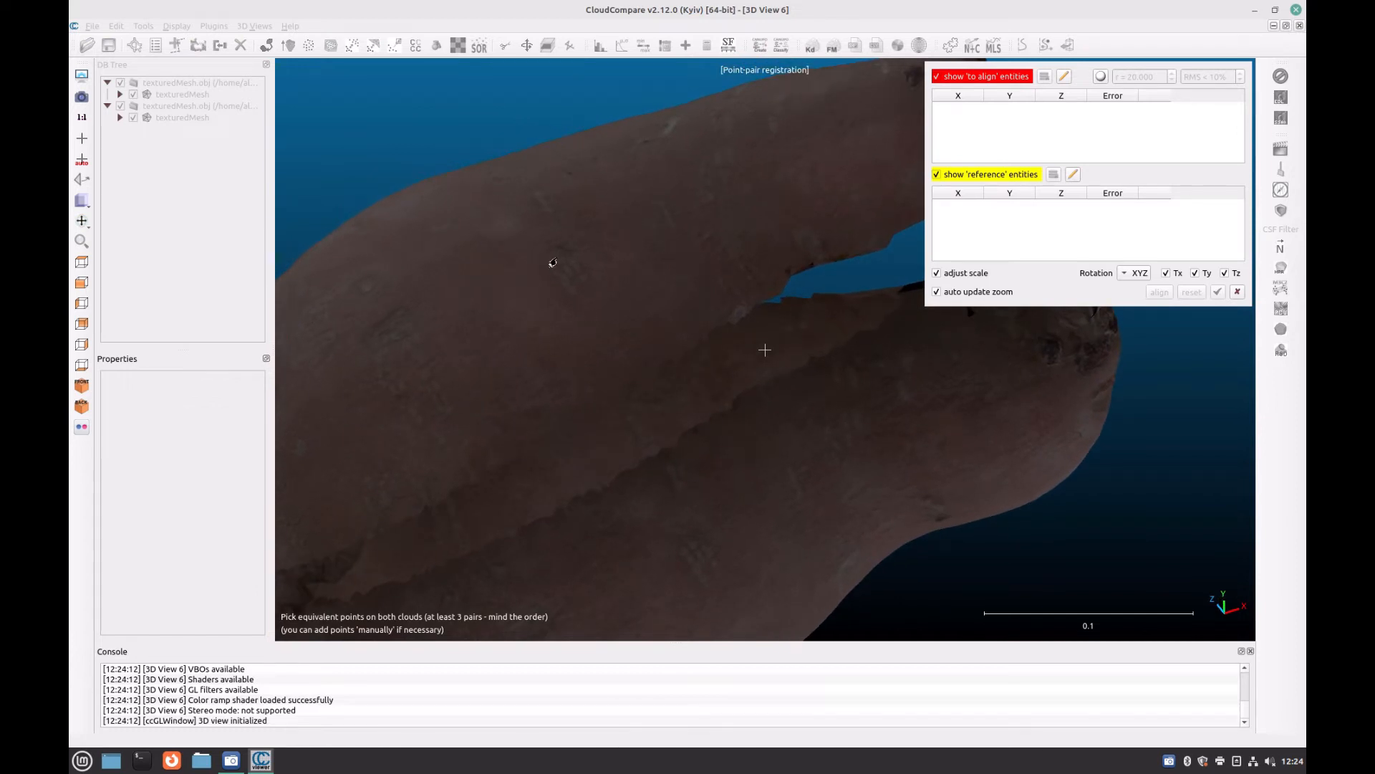
- Pick matching points on both meshes, align to RMS about 0.0026, and accept the result
{"action": "left_click", "coordinate": [556, 257]}
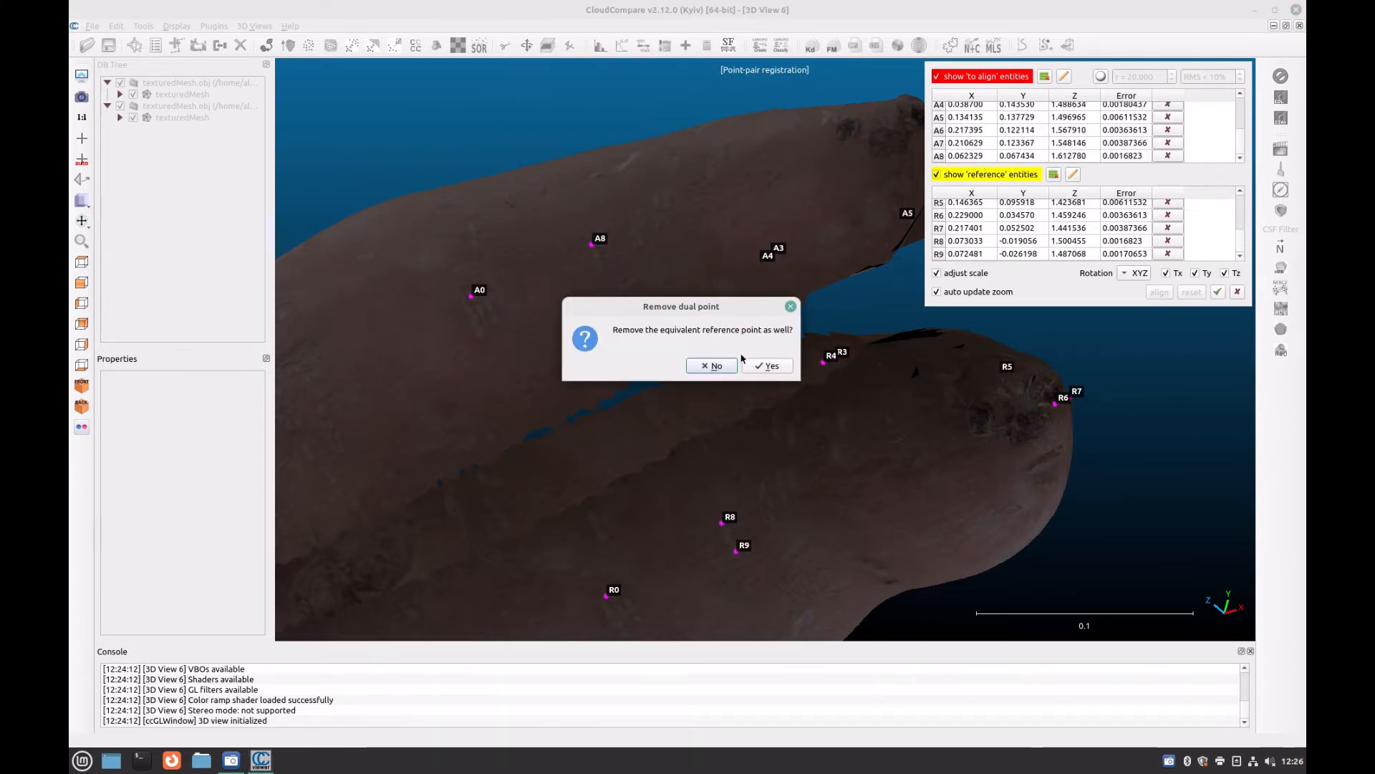
{"action": "left_click", "coordinate": [765, 365]}
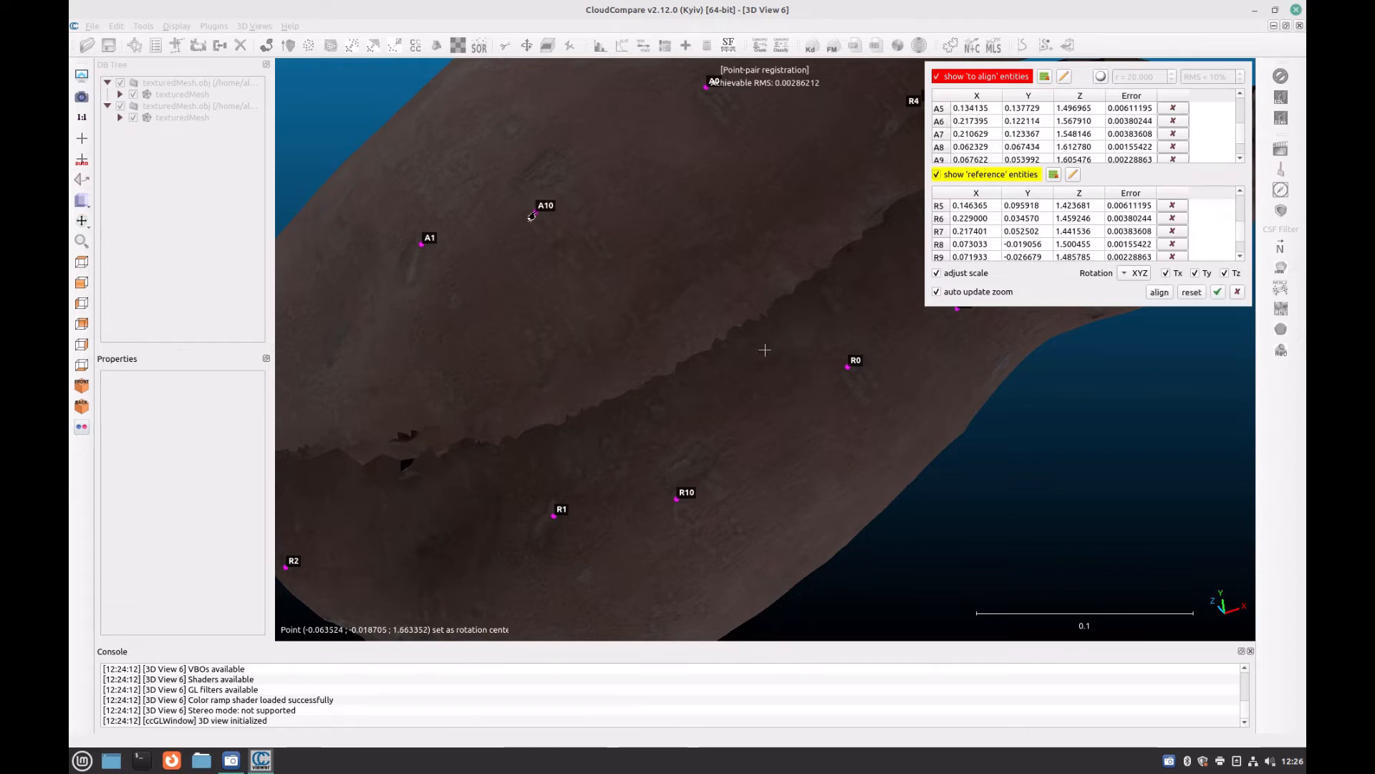
{"action": "left_click", "coordinate": [1159, 292]}
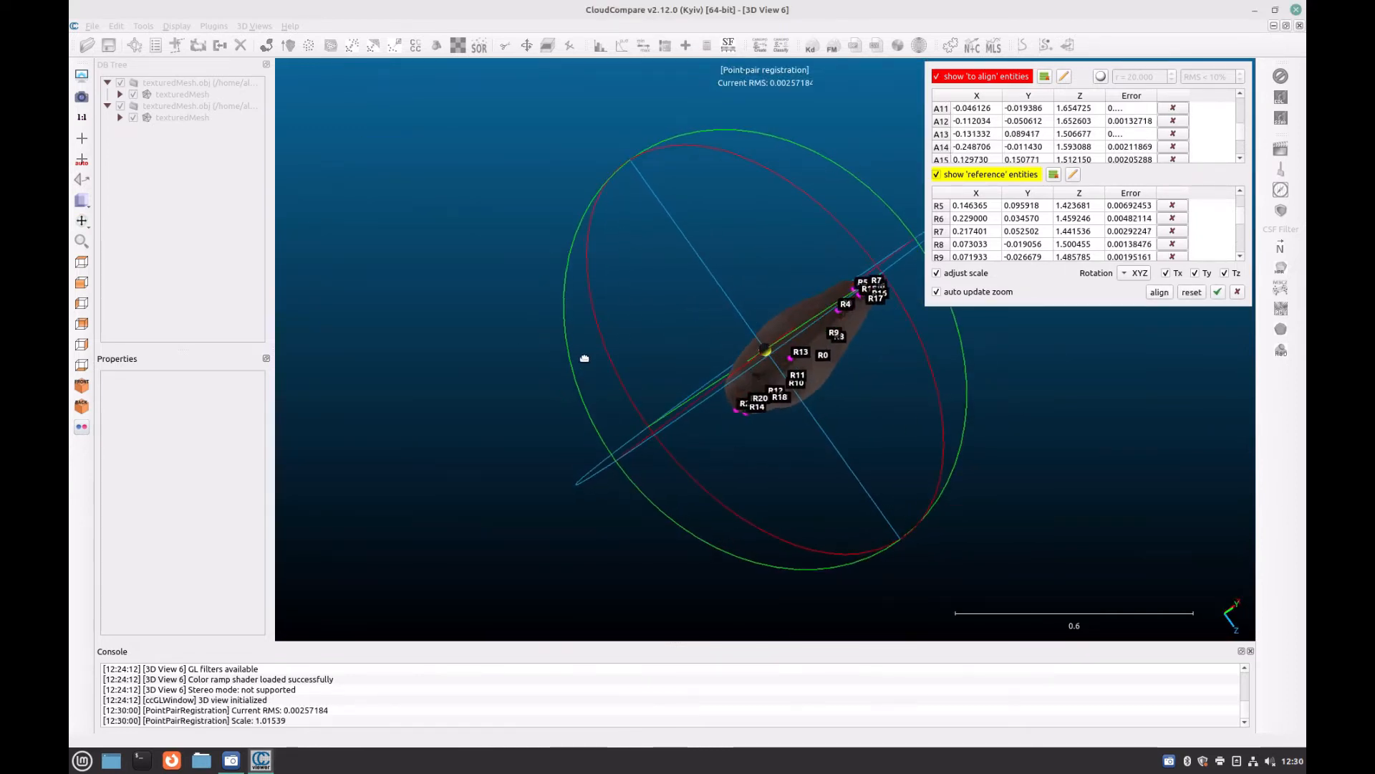
{"action": "left_click", "coordinate": [1158, 292]}
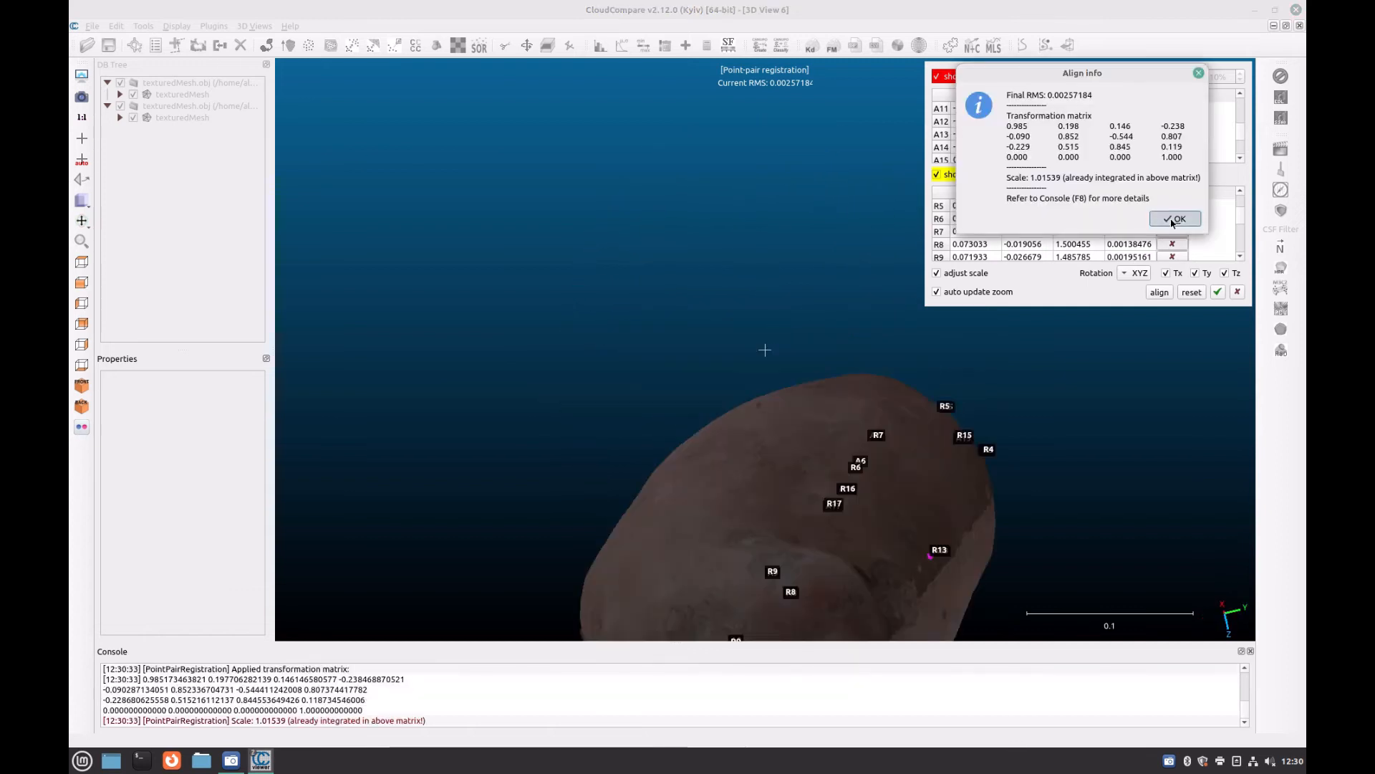
{"action": "left_click", "coordinate": [1173, 217]}
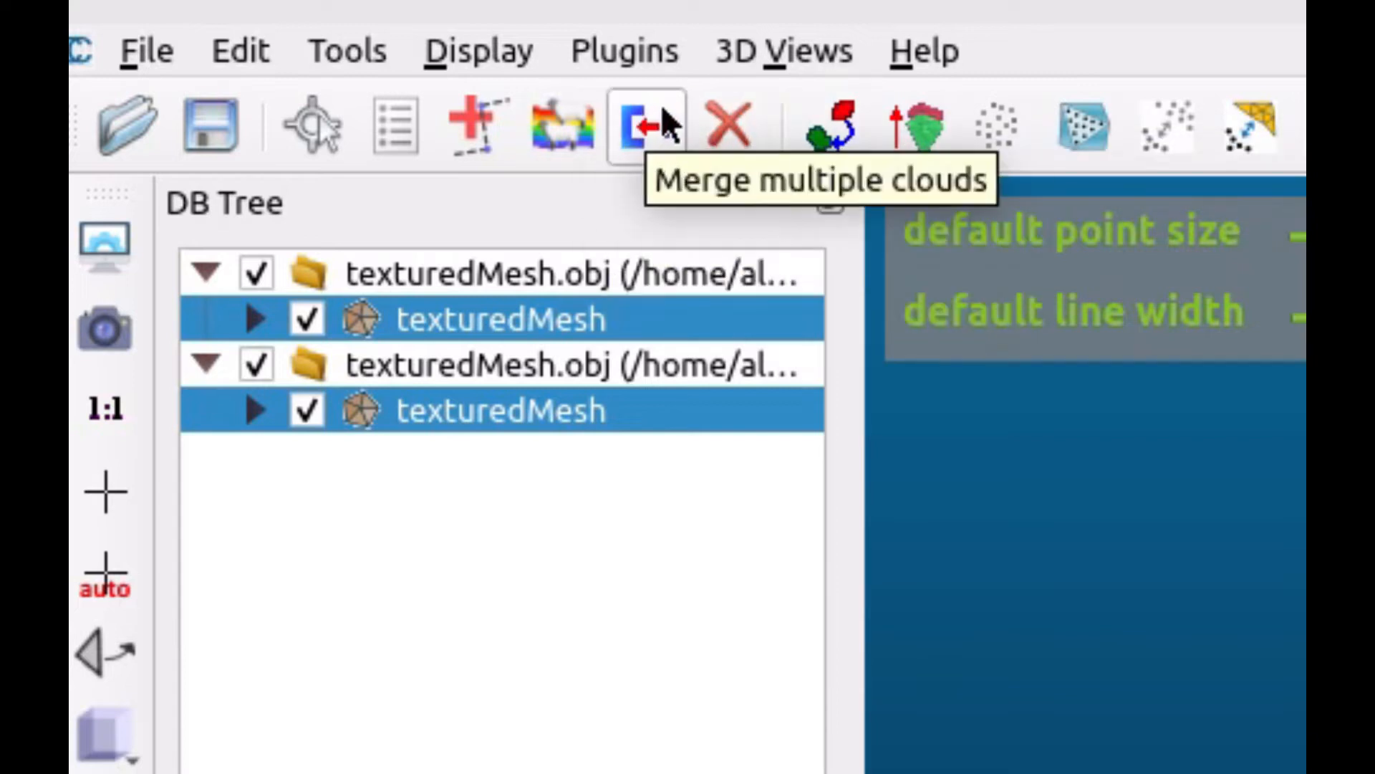
{"action": "left_click", "coordinate": [637, 123]}
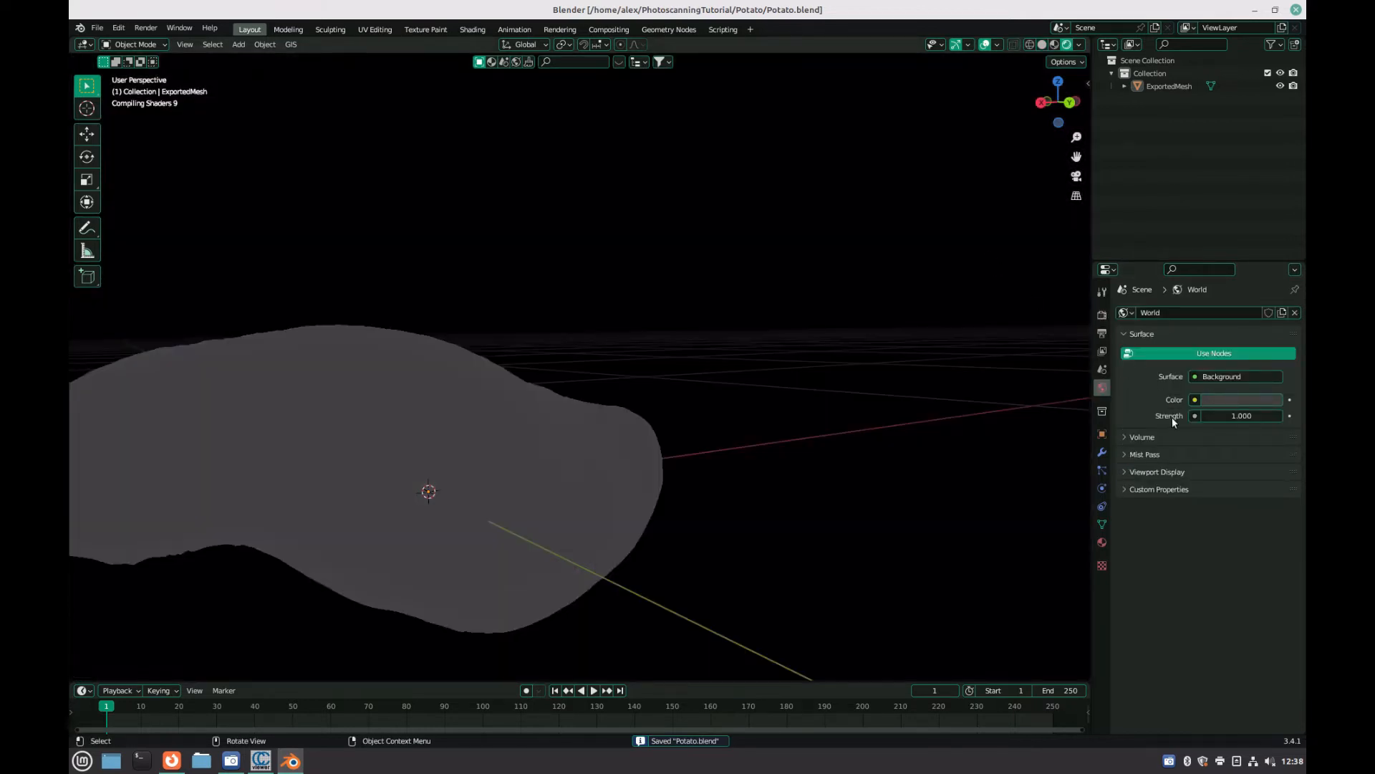
{"action": "mouse_move", "coordinate": [1237, 388]}
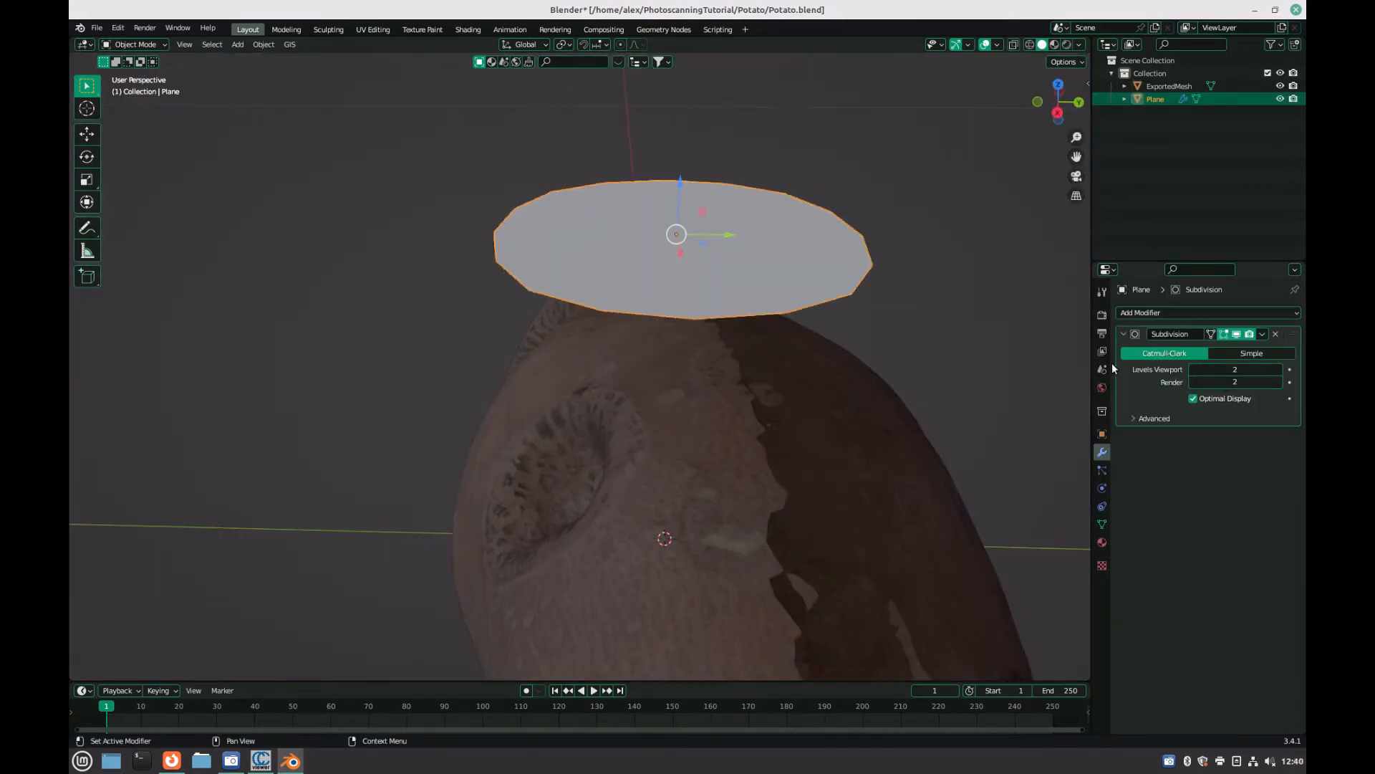
- Add a Shrinkwrap modifier to the plane, targeting ExportedMesh
{"action": "left_click", "coordinate": [1208, 312]}
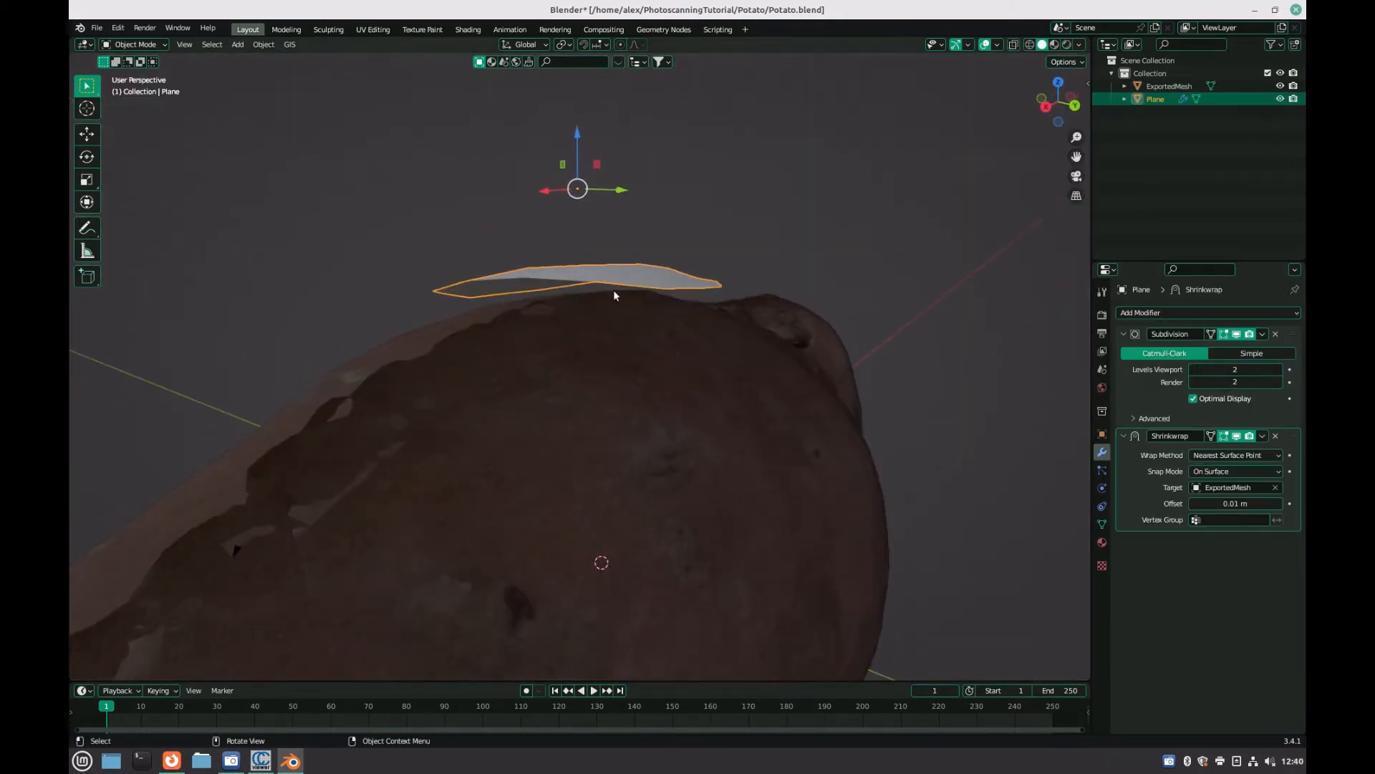
{"action": "left_click", "coordinate": [1235, 503]}
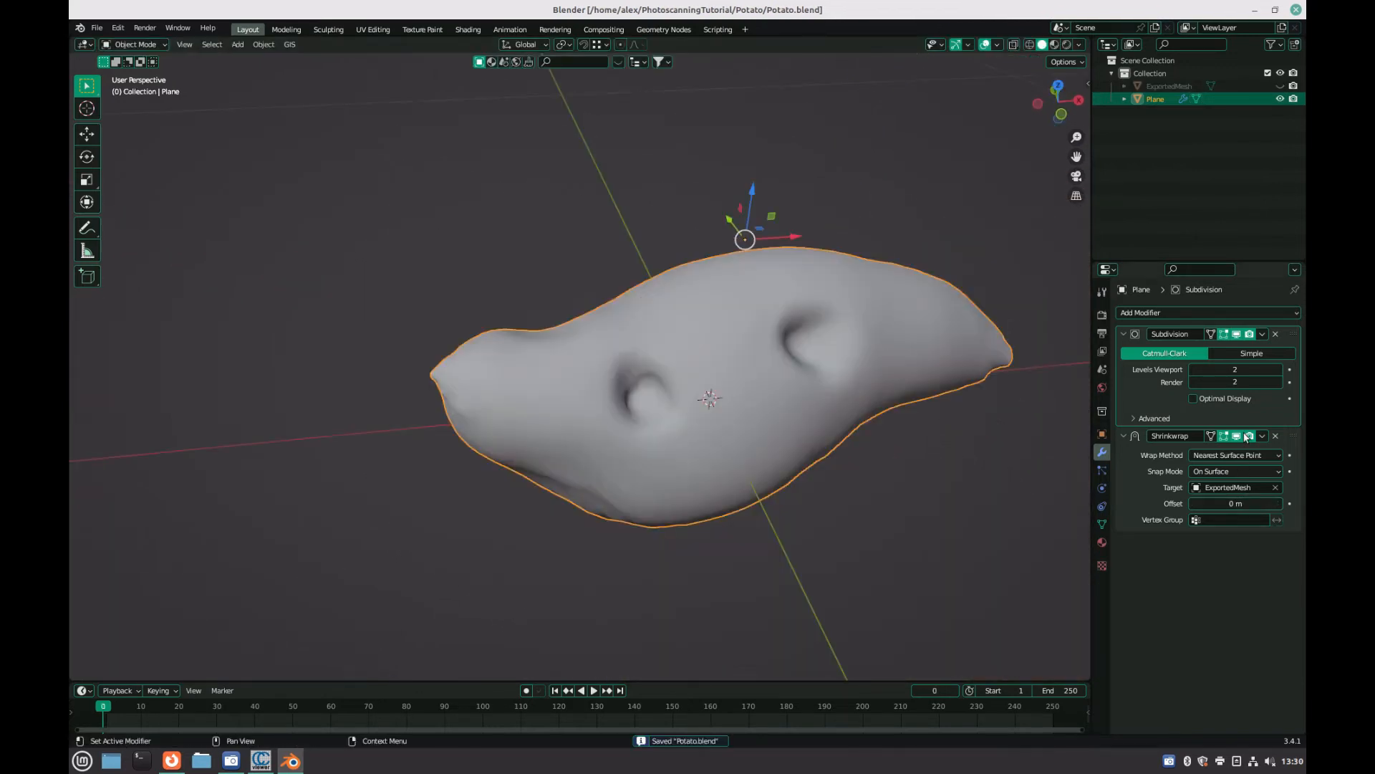
- Open the wrapped mesh's material settings and start renaming Material.001
{"action": "left_click", "coordinate": [1261, 335]}
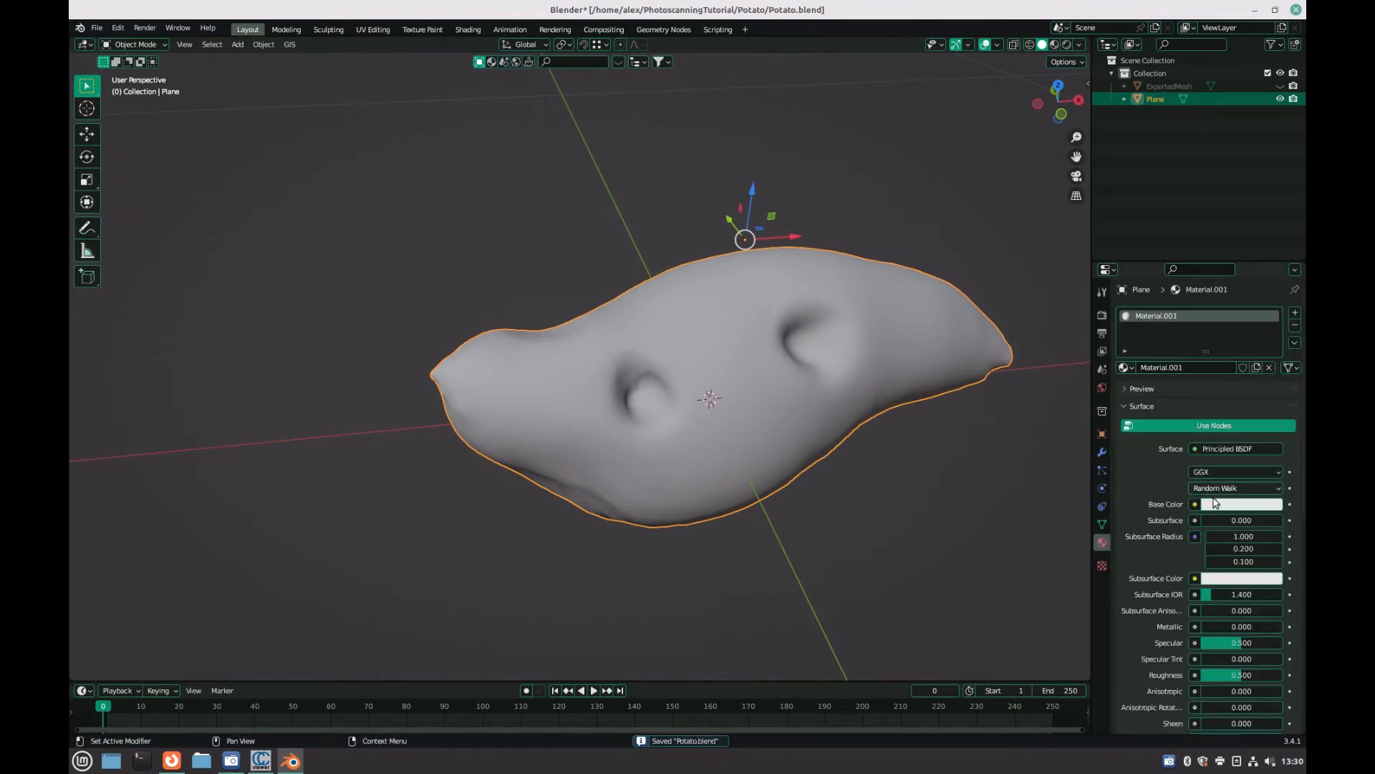
{"action": "double_click", "coordinate": [1193, 316]}
{"action": "type", "text": "Potato"}
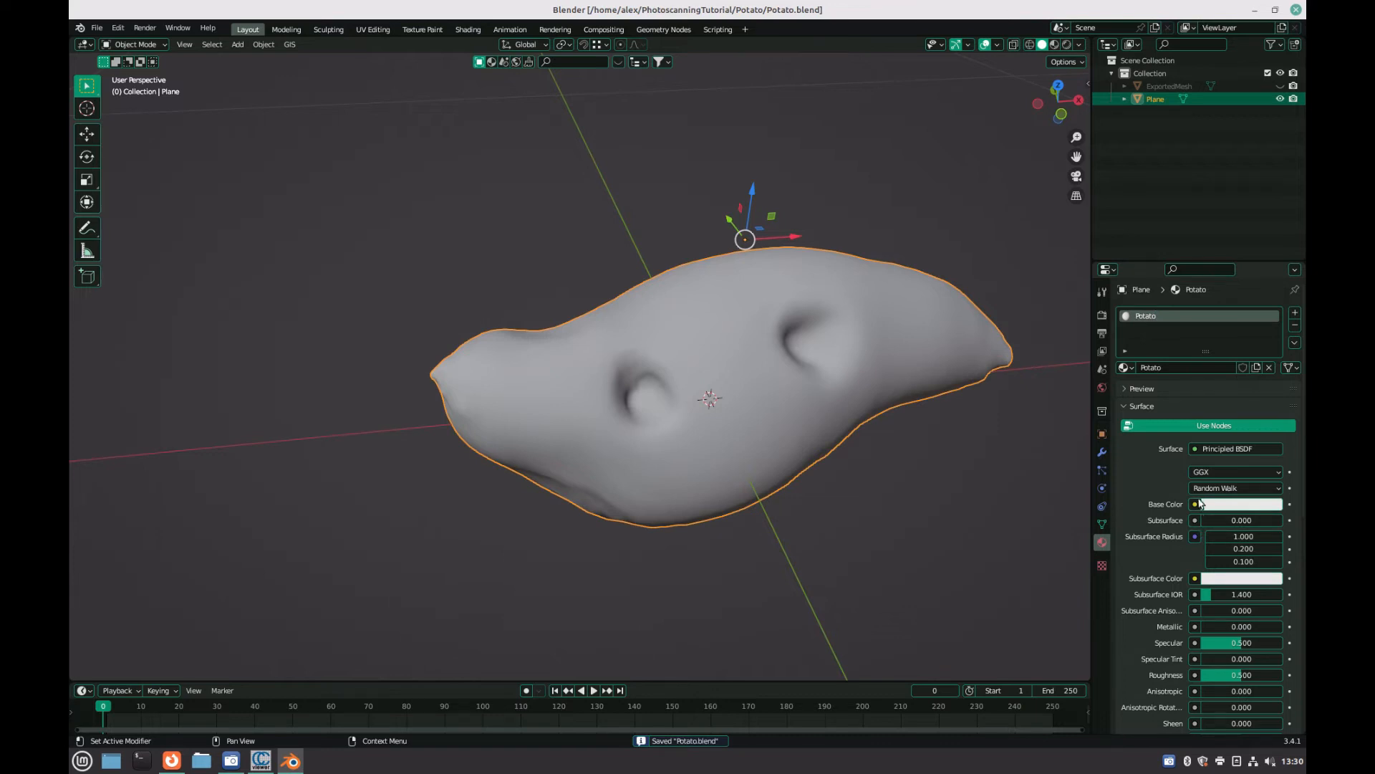
- Give the Potato base colour a new UV Grid image named 'uv', then enter Edit Mode
{"action": "left_click", "coordinate": [1237, 504]}
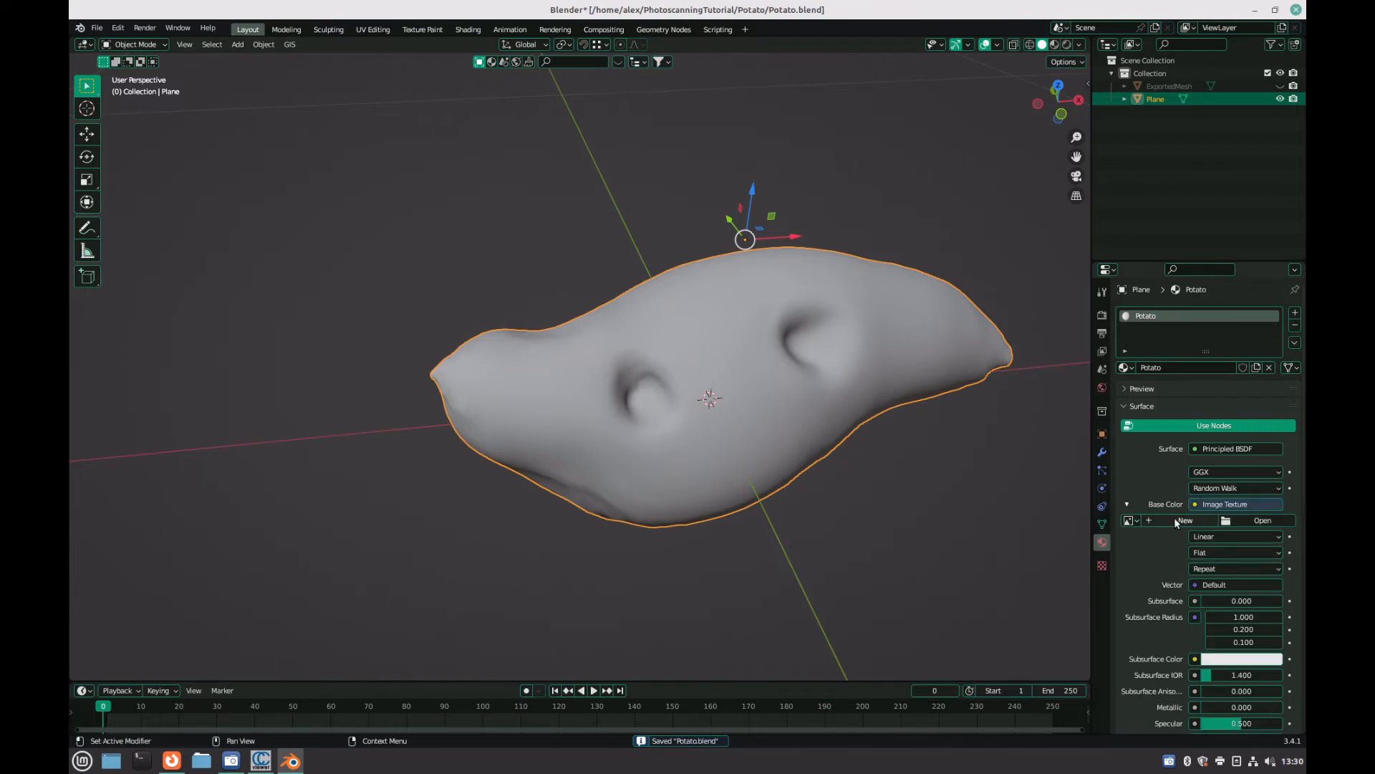
{"action": "left_click", "coordinate": [1183, 520]}
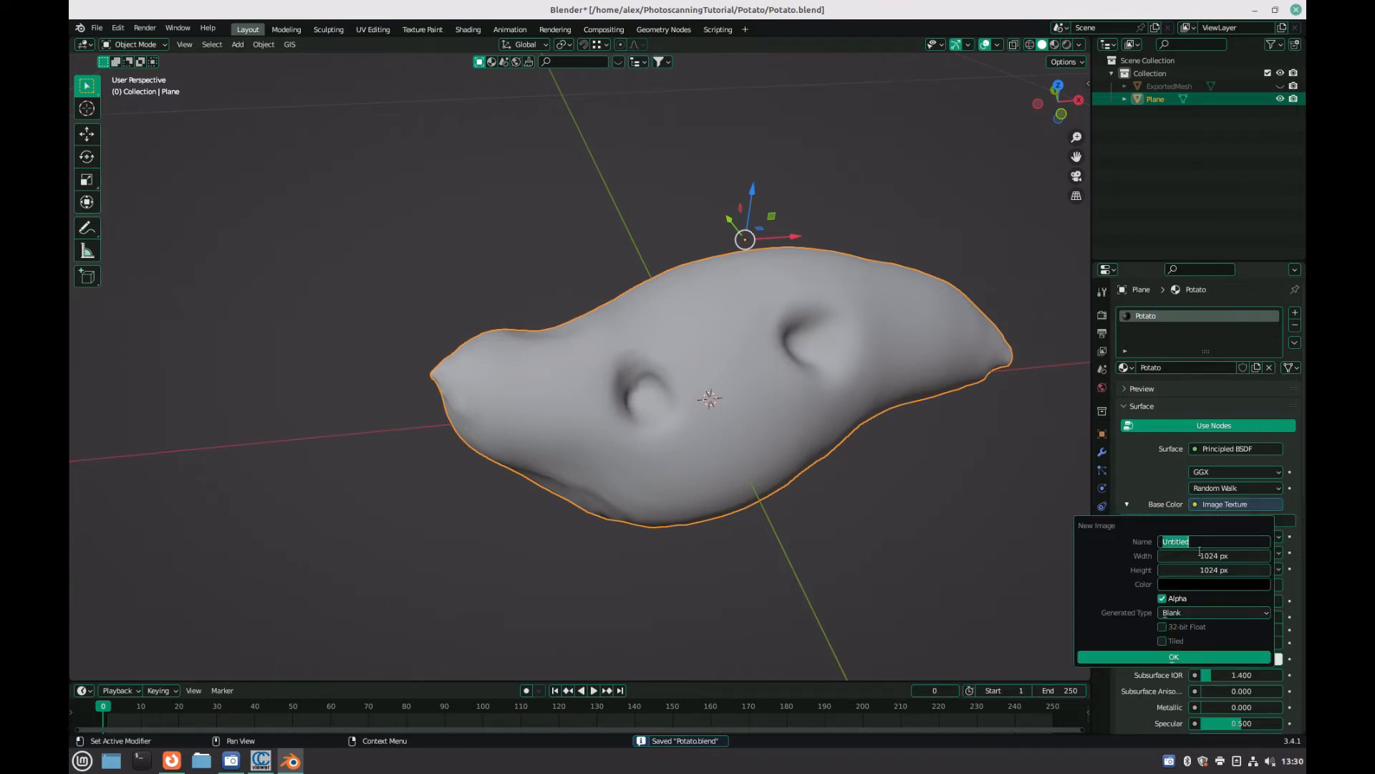
{"action": "type", "text": "uv"}
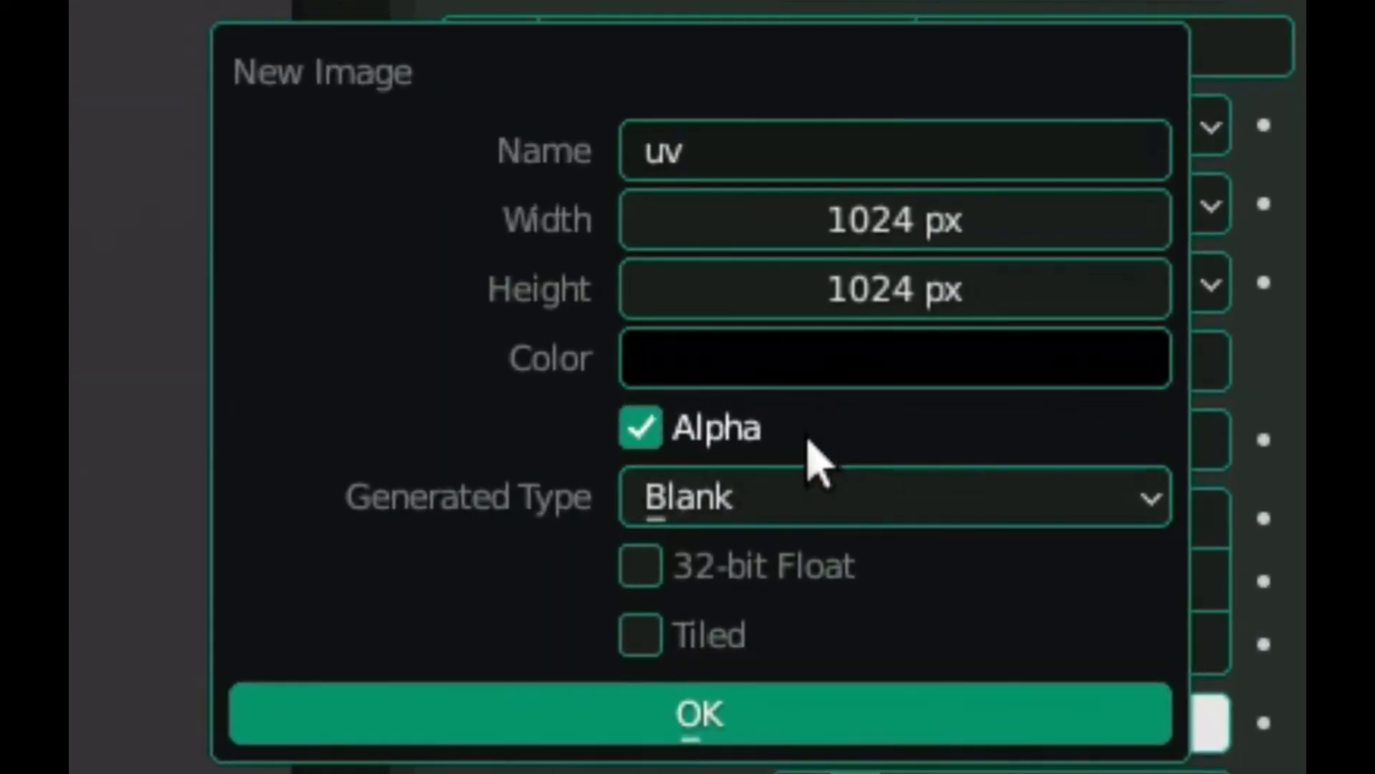
{"action": "left_click", "coordinate": [893, 496]}
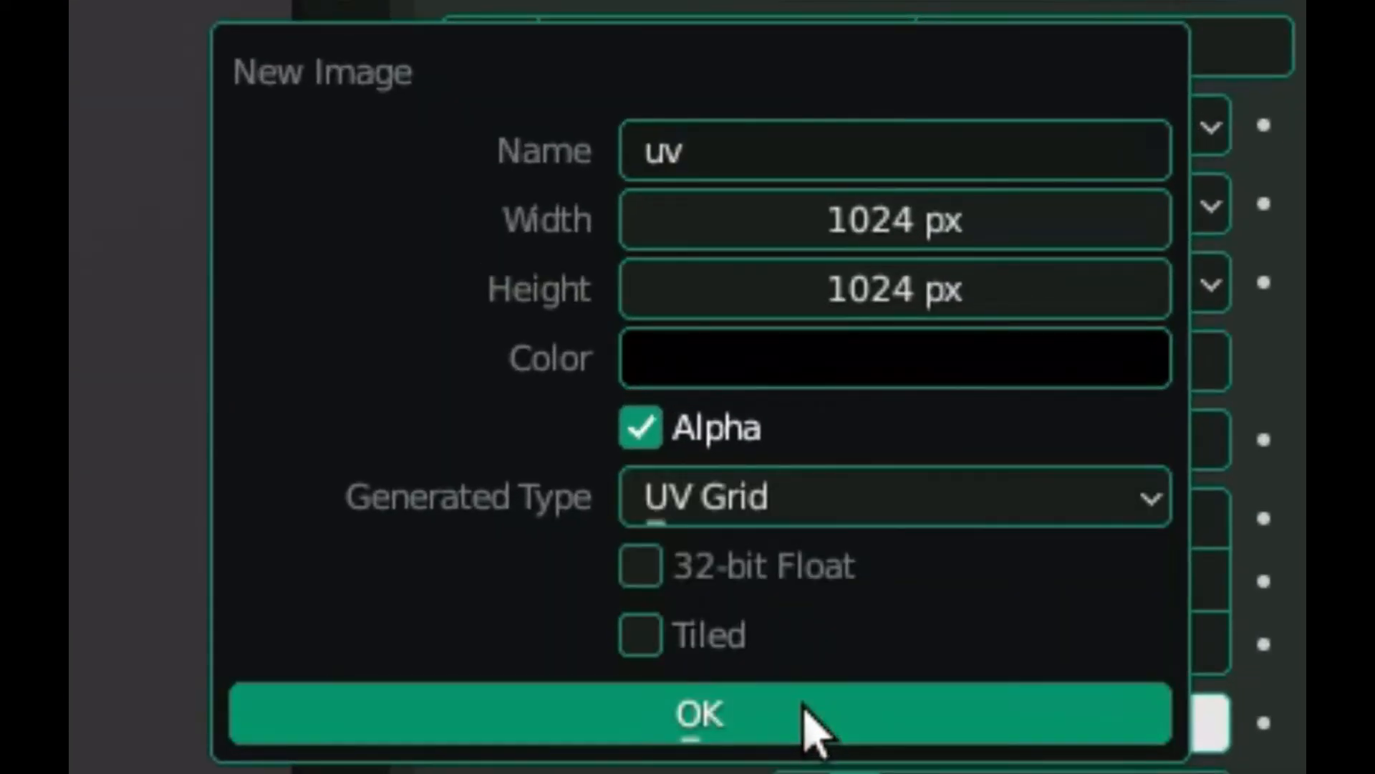
{"action": "left_click", "coordinate": [697, 713]}
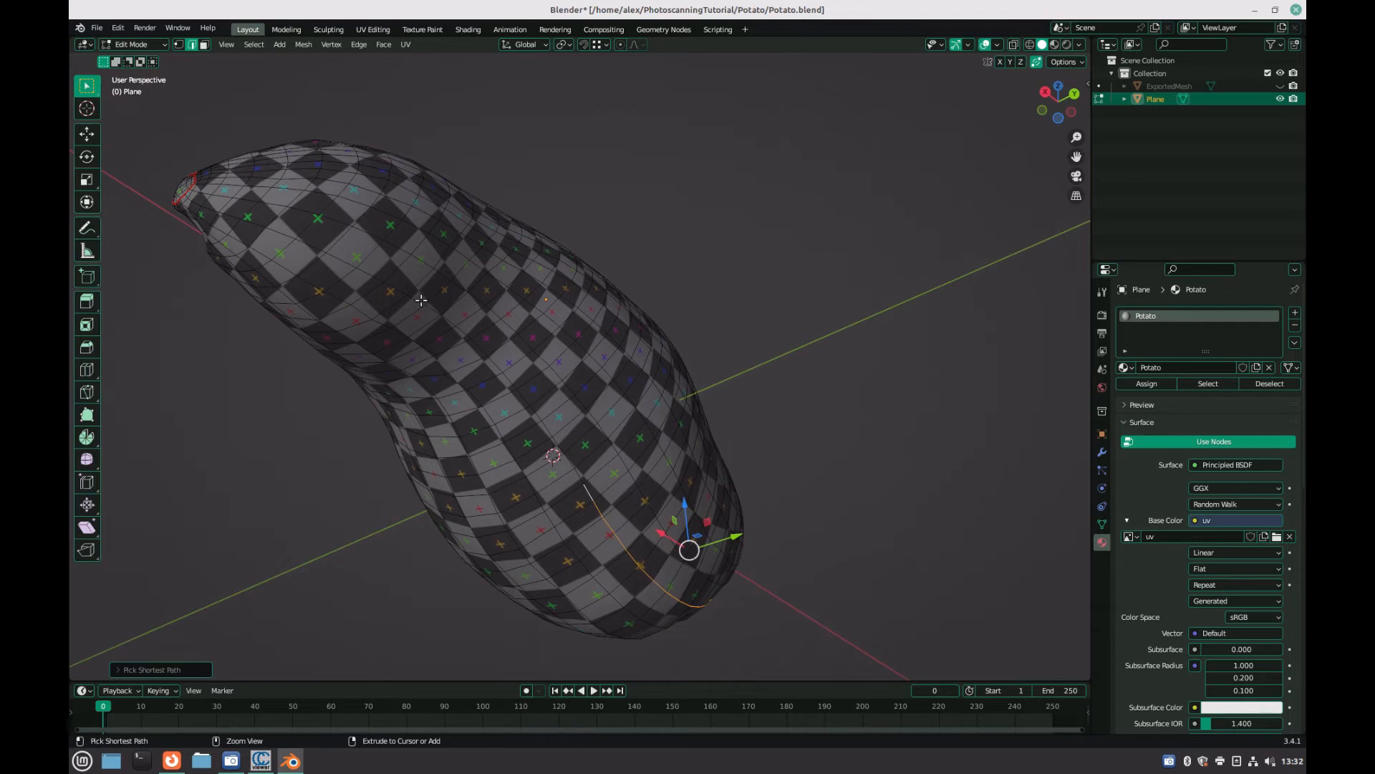
{"action": "left_click", "coordinate": [136, 45]}
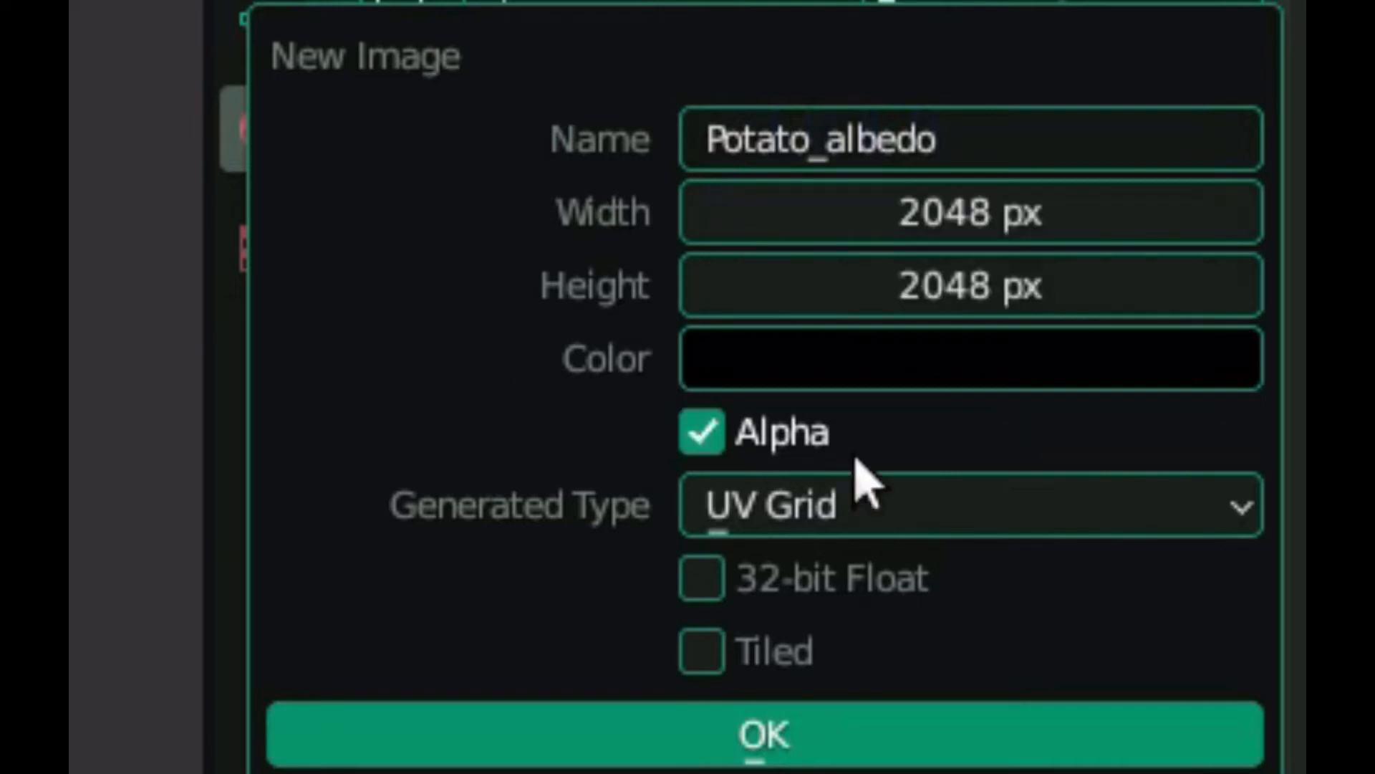
- Create a blank 2048 px Potato_albedo base colour image and change the right pane's editor type
{"action": "left_click", "coordinate": [970, 504]}
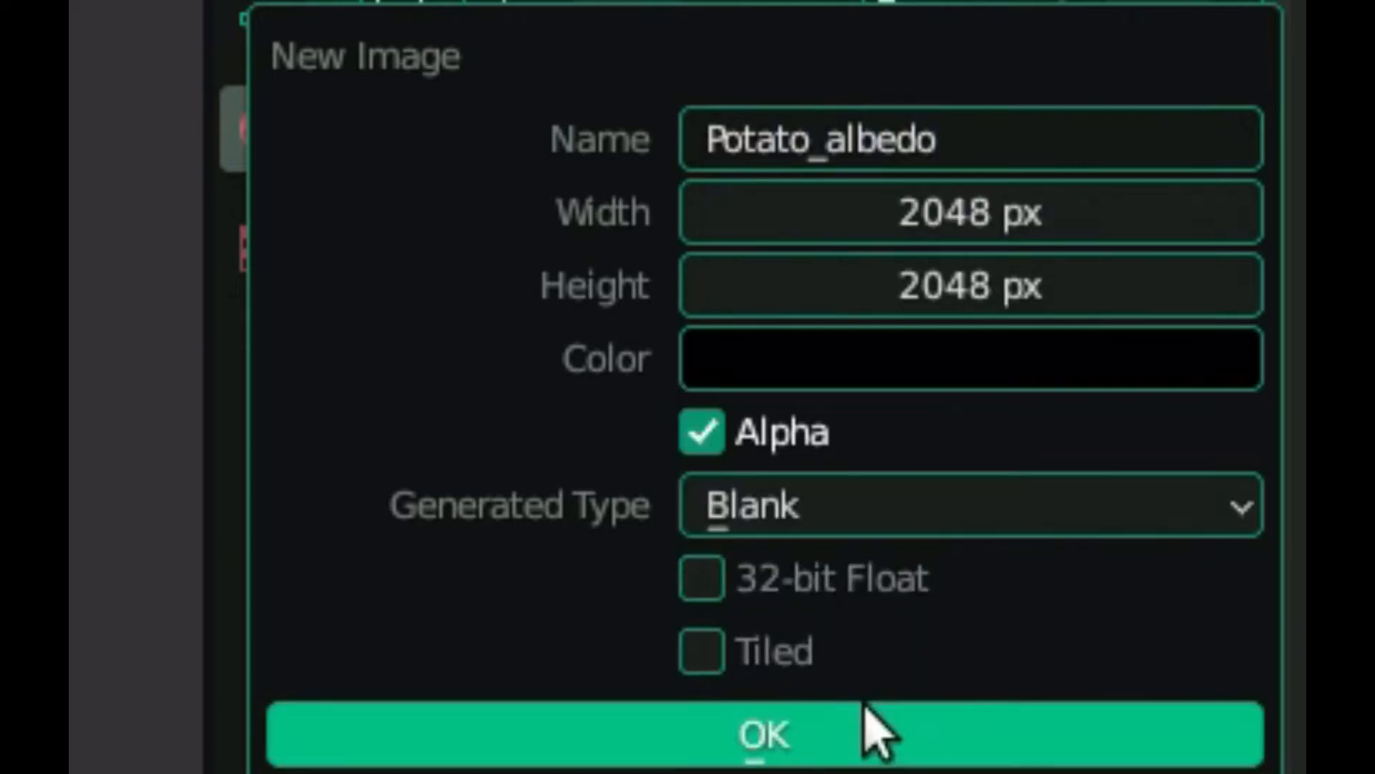
{"action": "left_click", "coordinate": [762, 735]}
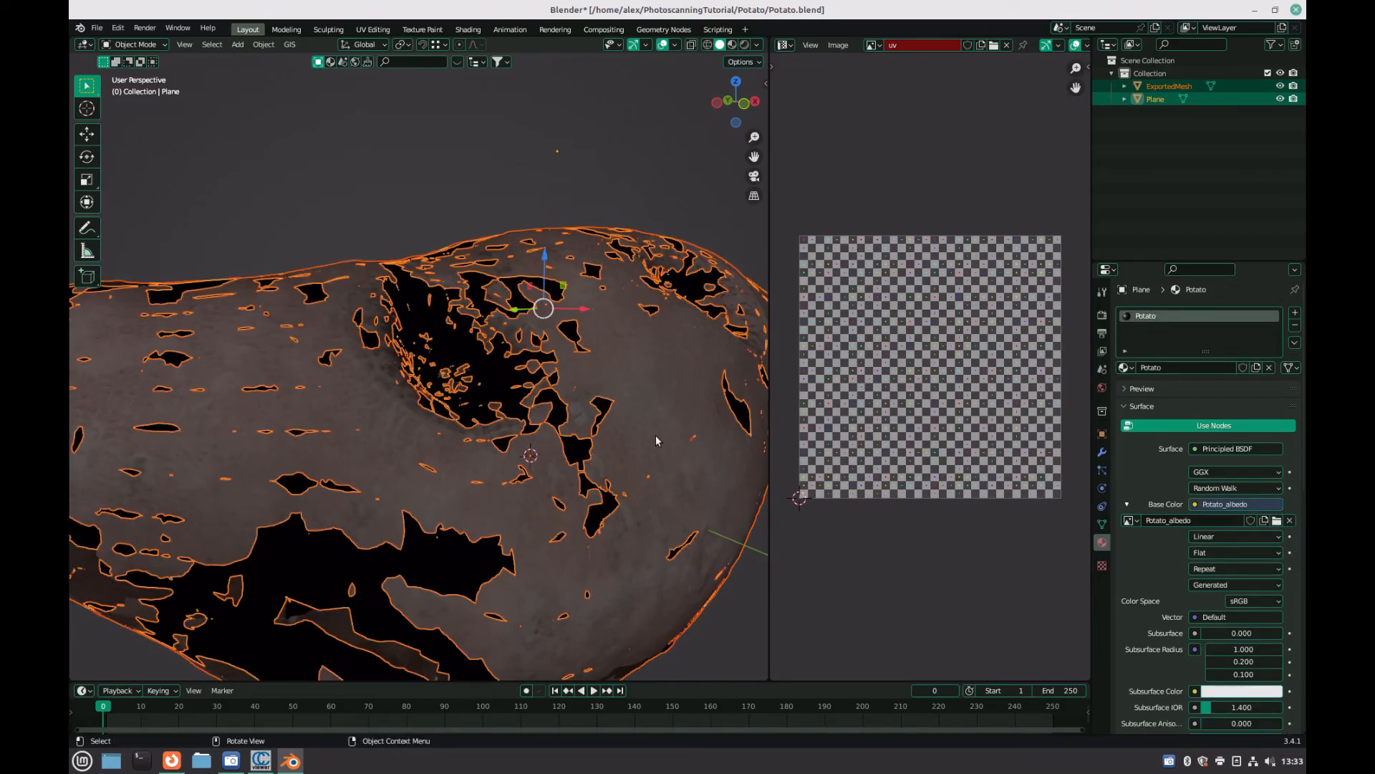
{"action": "mouse_move", "coordinate": [861, 500]}
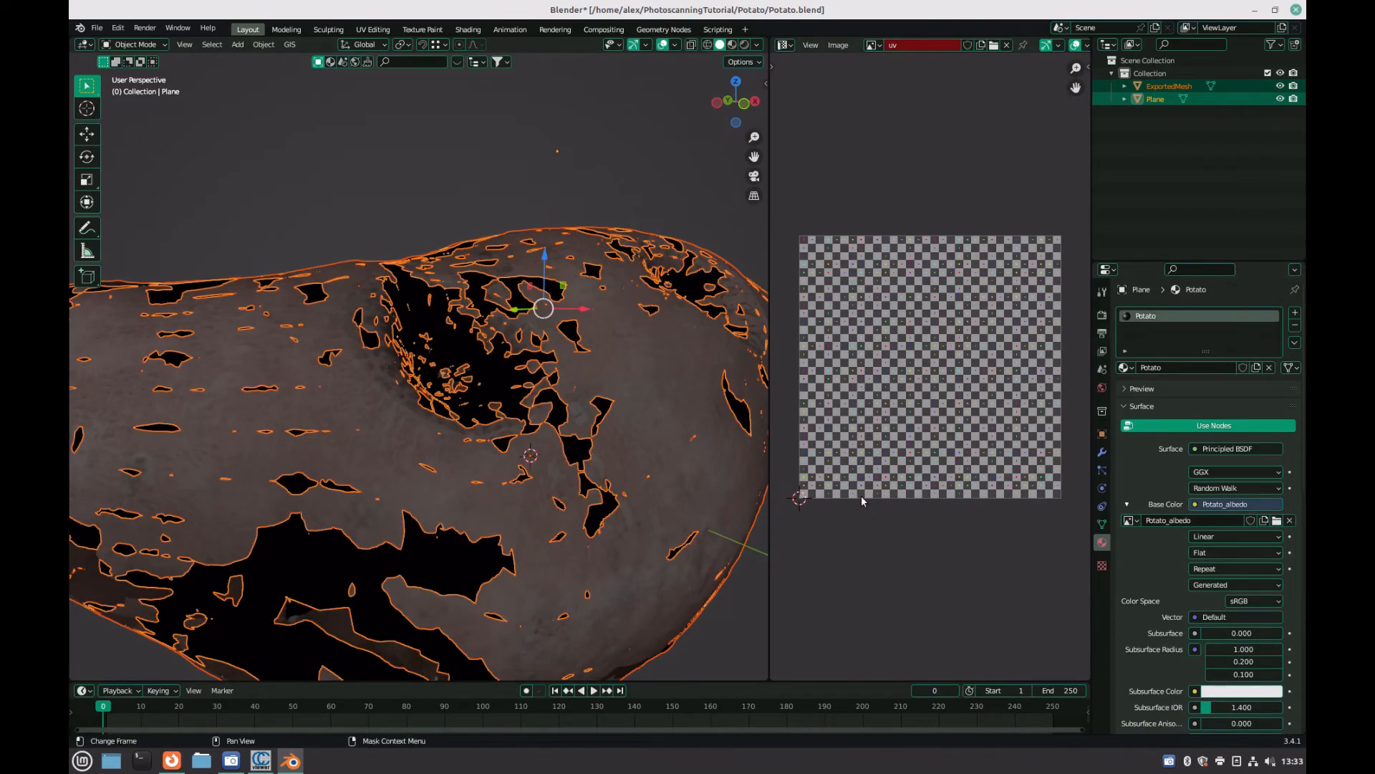
{"action": "left_click", "coordinate": [782, 44]}
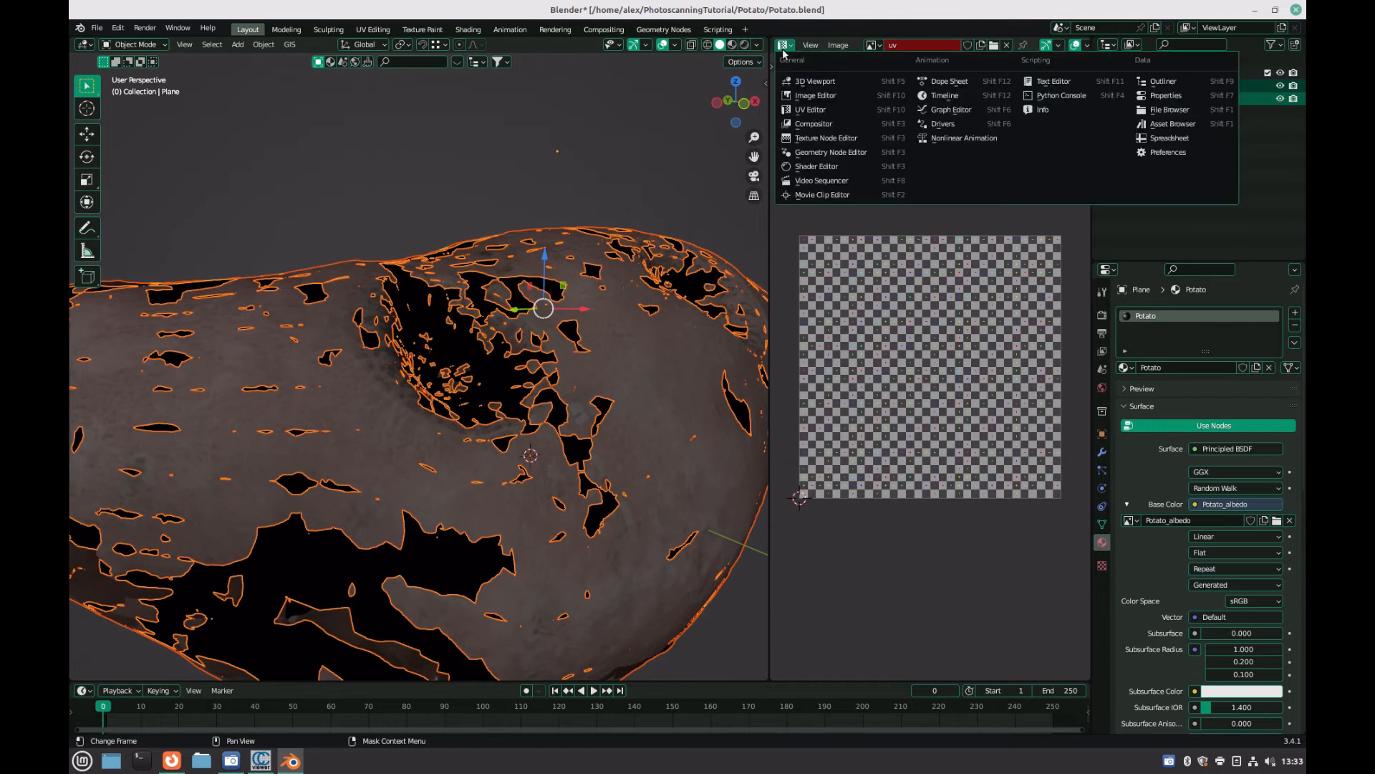
{"action": "left_click", "coordinate": [816, 166]}
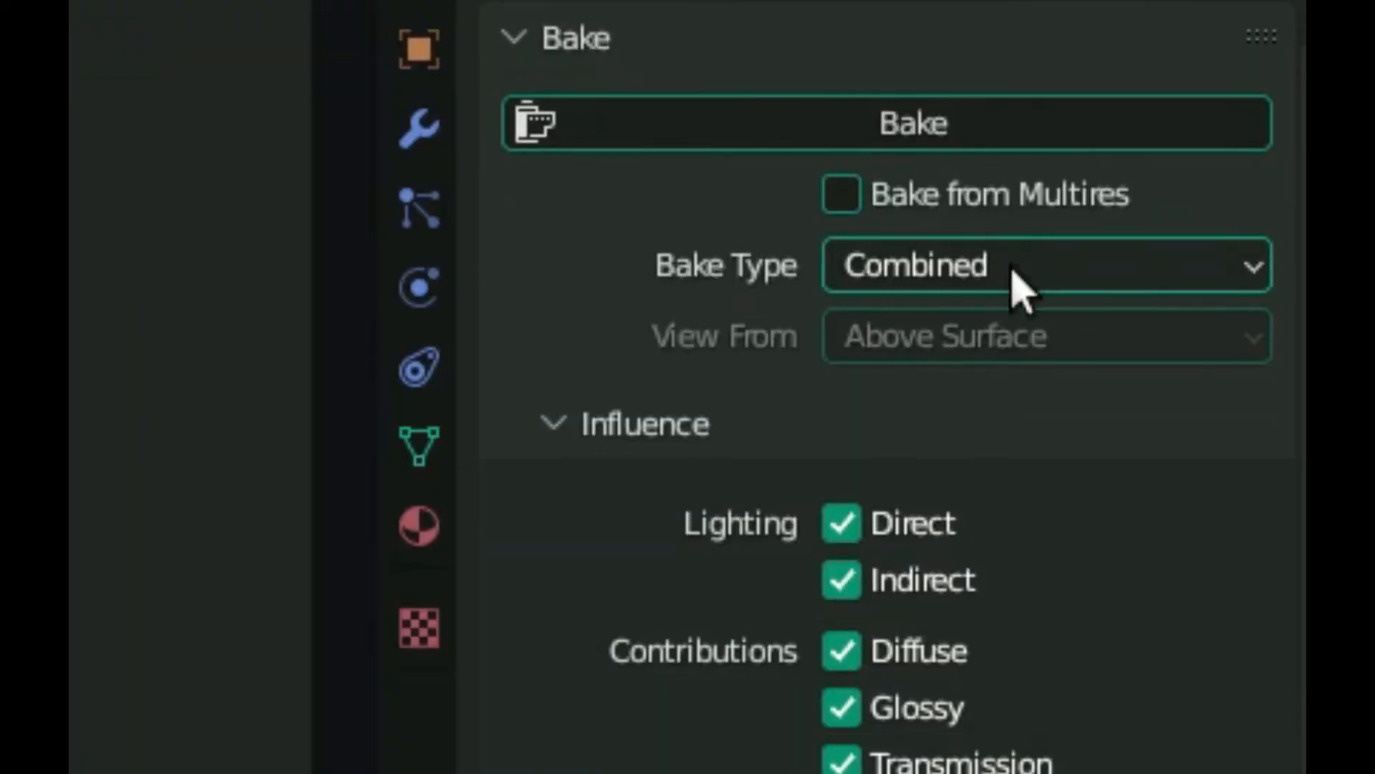
- Set Bake Type to Diffuse and enable Selected to Active in the bake settings
{"action": "left_click", "coordinate": [1044, 265]}
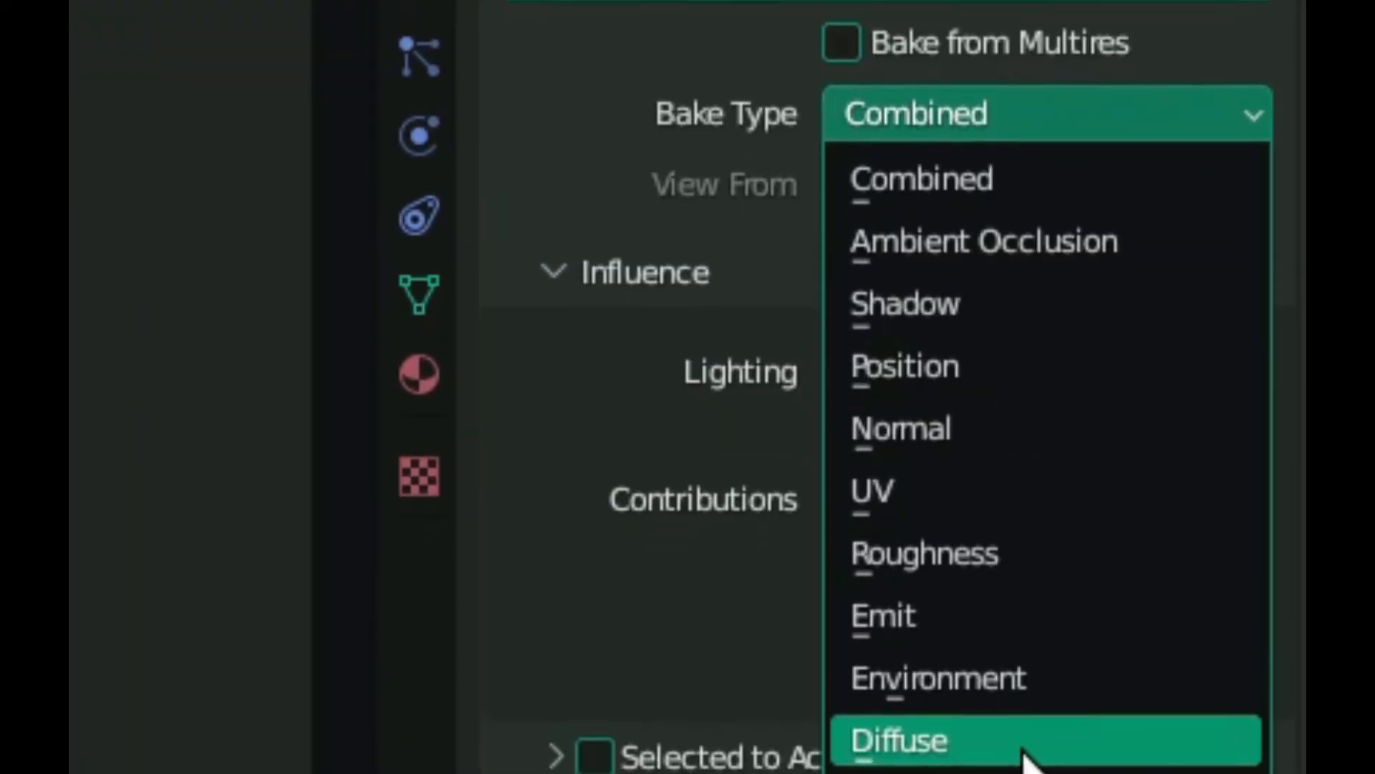
{"action": "left_click", "coordinate": [898, 740]}
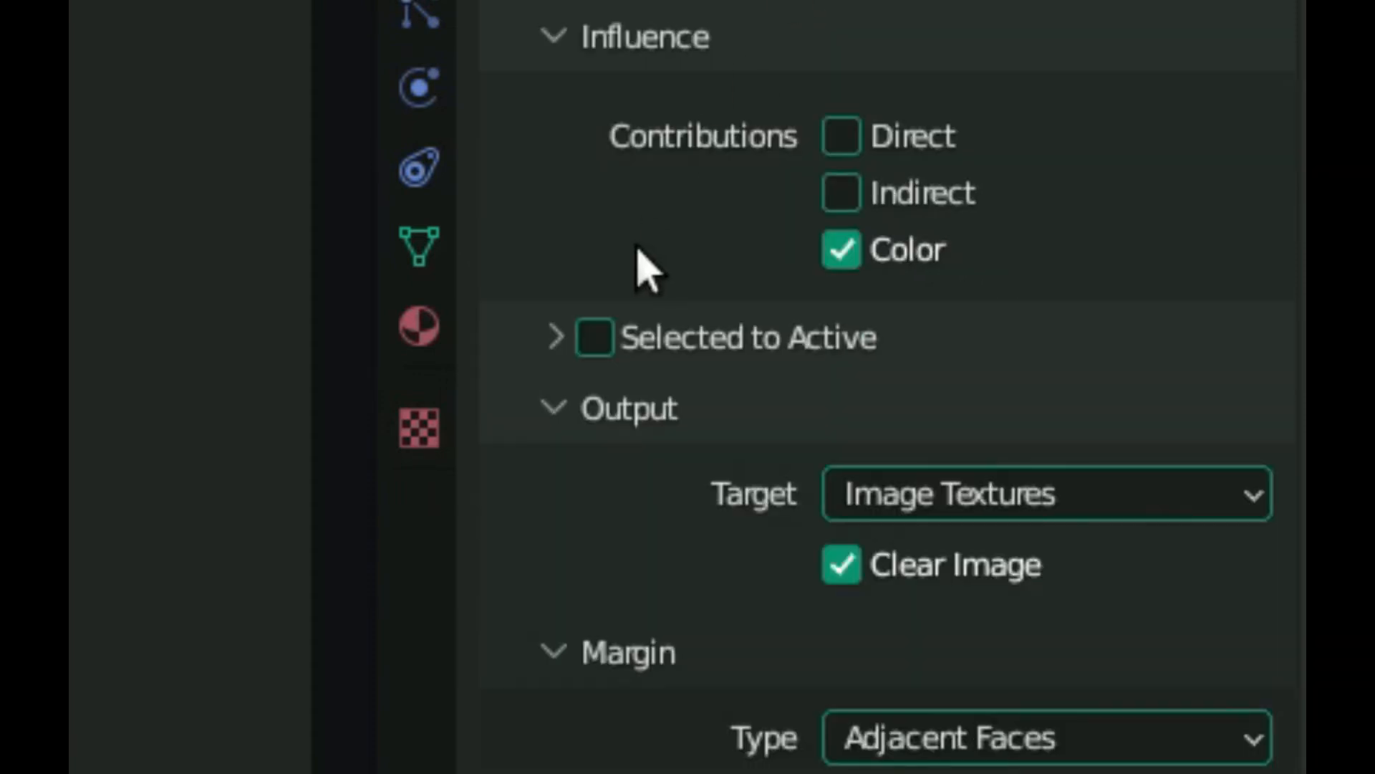
{"action": "left_click", "coordinate": [593, 337]}
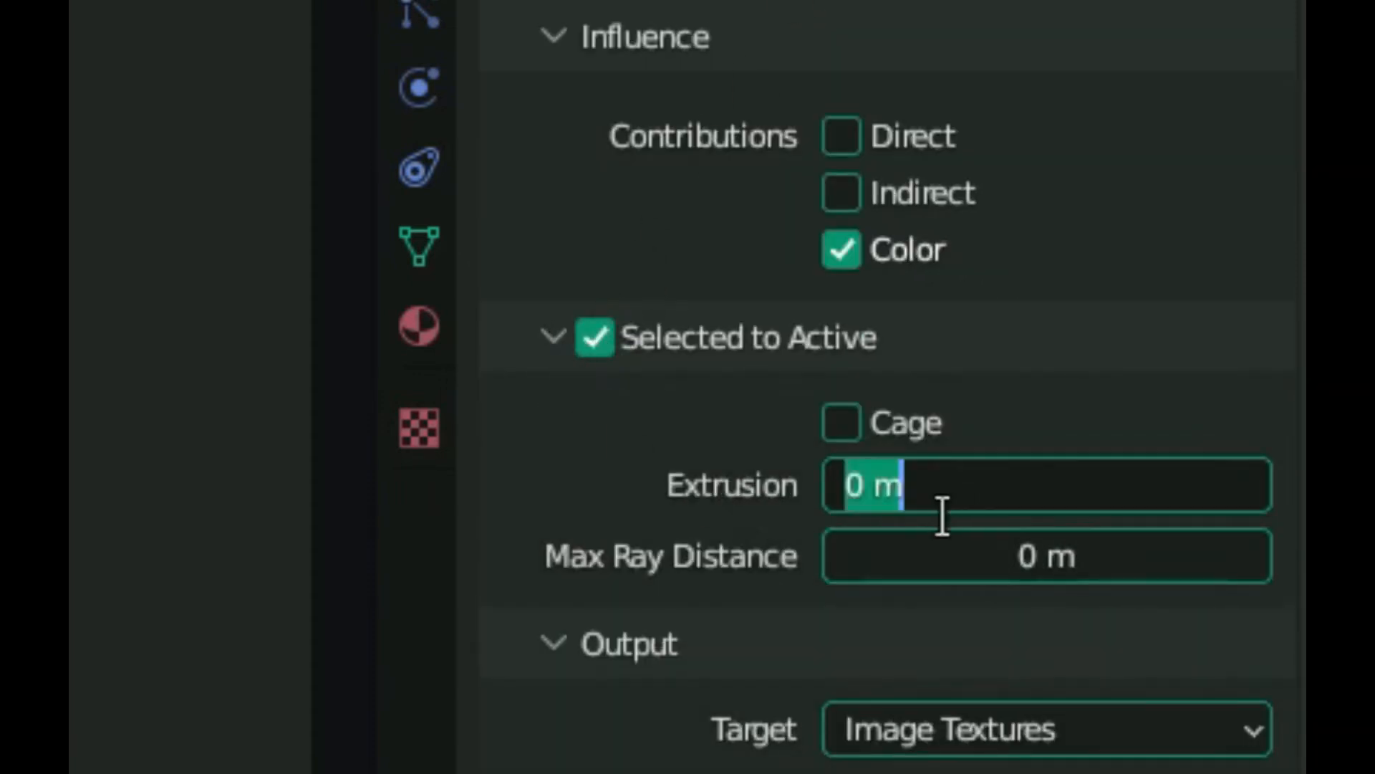
{"action": "scroll", "scroll_direction": "up", "scroll_amount": 3}
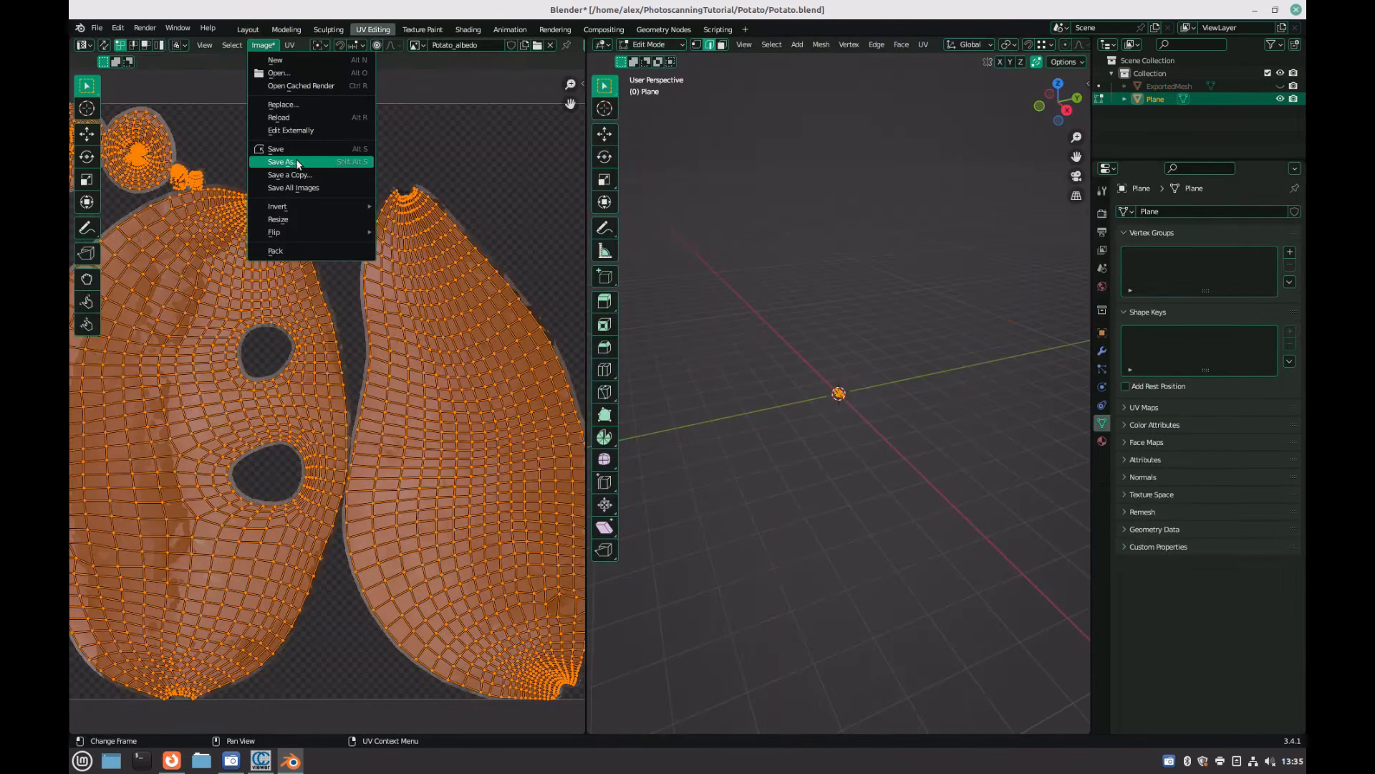
- Save the baked image as Potato_albedo.png and switch the potato to Texture Paint mode
{"action": "left_click", "coordinate": [283, 163]}
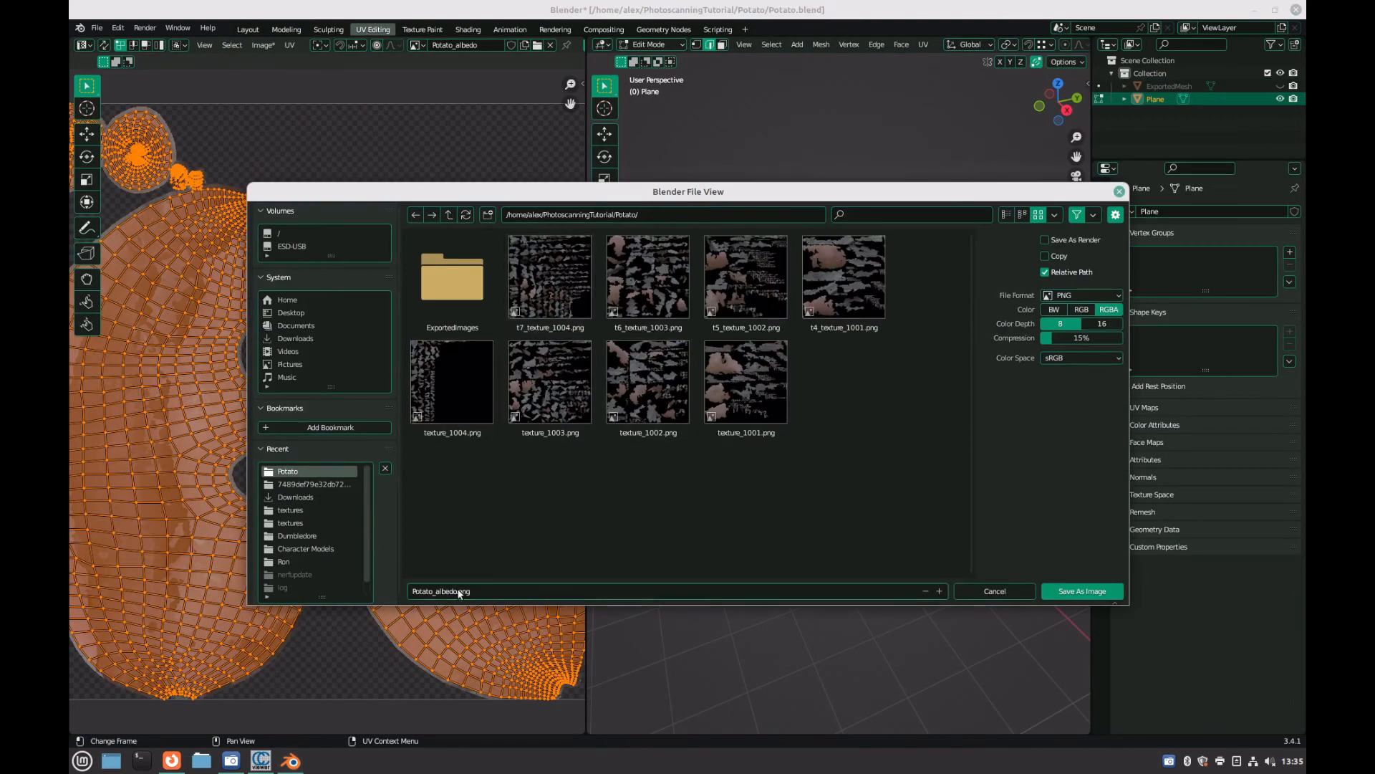
{"action": "left_click", "coordinate": [1082, 590]}
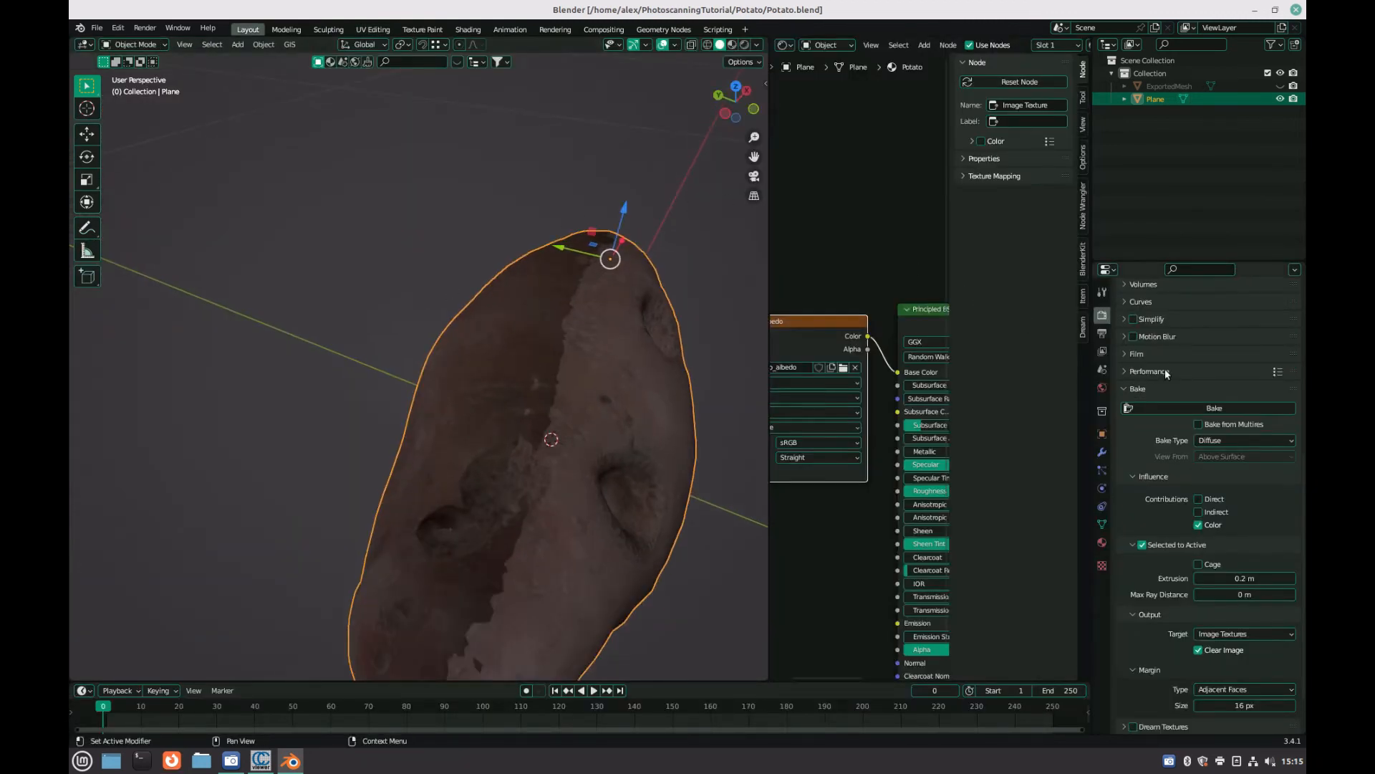
{"action": "left_click", "coordinate": [1102, 332]}
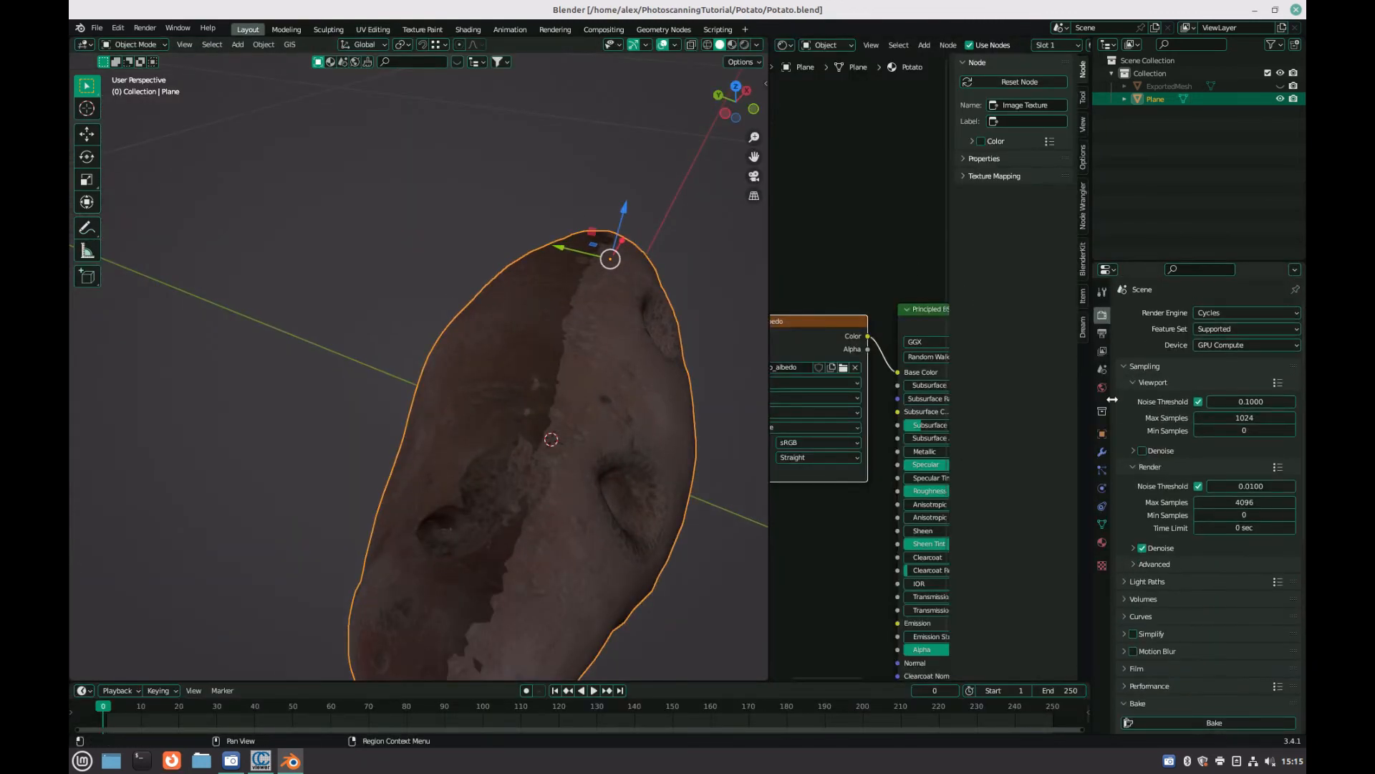
{"action": "left_click", "coordinate": [136, 45]}
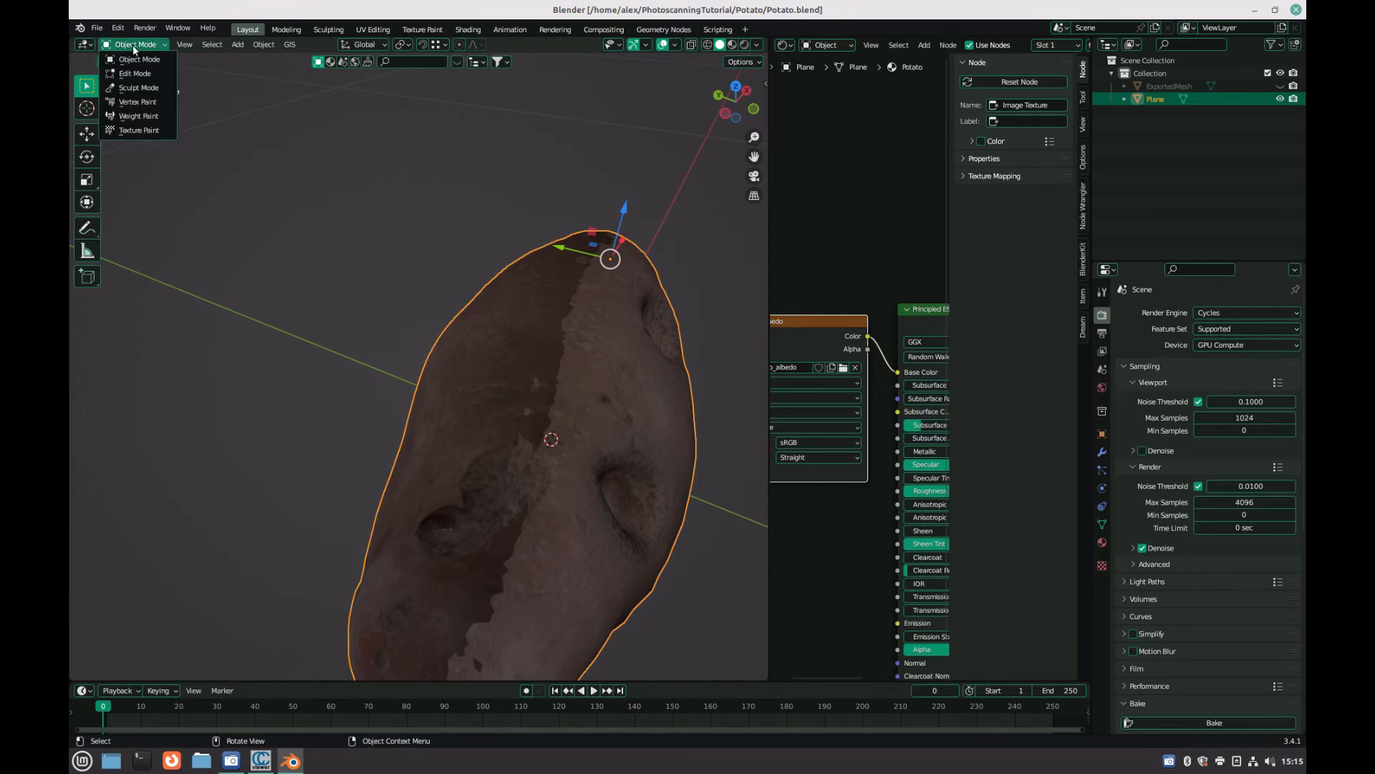
{"action": "left_click", "coordinate": [138, 129]}
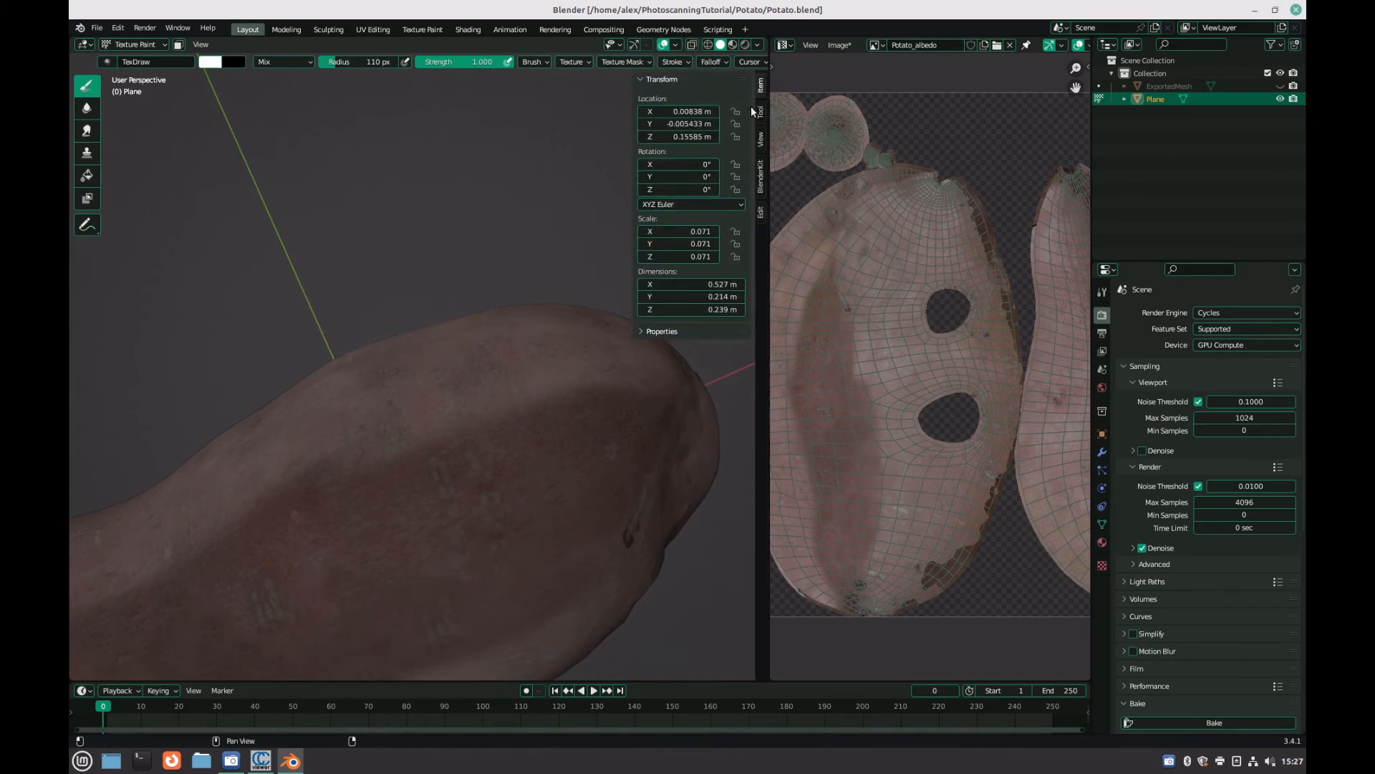
- Show the sidebar Tool tab with the active clone brush settings
{"action": "left_click", "coordinate": [283, 63]}
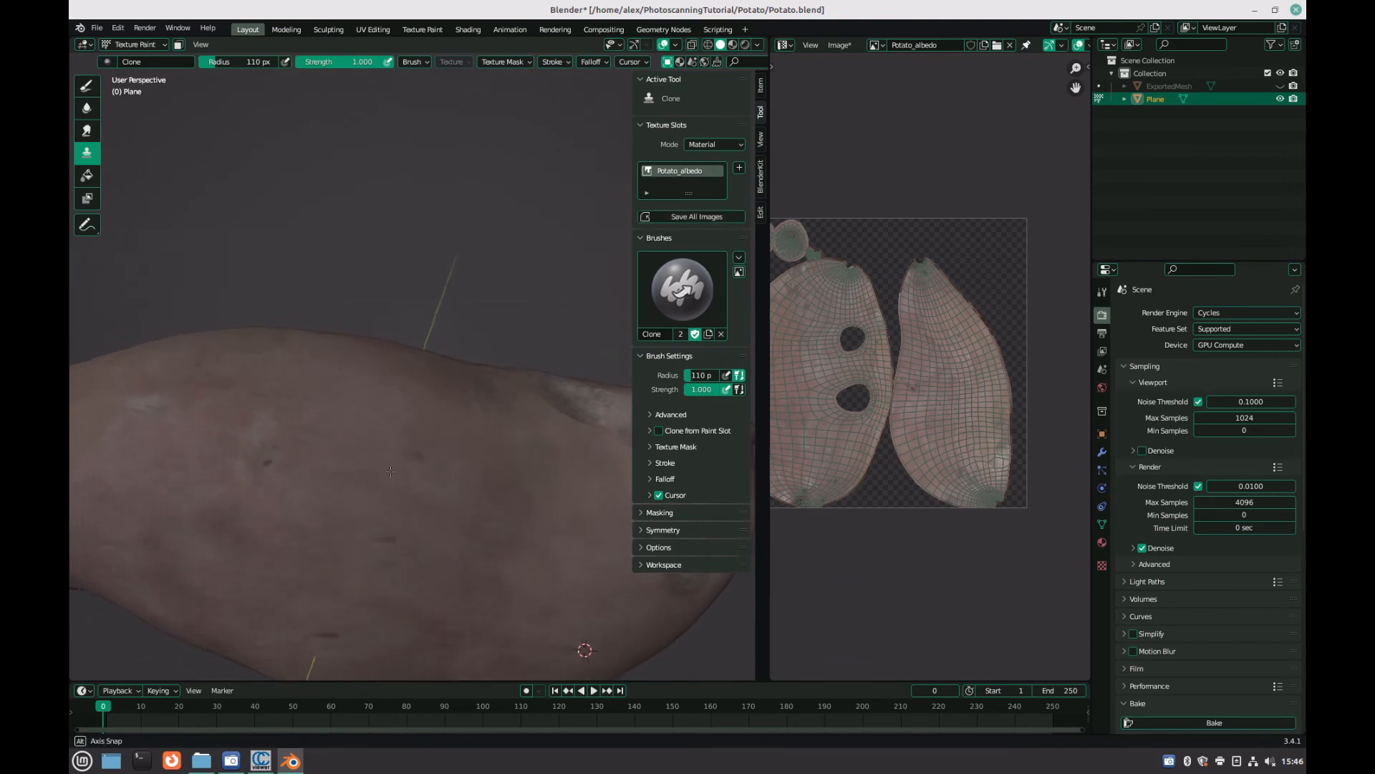
- Maximize the 3D viewport and keep cloning skin texture over remaining seams
{"action": "left_click", "coordinate": [845, 44]}
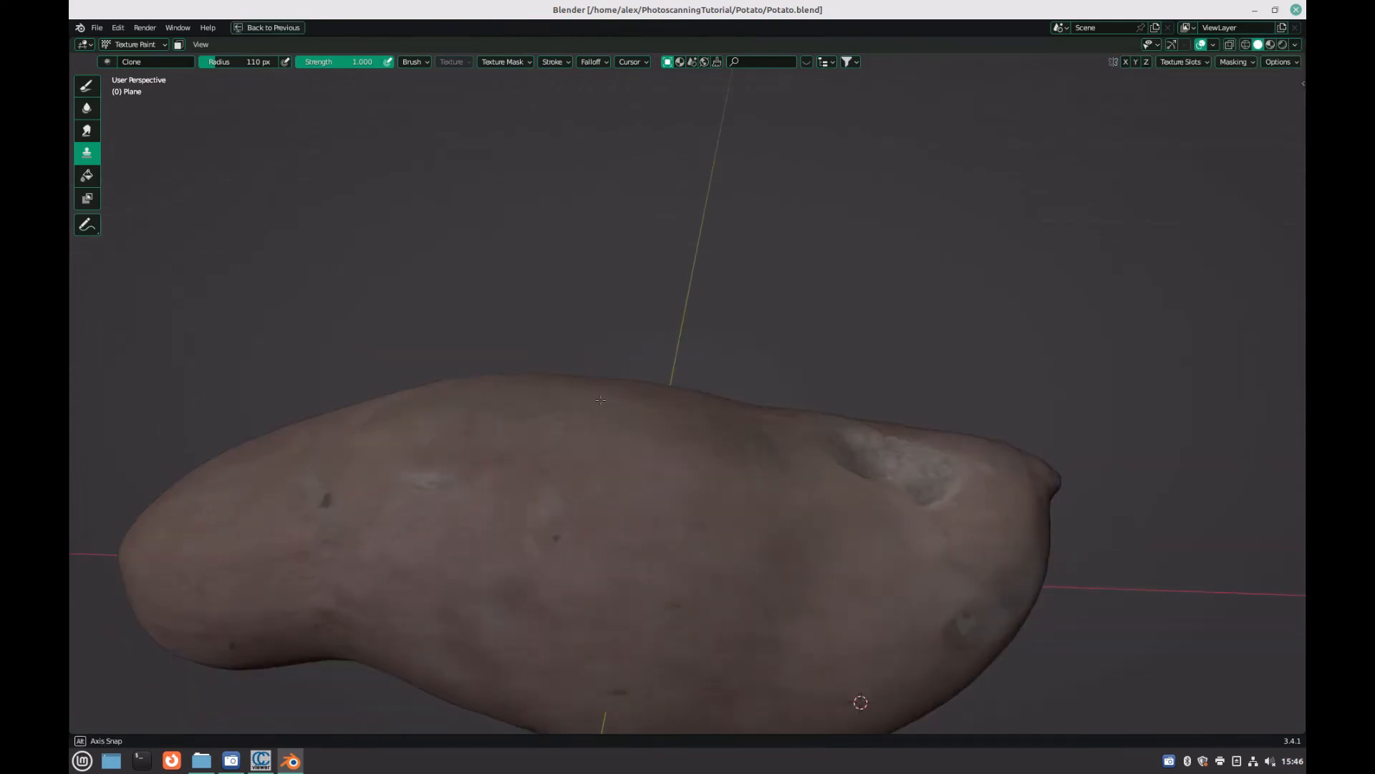
{"action": "left_click", "coordinate": [136, 44]}
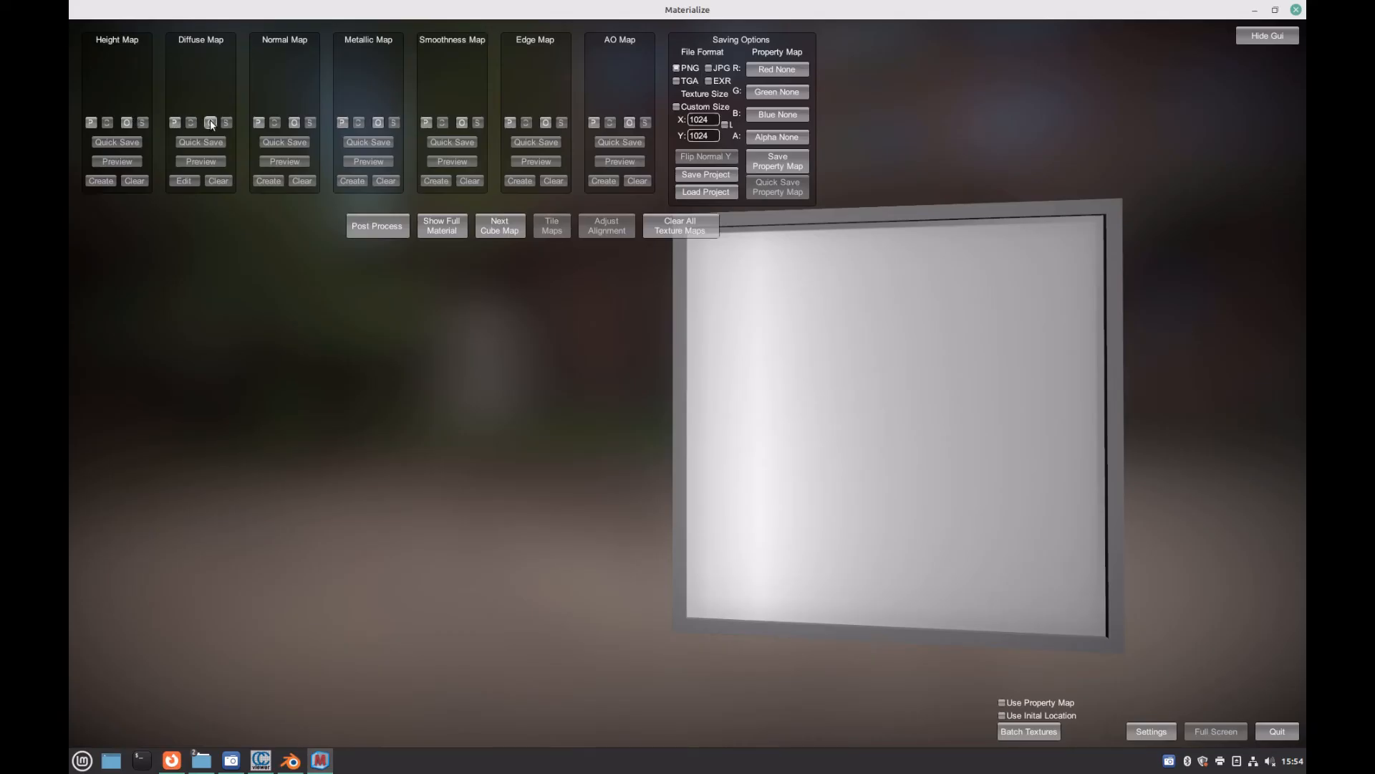
- Browse to Potato_albedo.png and open it as the Diffuse Map
{"action": "left_click", "coordinate": [209, 122]}
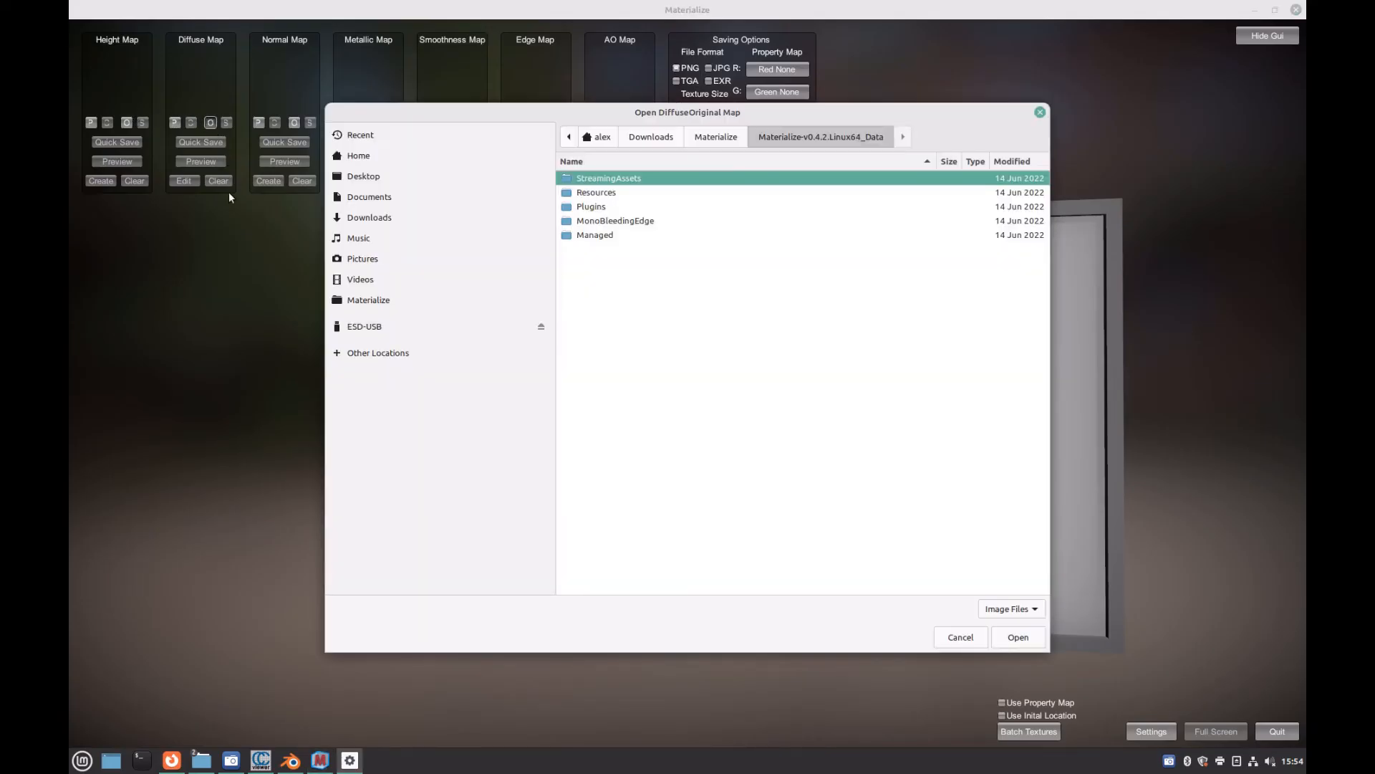
{"action": "left_click", "coordinate": [1017, 637]}
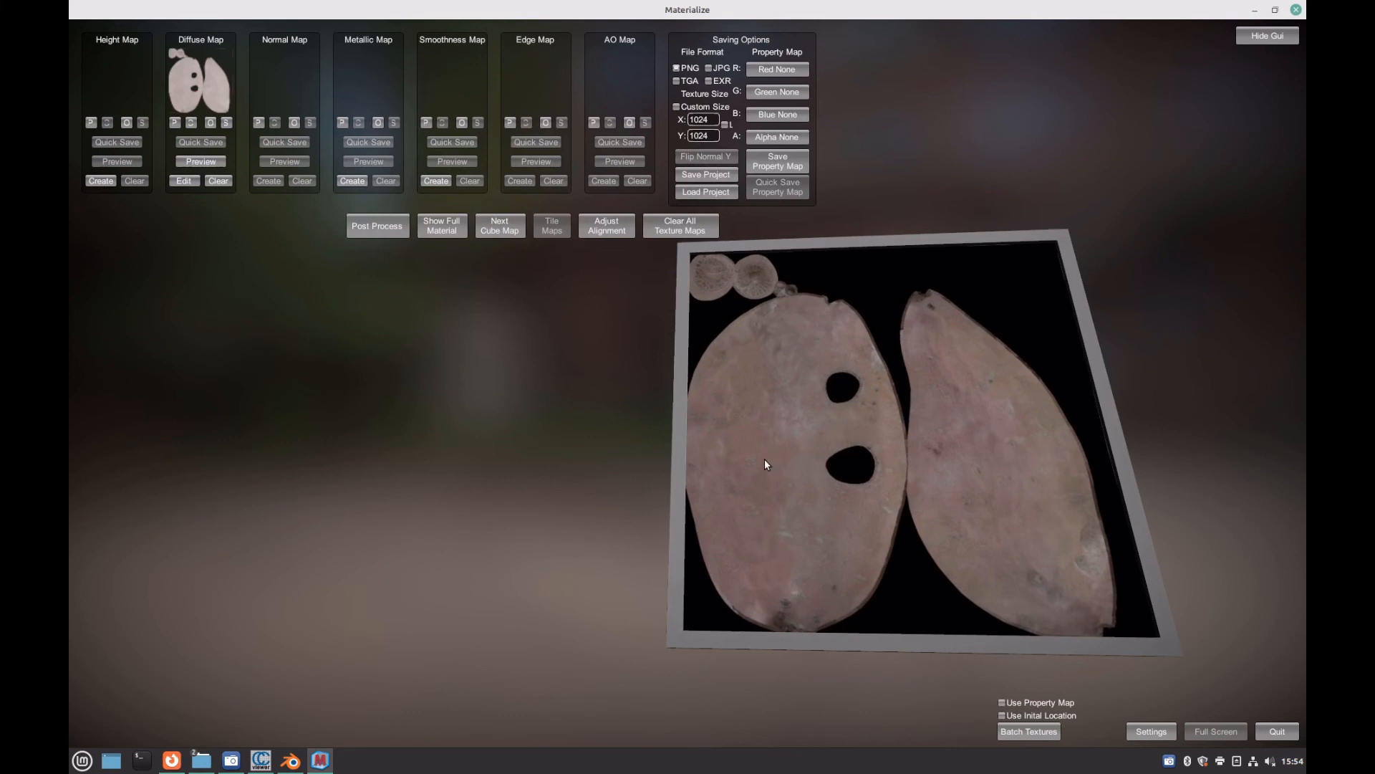
{"action": "left_click", "coordinate": [100, 181]}
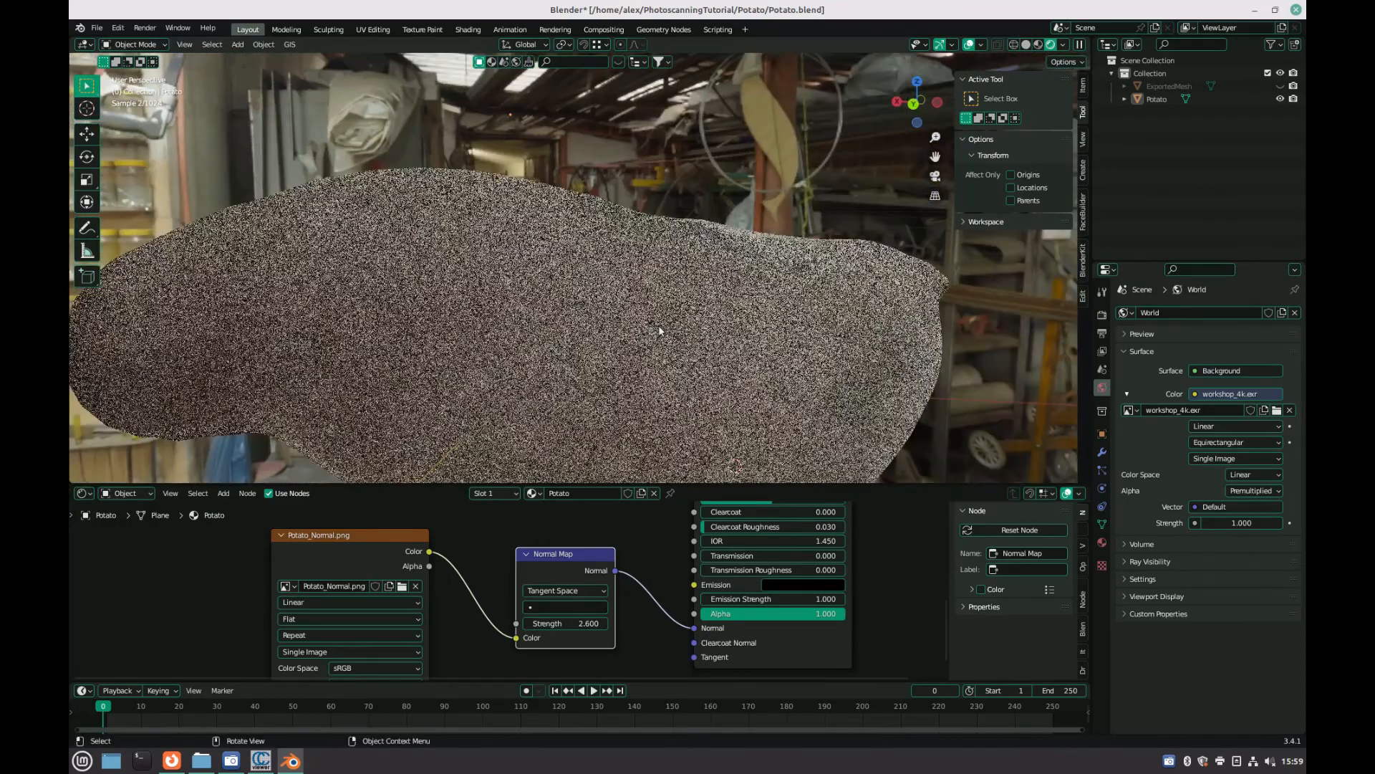
- Set the Potato_Normal.png Image Texture node's Color Space to Non-Color
{"action": "left_click", "coordinate": [136, 44]}
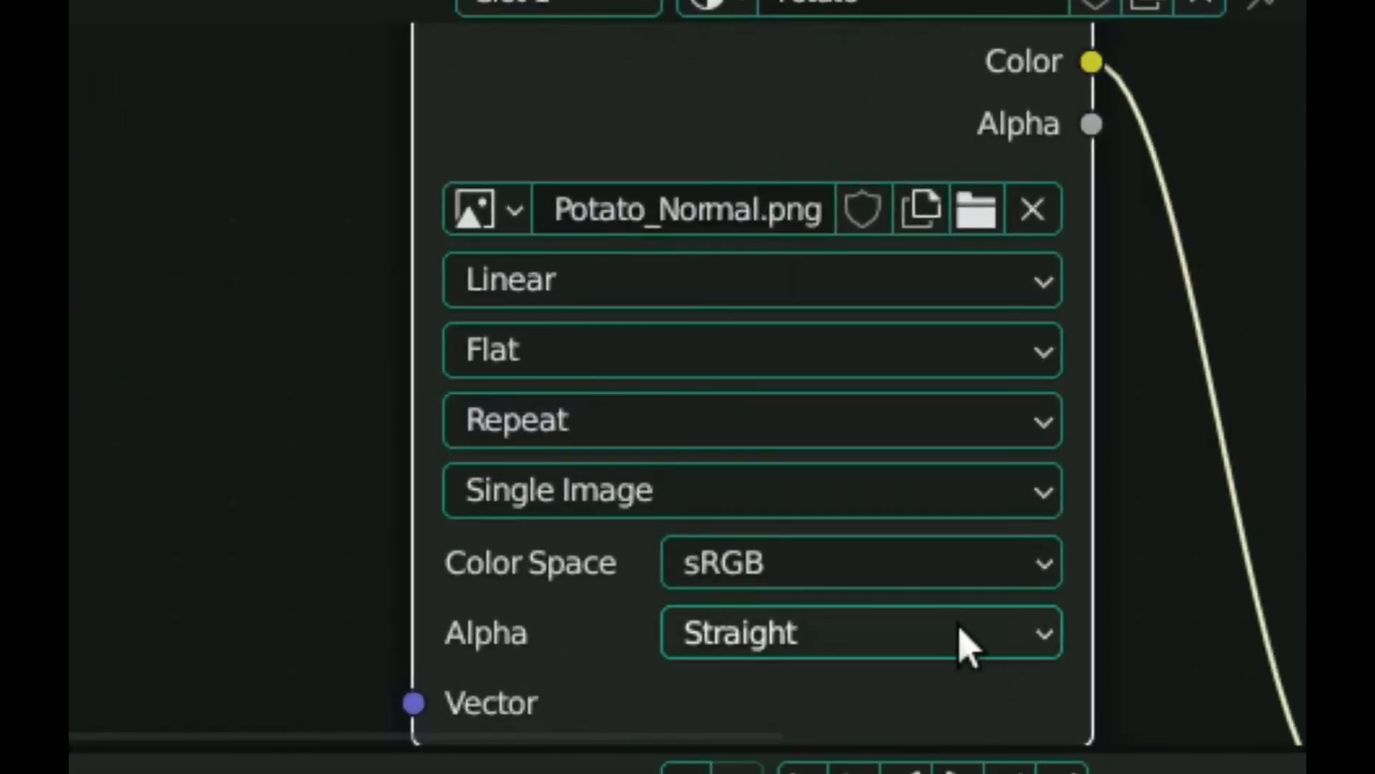
{"action": "left_click", "coordinate": [858, 562]}
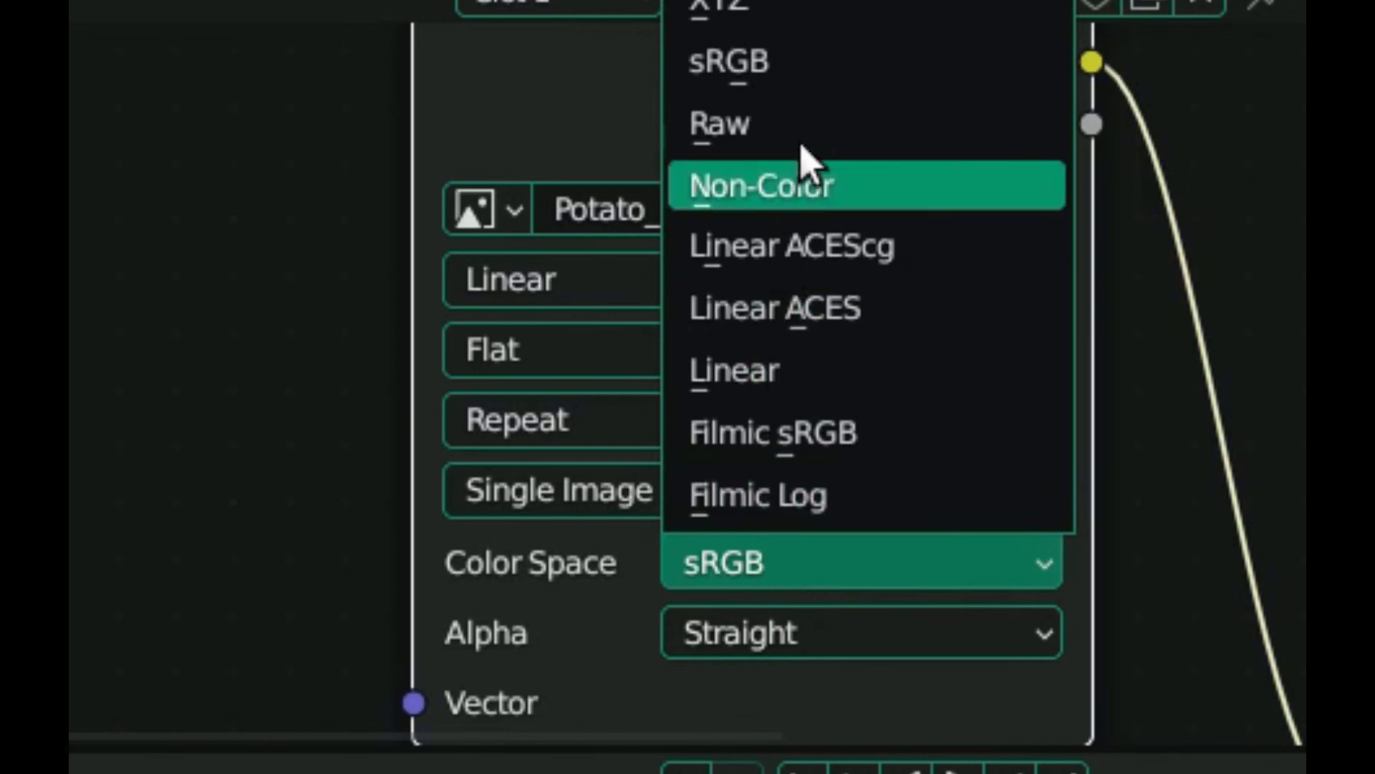
{"action": "mouse_move", "coordinate": [811, 220]}
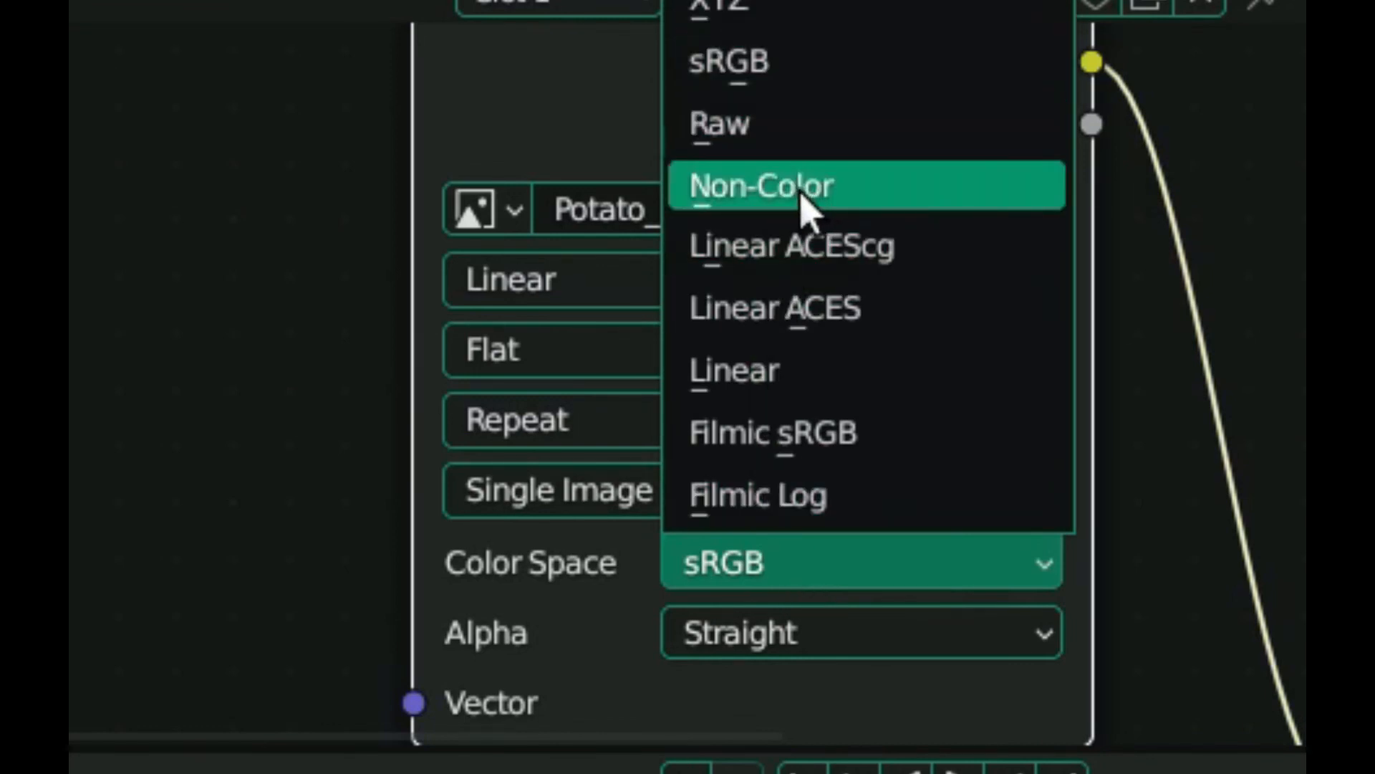
{"action": "left_click", "coordinate": [763, 185]}
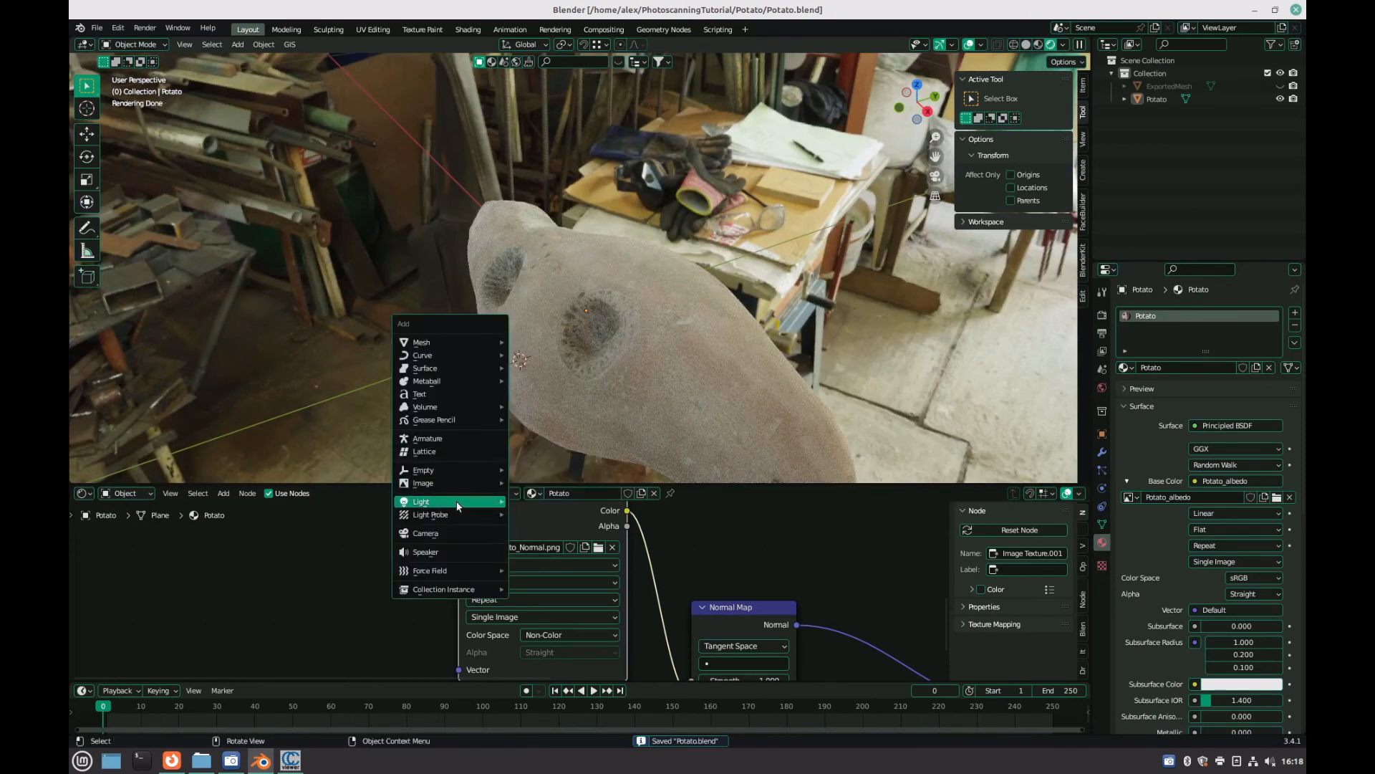
- Add a point light and start moving it with G
{"action": "left_click", "coordinate": [420, 501]}
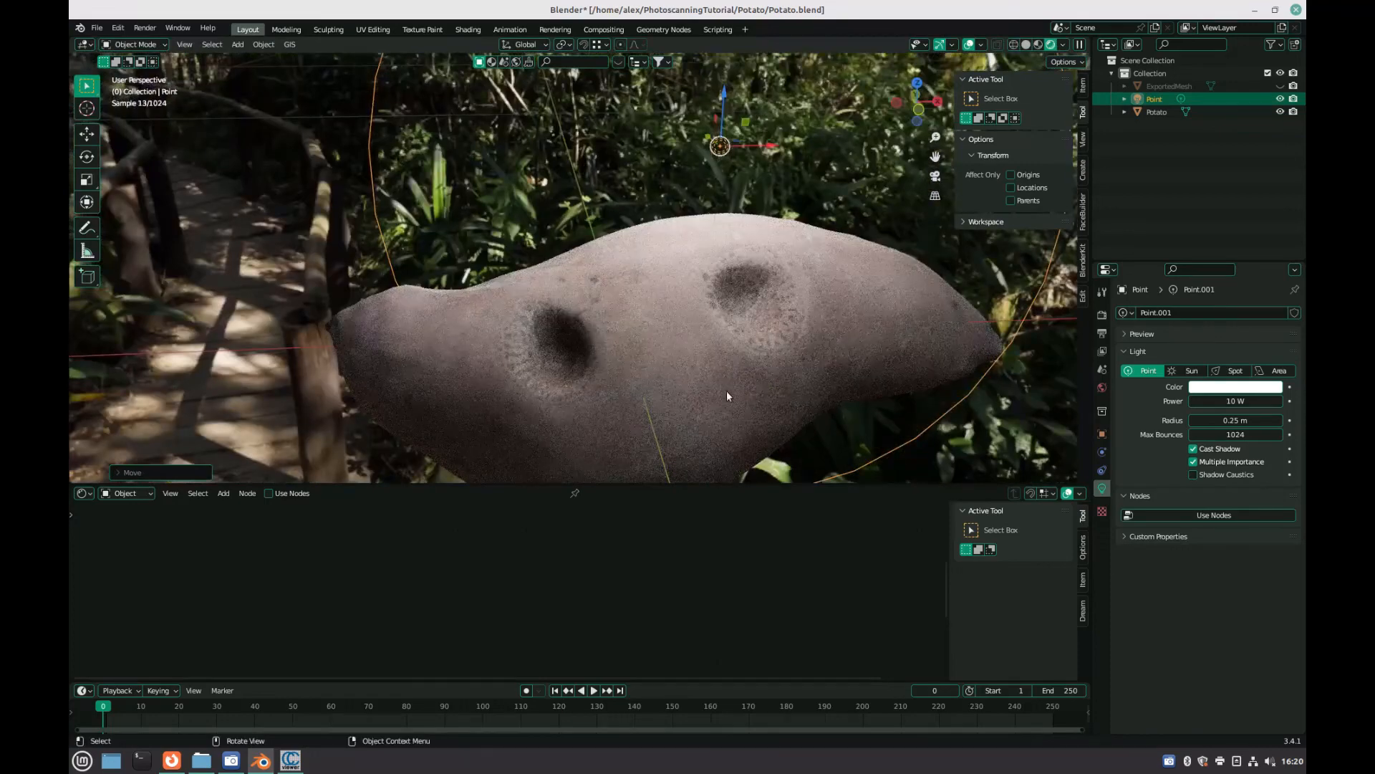
{"action": "key", "text": "g"}
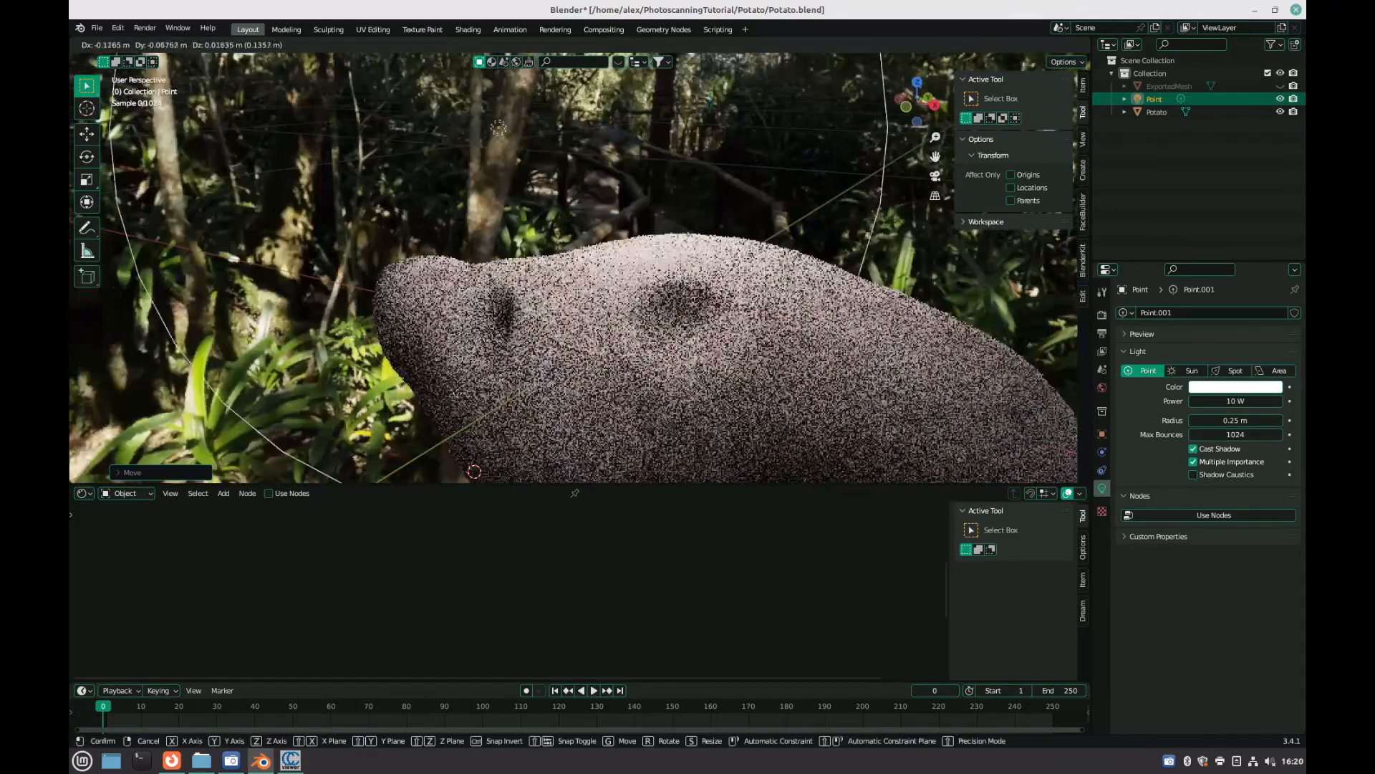